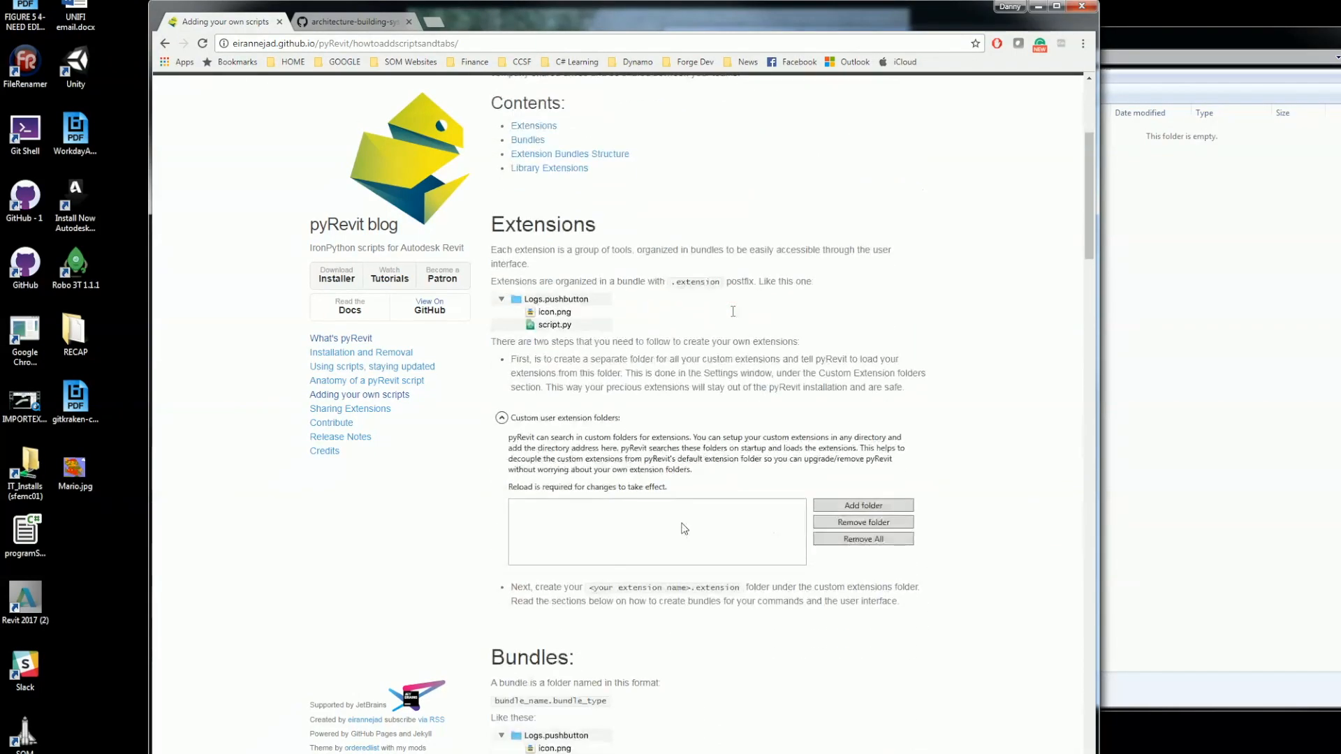
- Download the RevitPythonShell installer for Autodesk Revit 2017 from its GitHub page
left_click(357, 23)
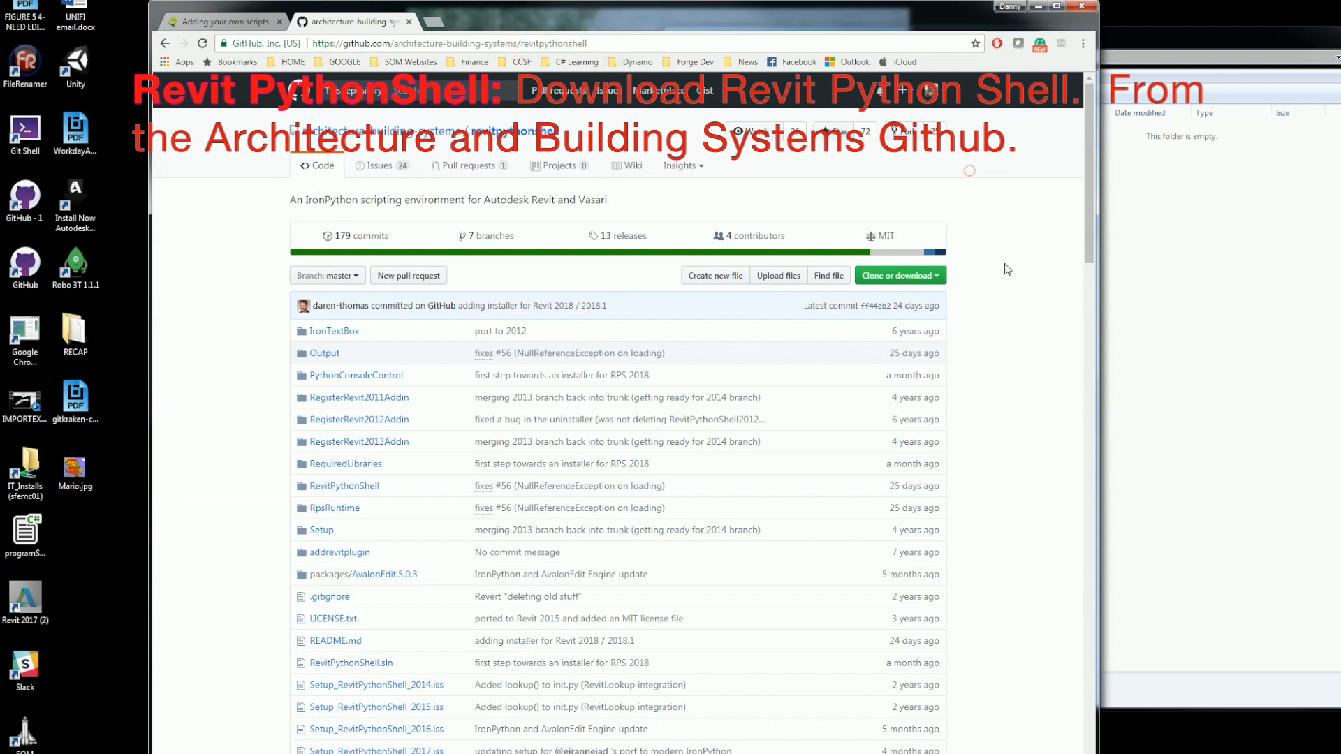
scroll("down", 3)
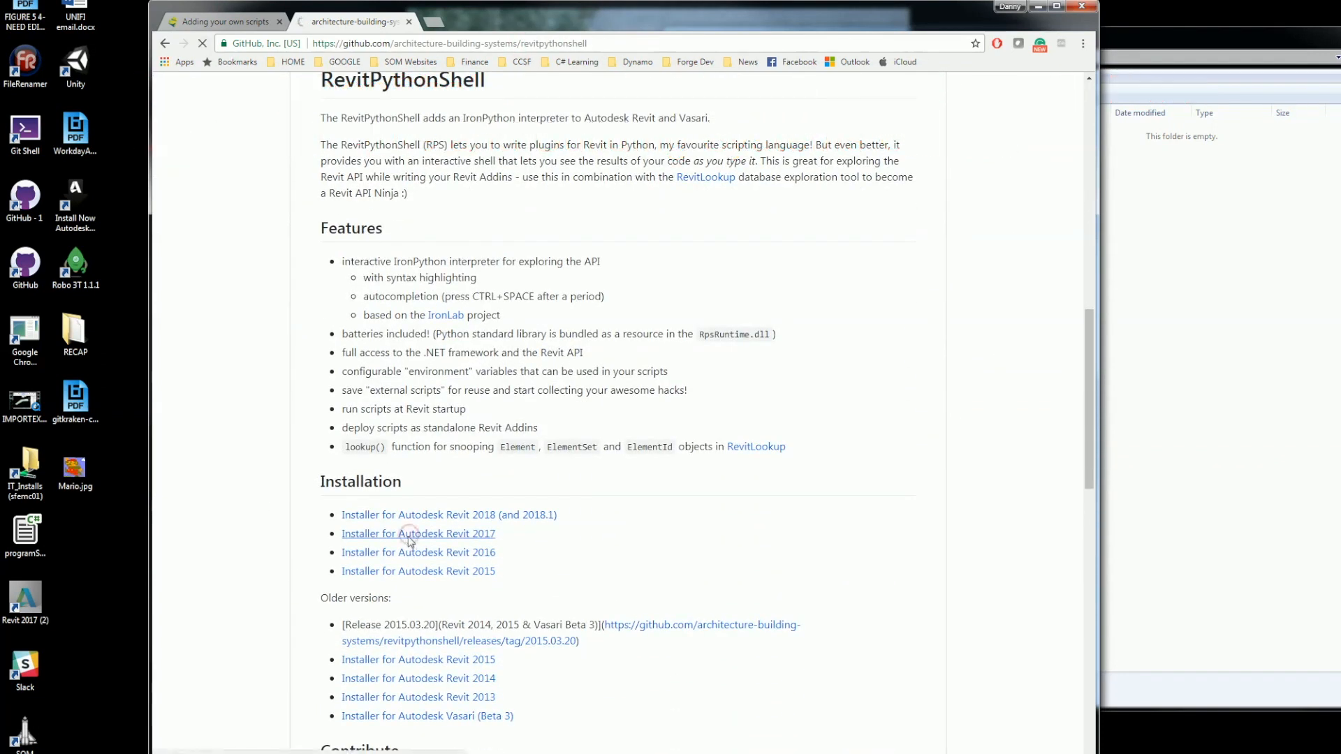
left_click(411, 533)
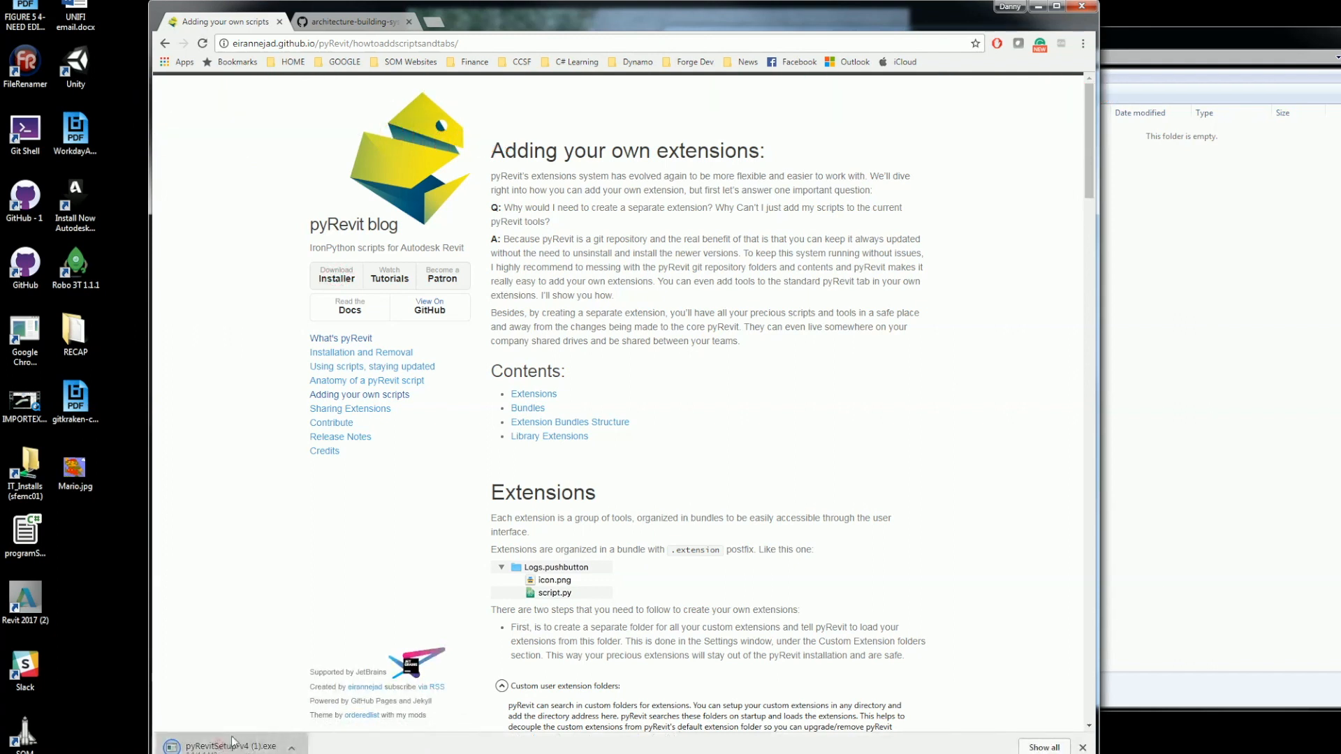
- Launch the pyRevit setup, accept its license, then cancel and confirm exiting the wizard
left_click(230, 746)
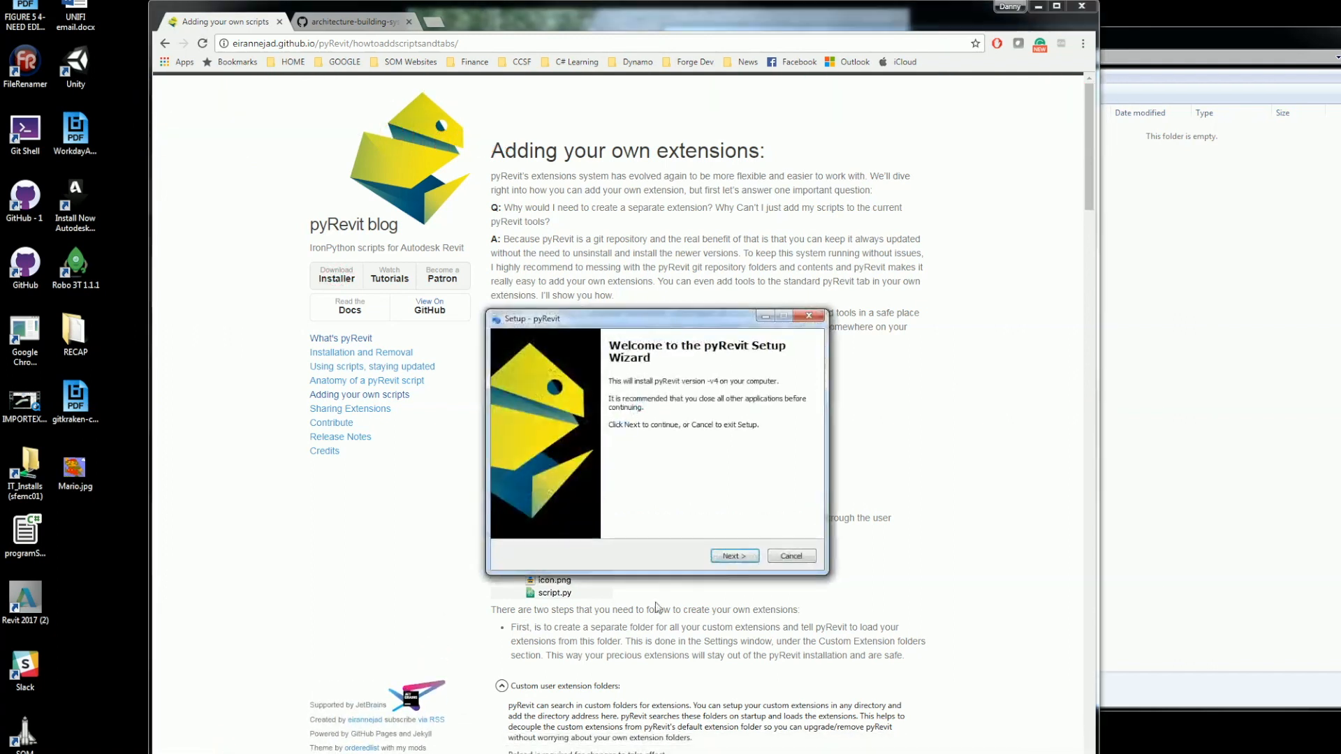
left_click(735, 556)
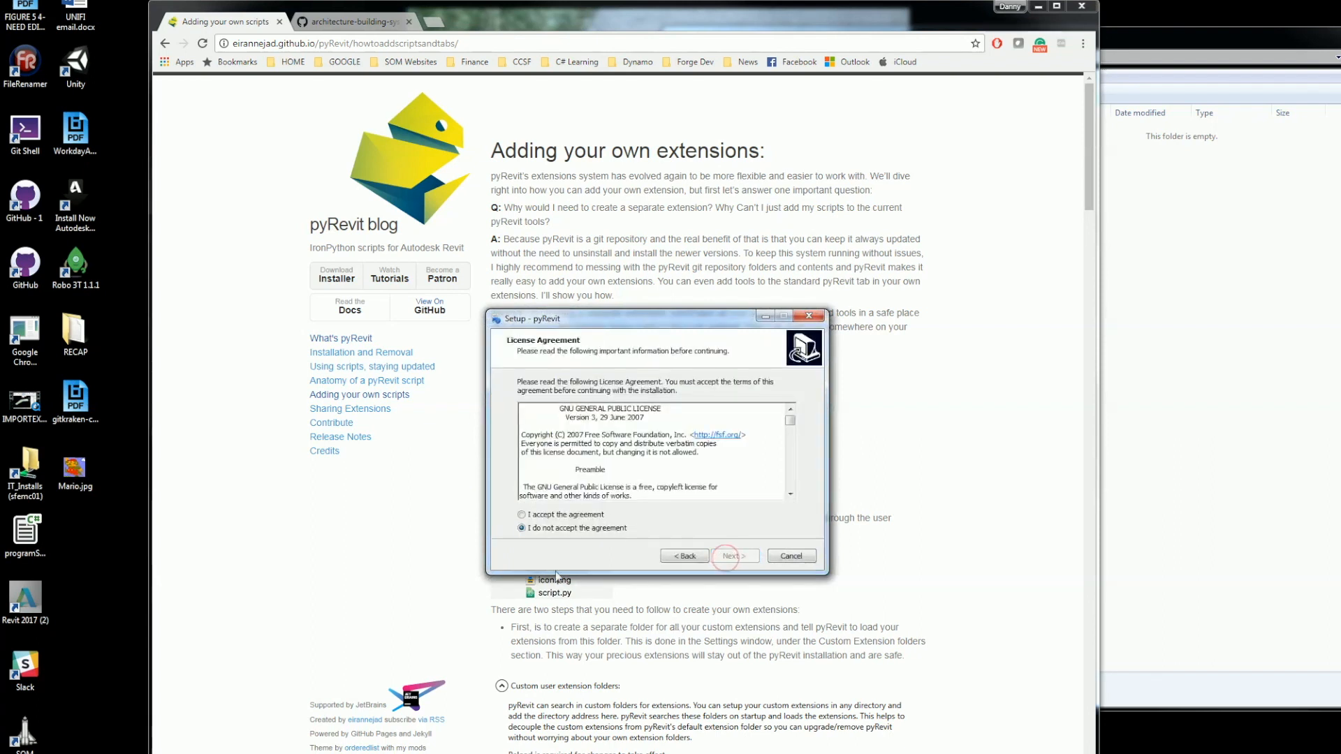
left_click(523, 514)
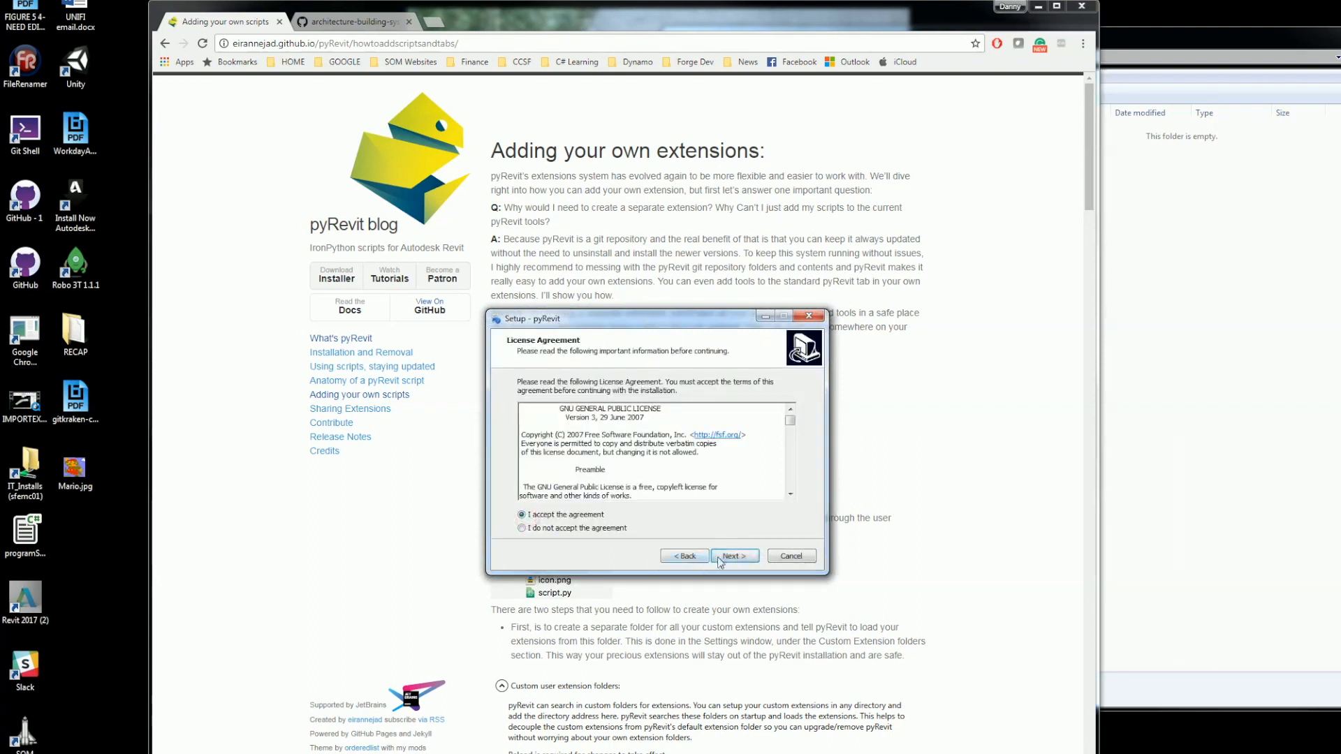
left_click(735, 556)
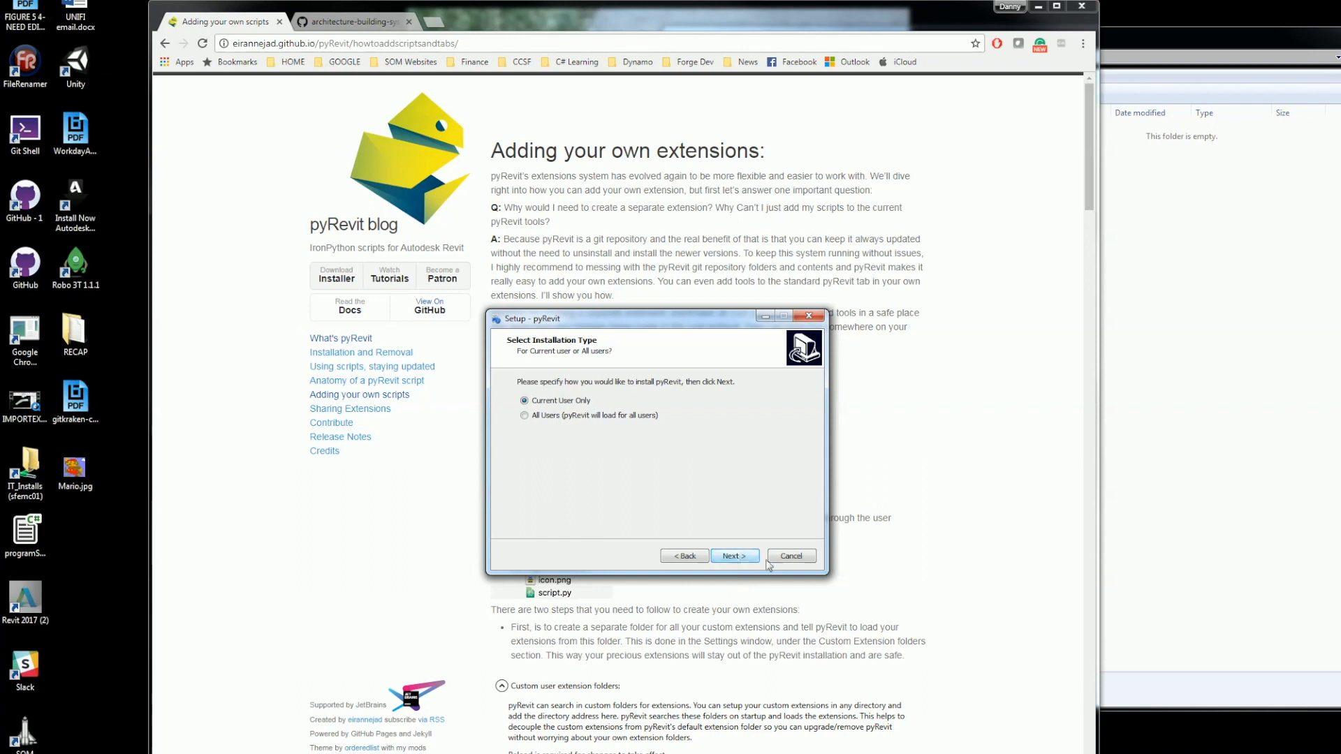
left_click(790, 556)
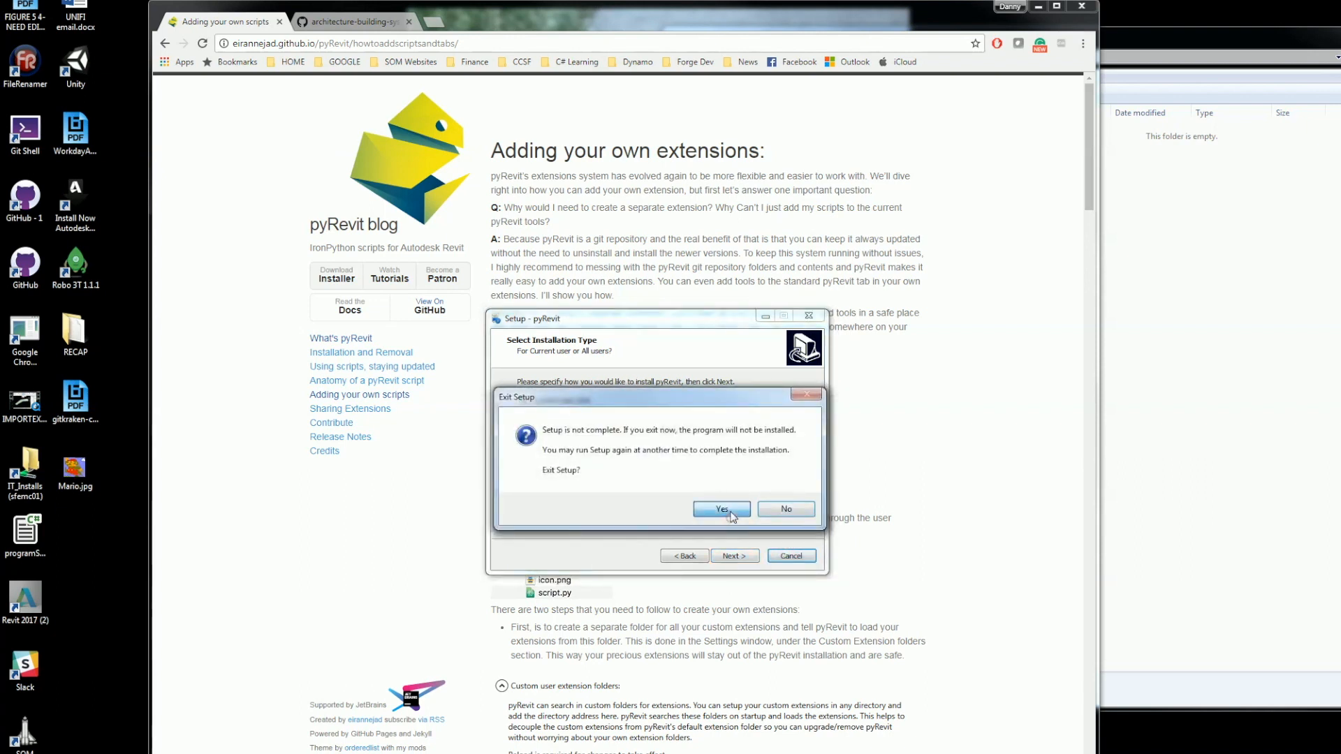
left_click(721, 508)
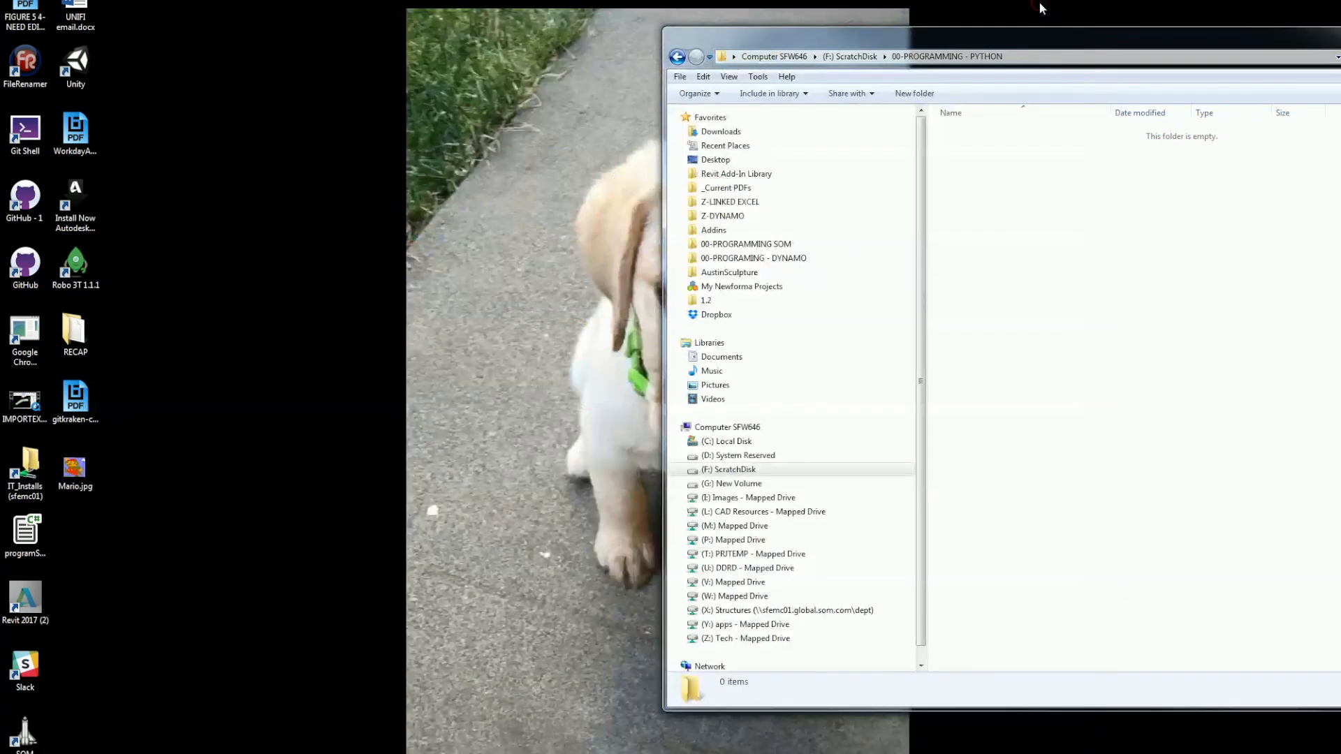
mouse_move(316, 703)
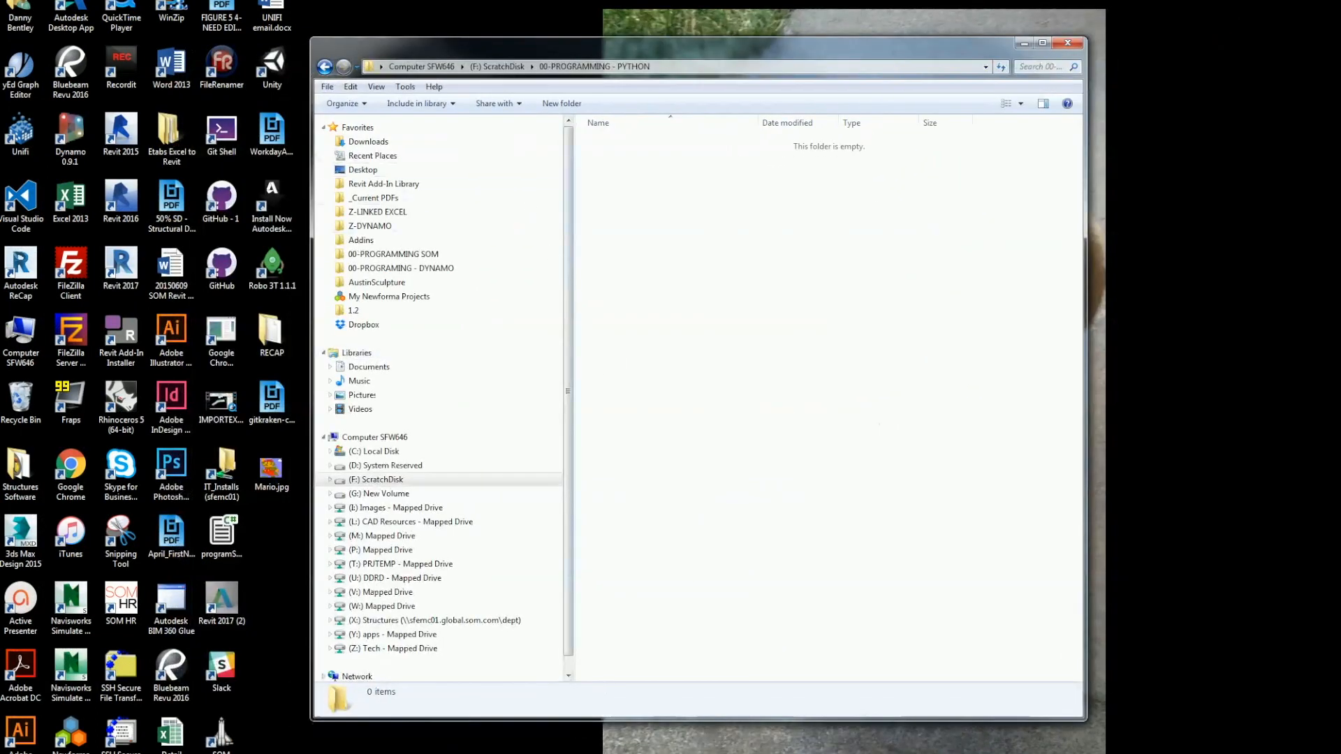
- Create a new 'pyDannyBentley.extension' folder inside 00-PROGRAMMING - PYTHON
left_click(377, 479)
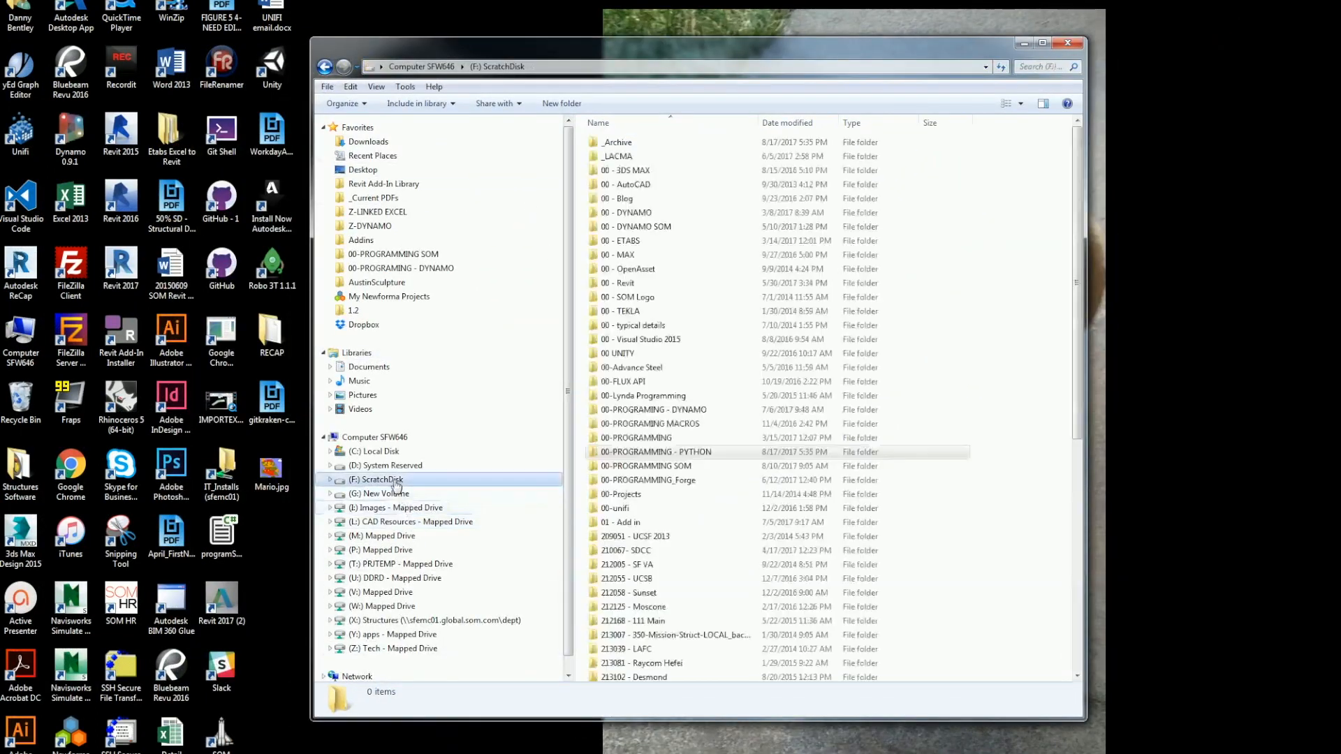
left_click(374, 437)
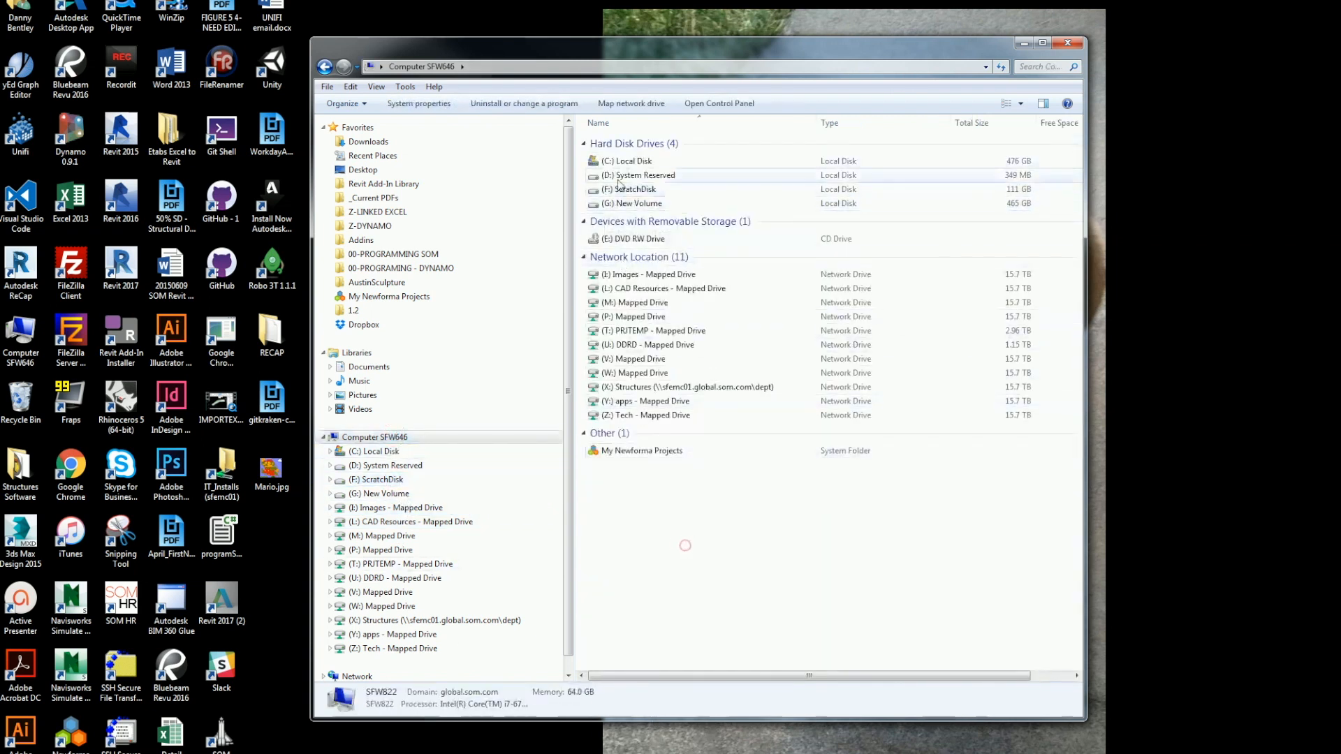
double_click(627, 190)
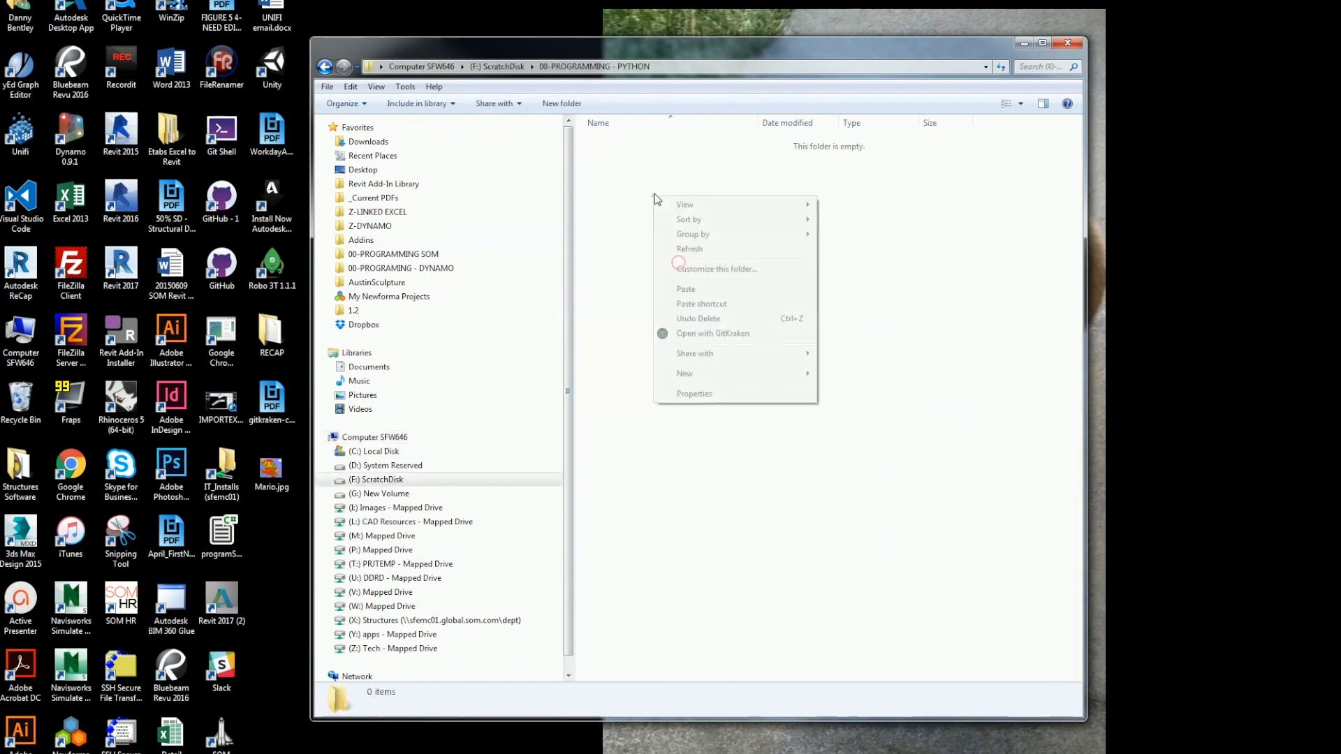
left_click(684, 373)
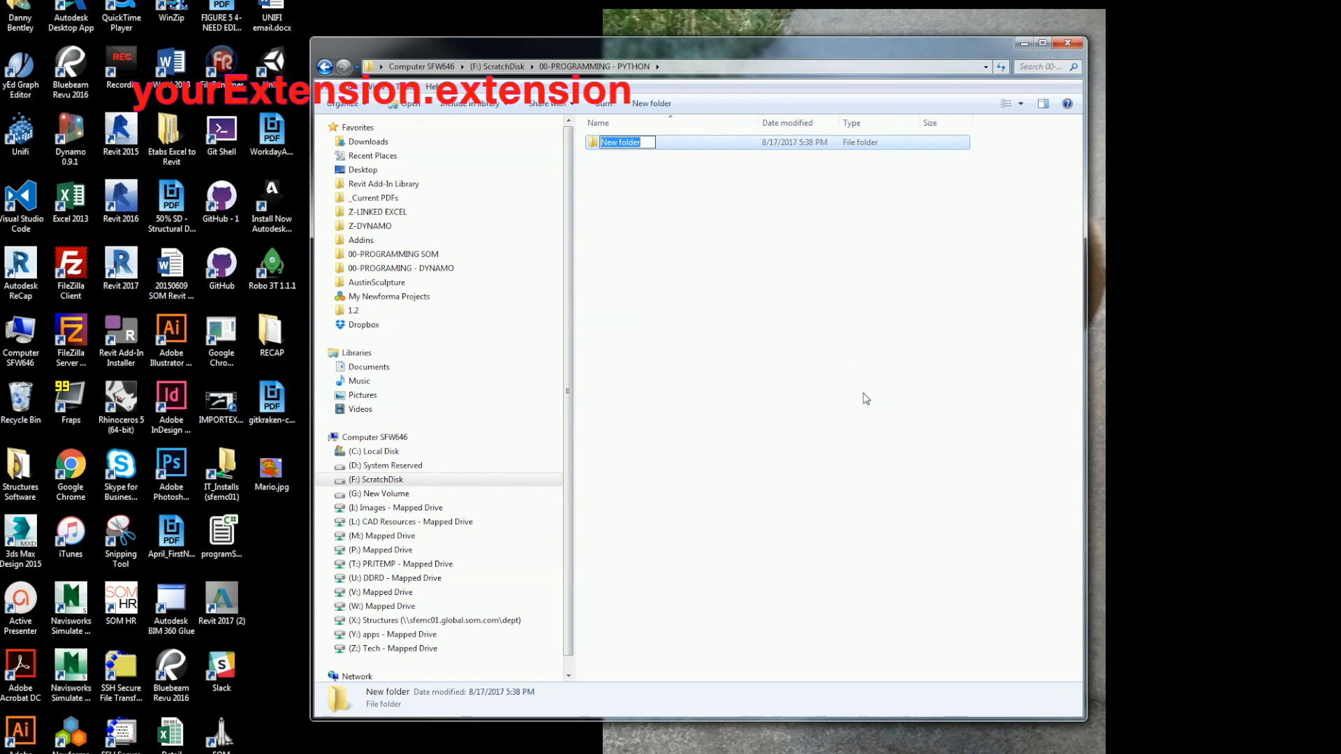
type("pyDannyBentley.")
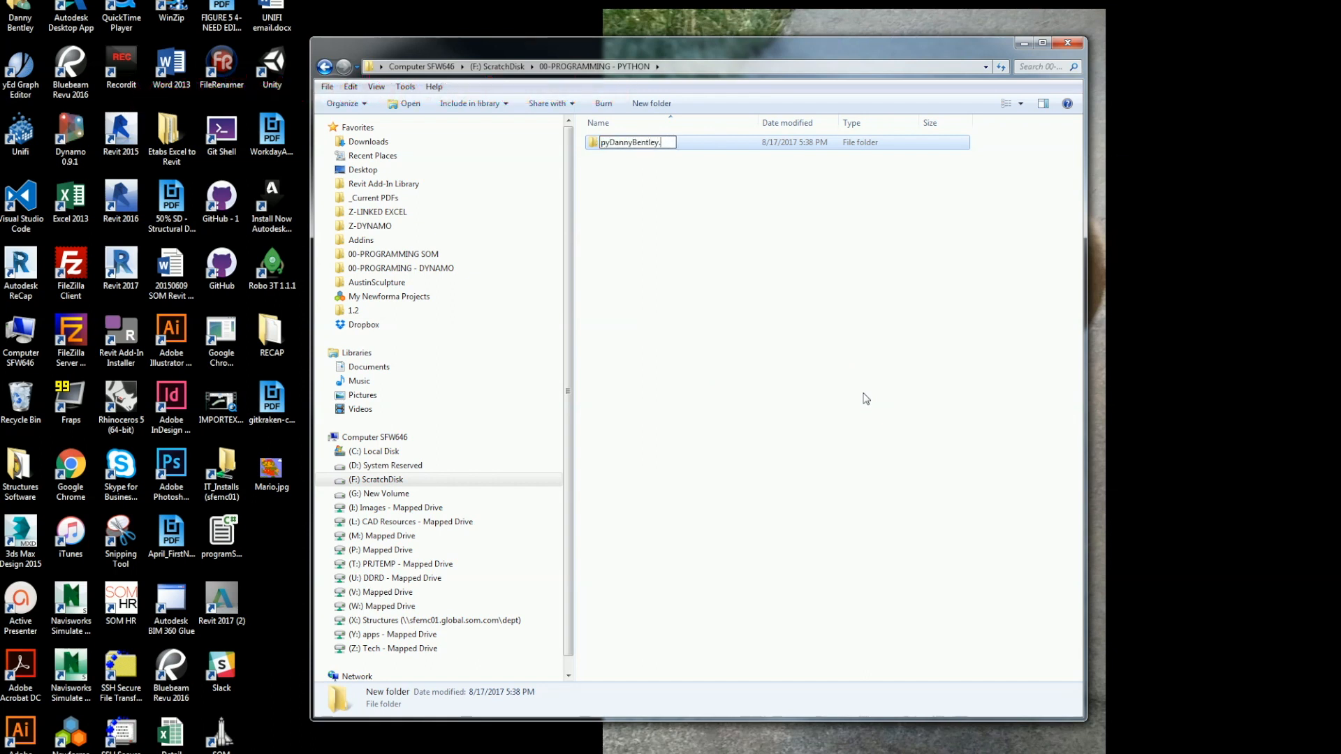
type("extension")
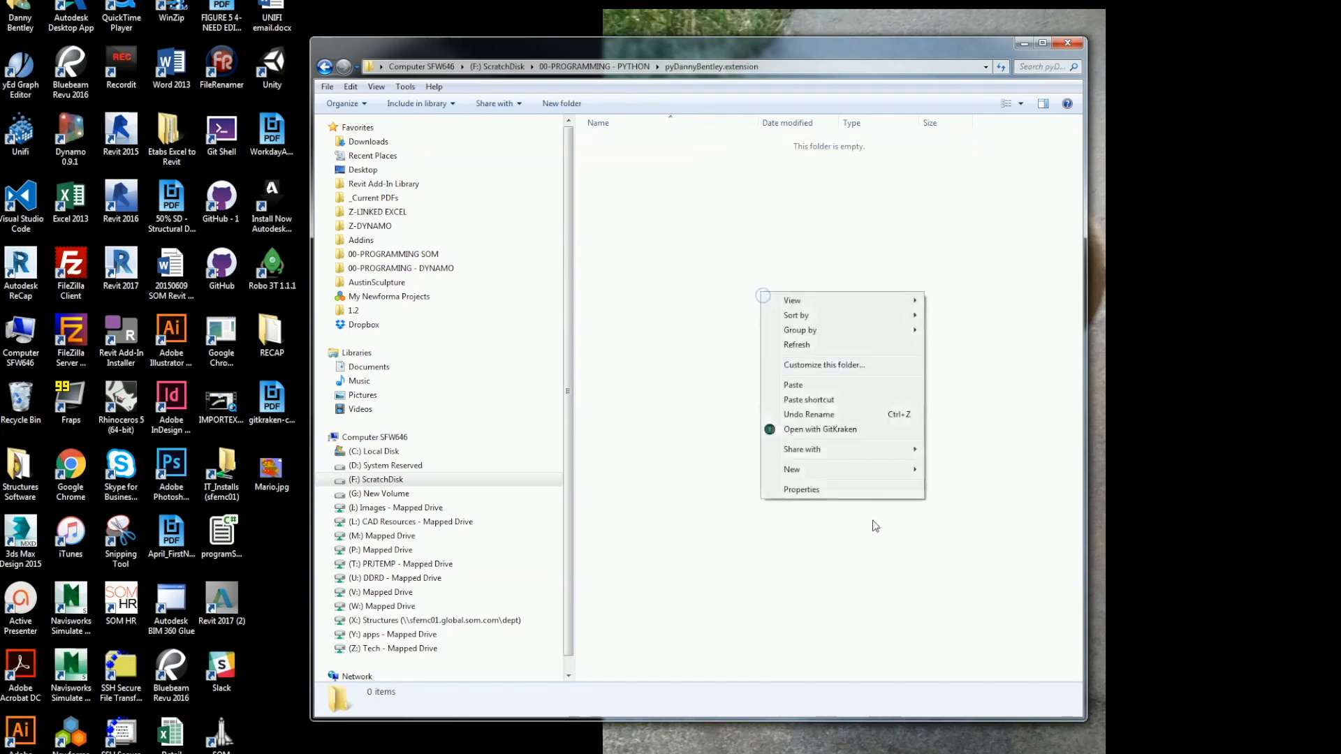
- Create a pyDannyBentley.tab folder and an Import.Panel folder inside it
left_click(790, 470)
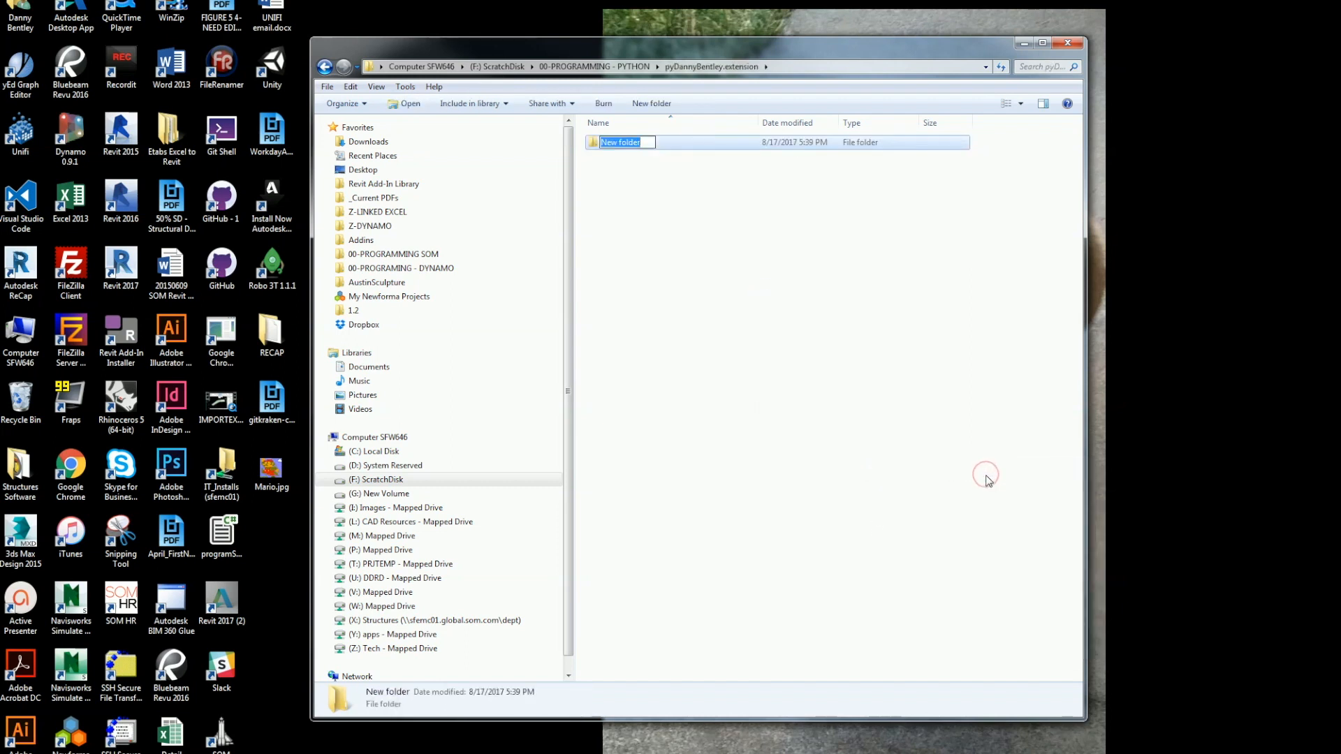
type("pyDannyBentley.tab")
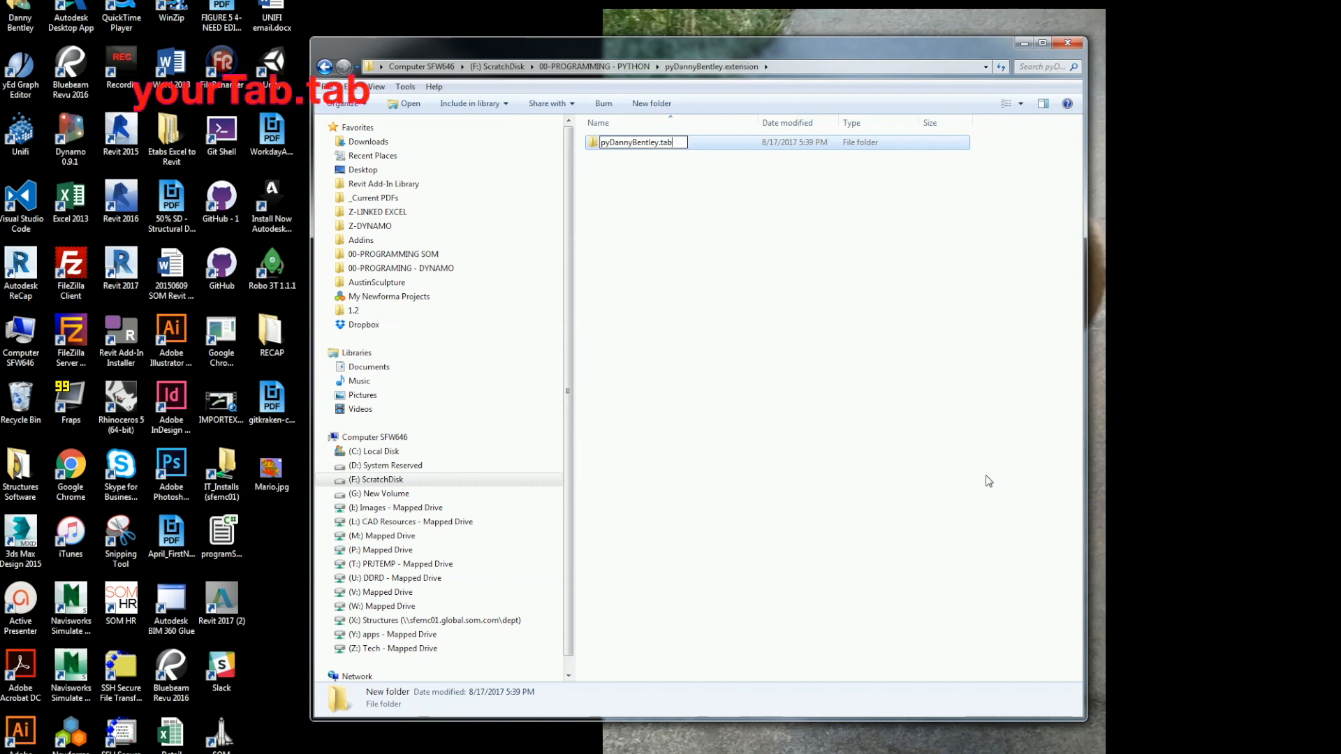
right_click(651, 142)
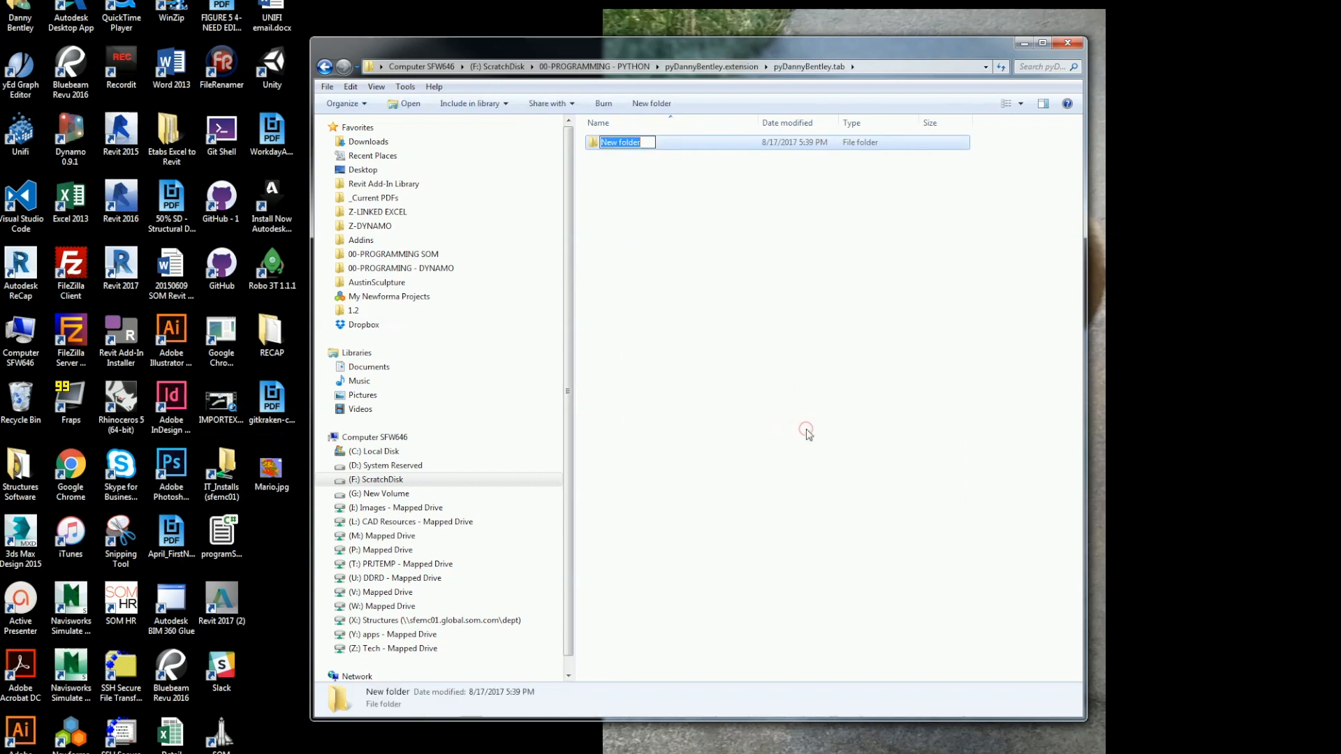
type("M")
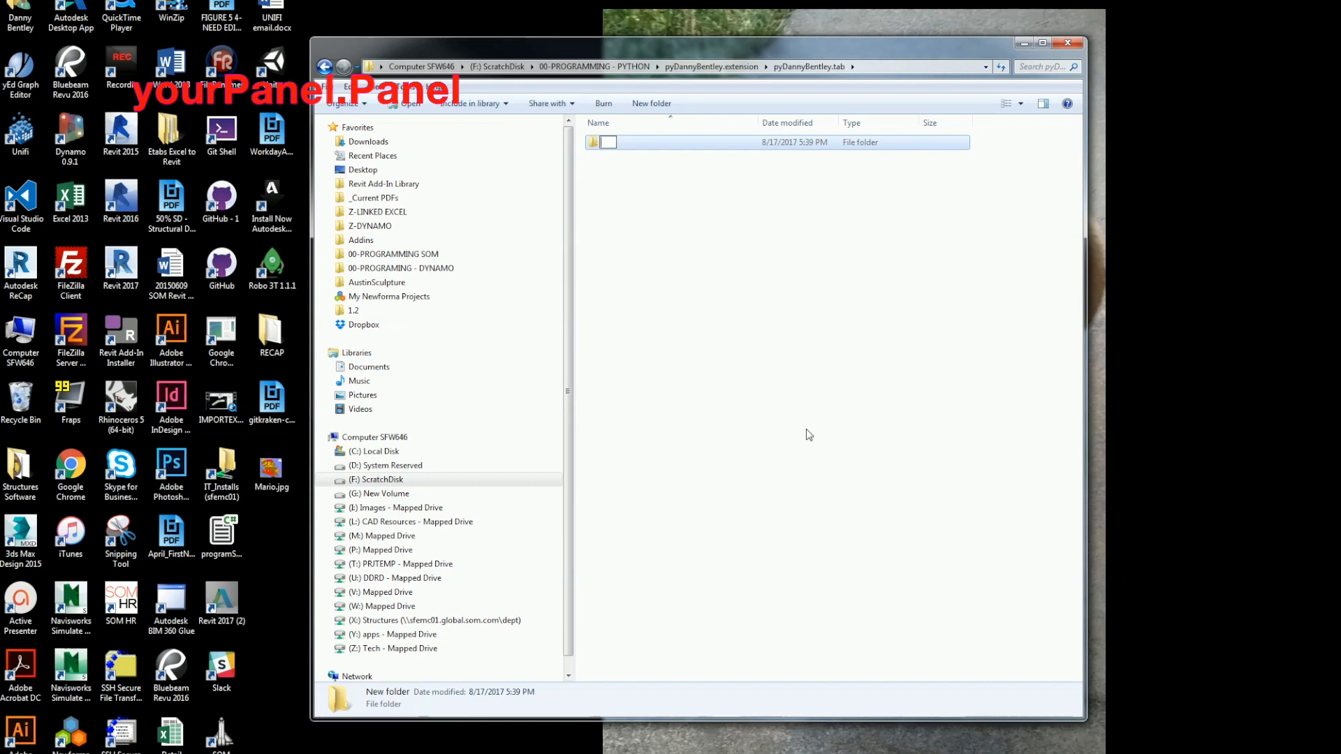
type("Import")
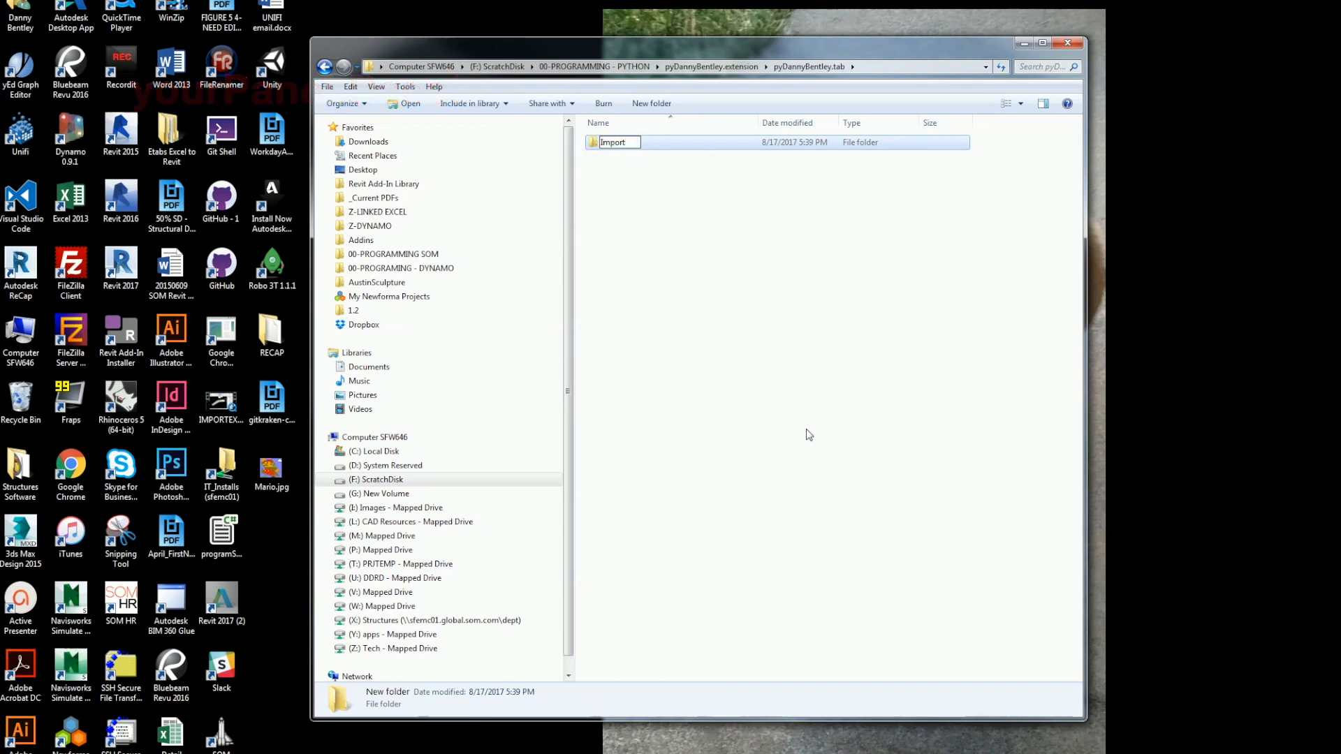
type(".Panel")
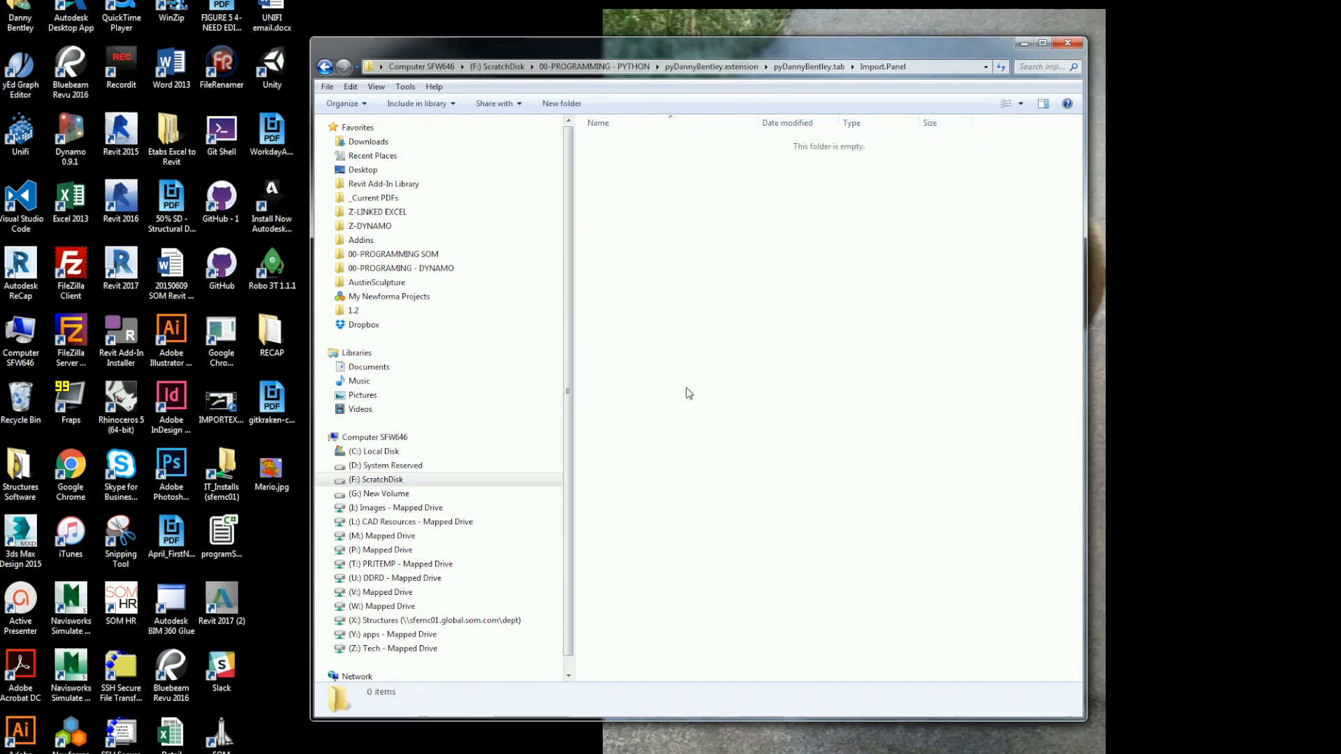
mouse_move(624, 188)
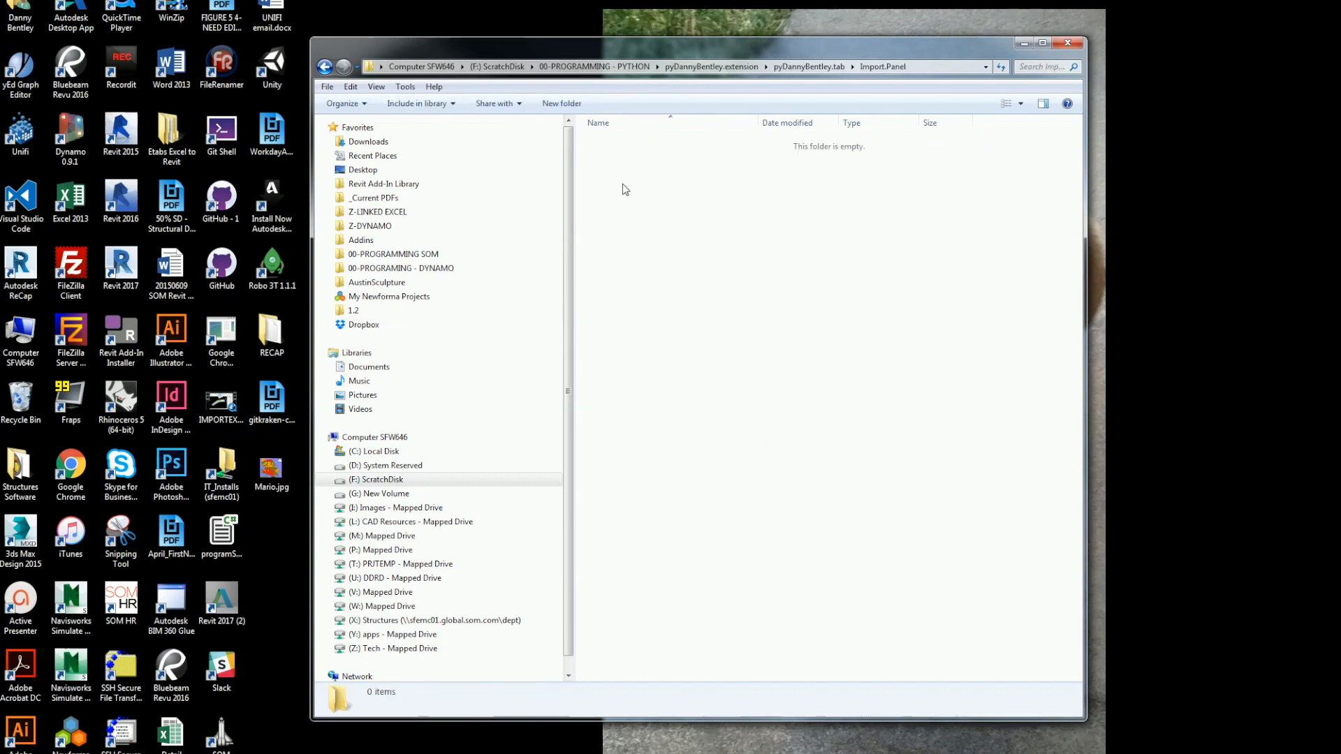
- Create an import.pushbutton folder inside Import.Panel and open it
right_click(595, 180)
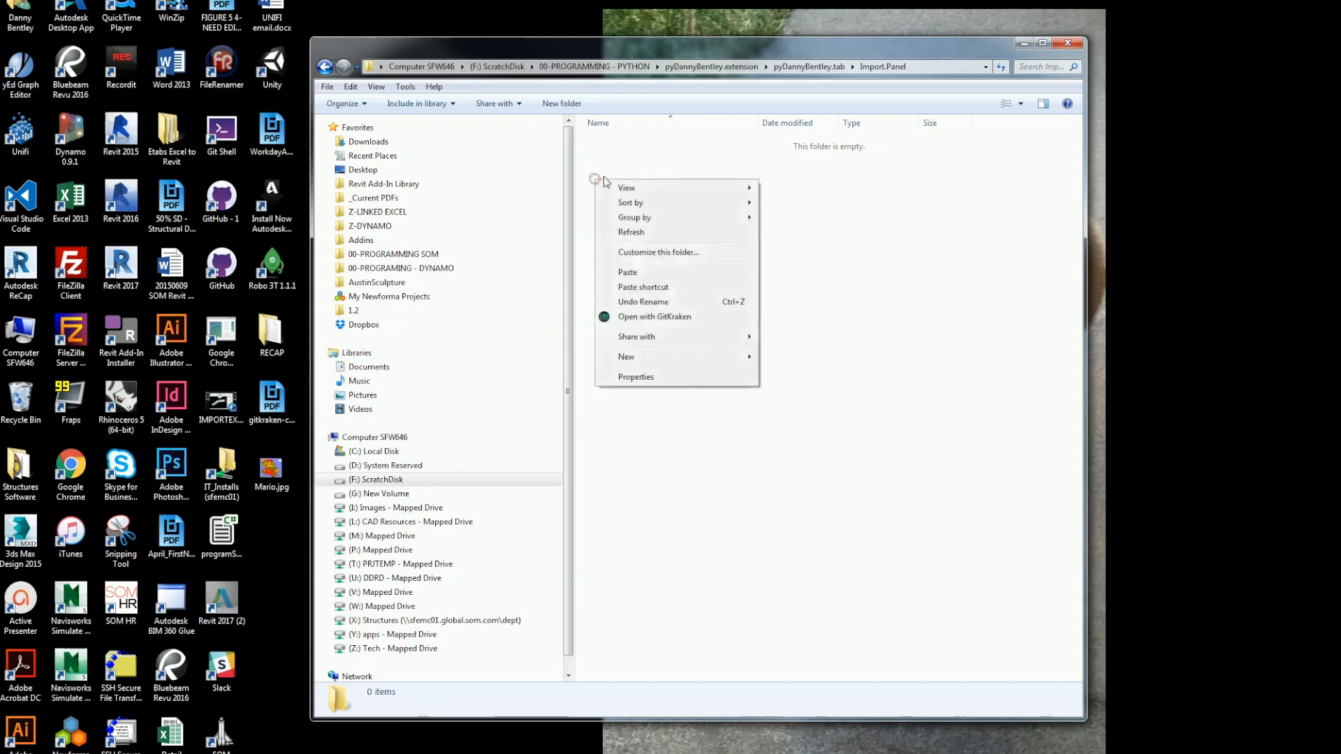
left_click(626, 358)
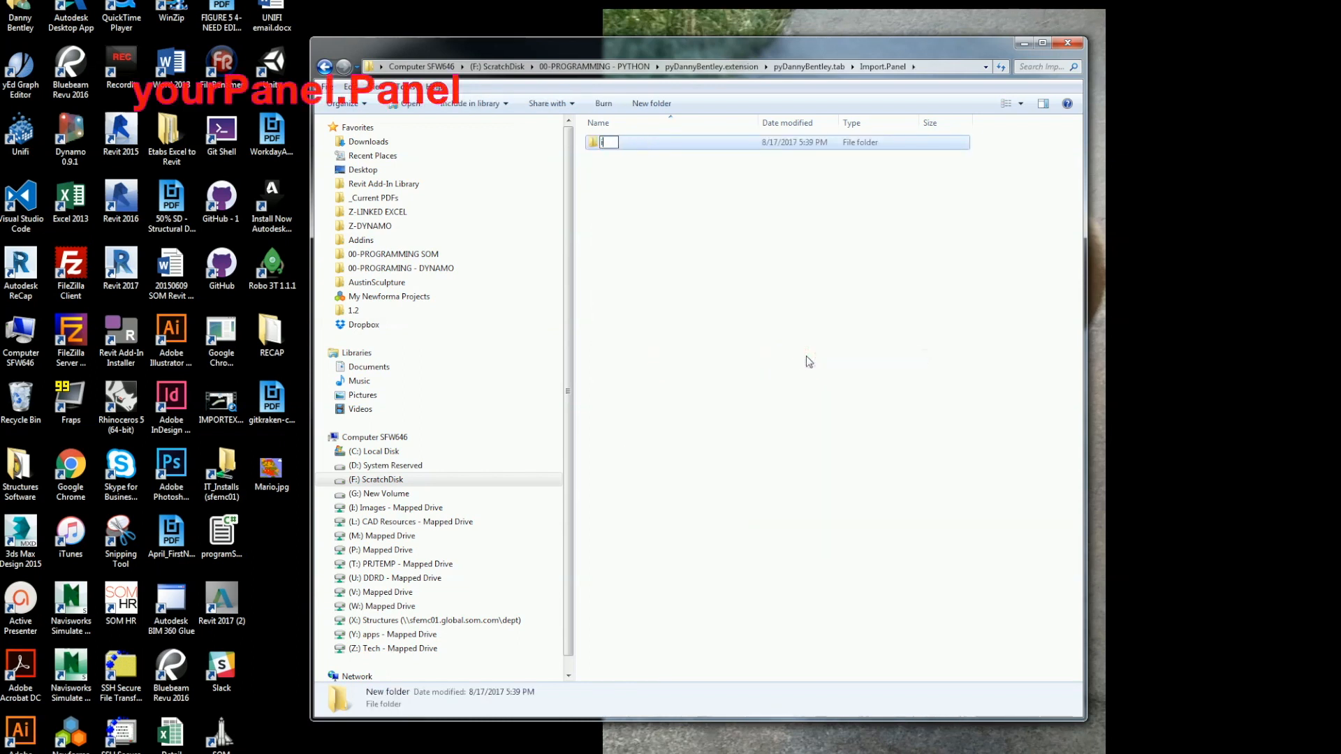
type("import.")
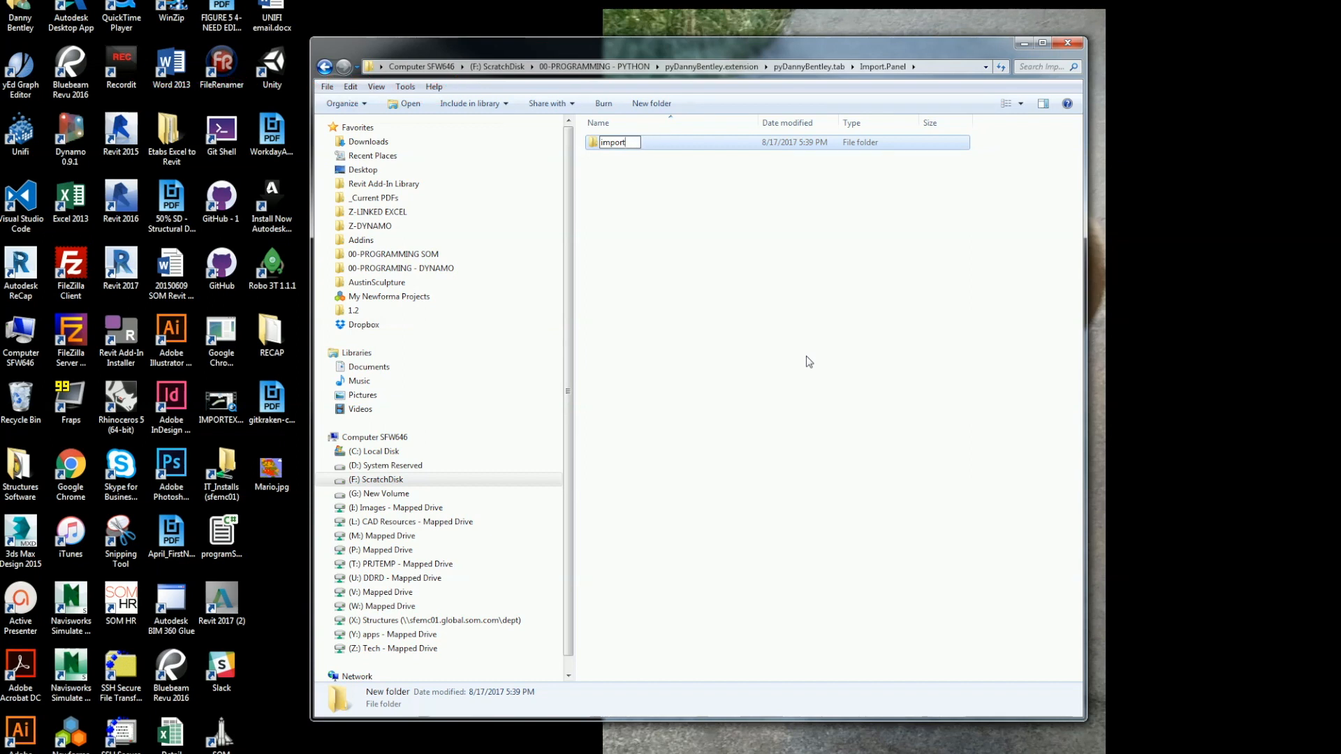
type(".pushbutton")
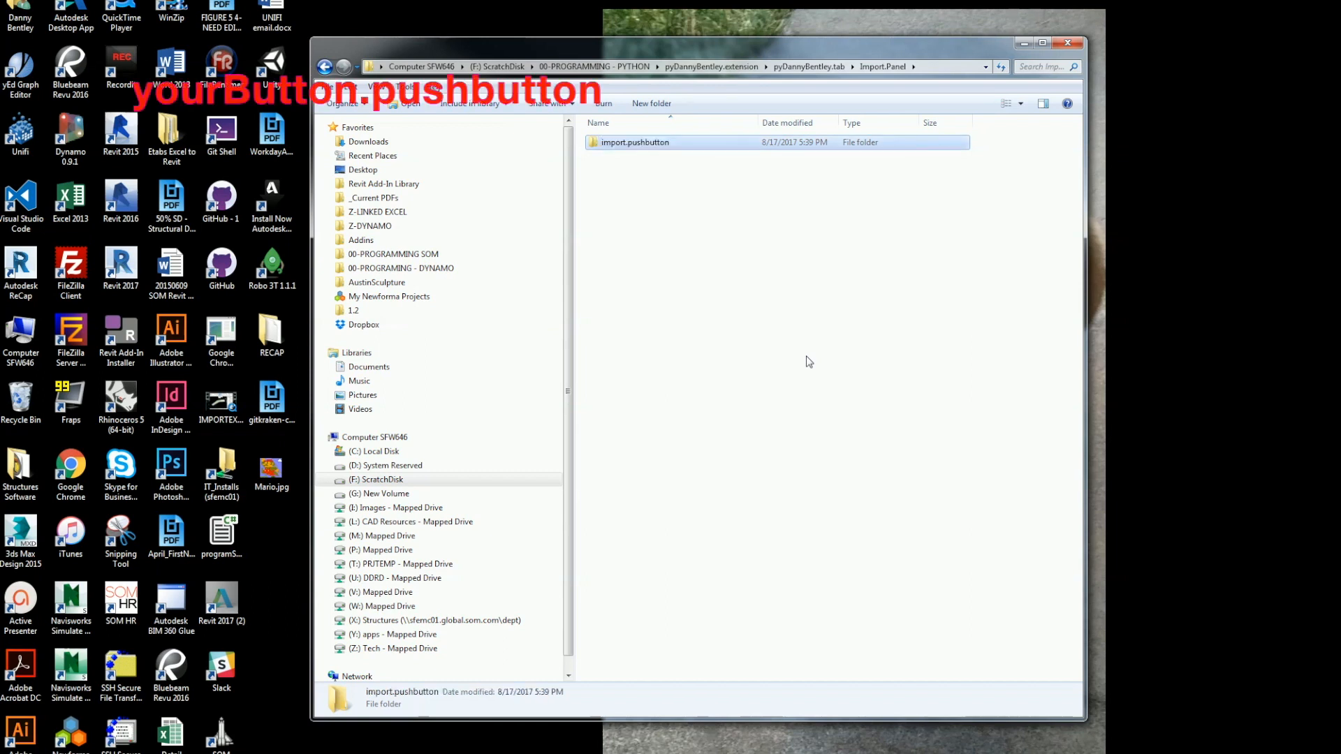
double_click(634, 143)
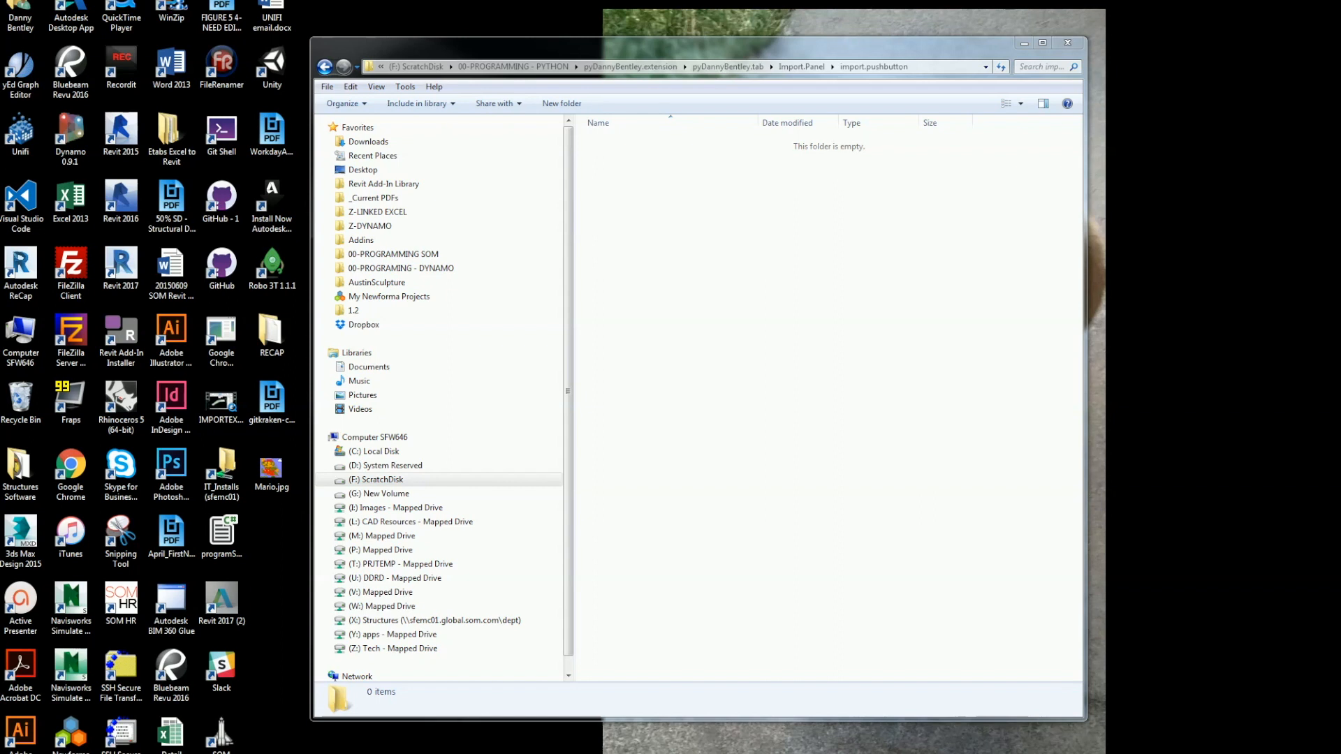
left_click(852, 394)
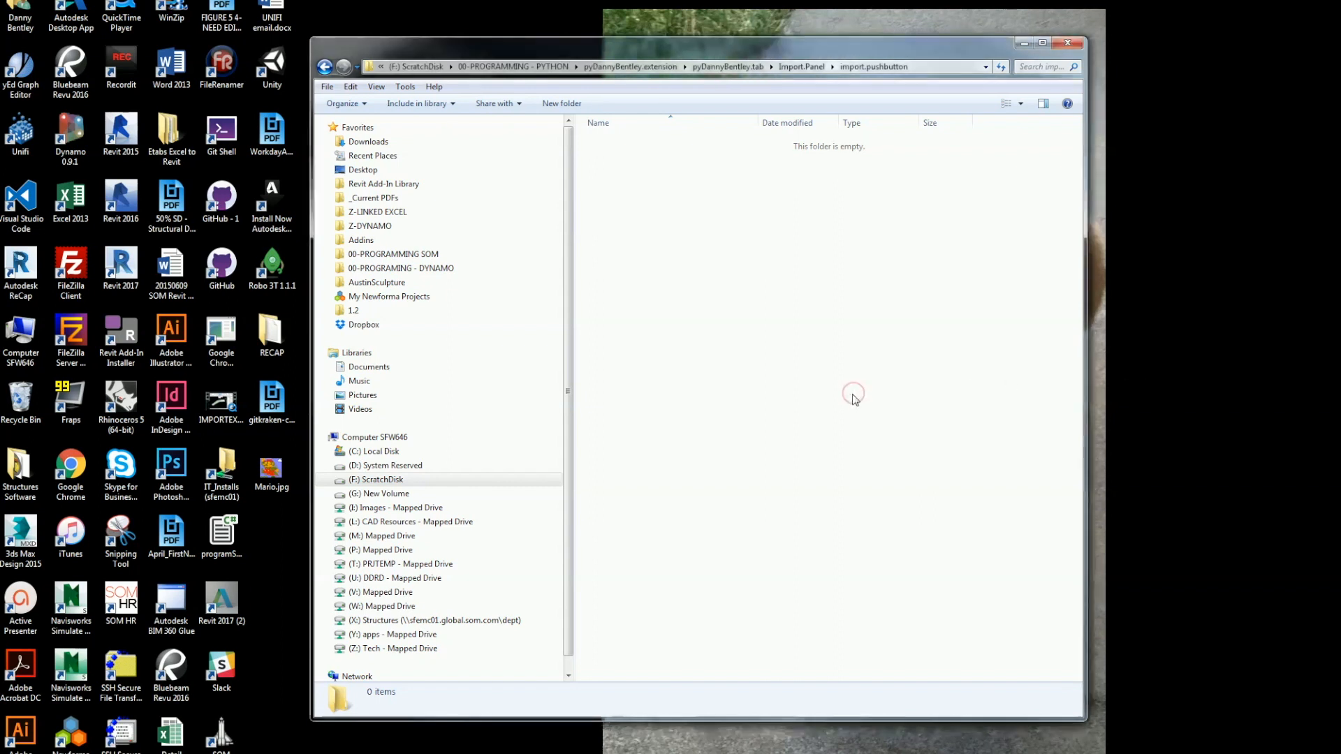
mouse_move(675, 698)
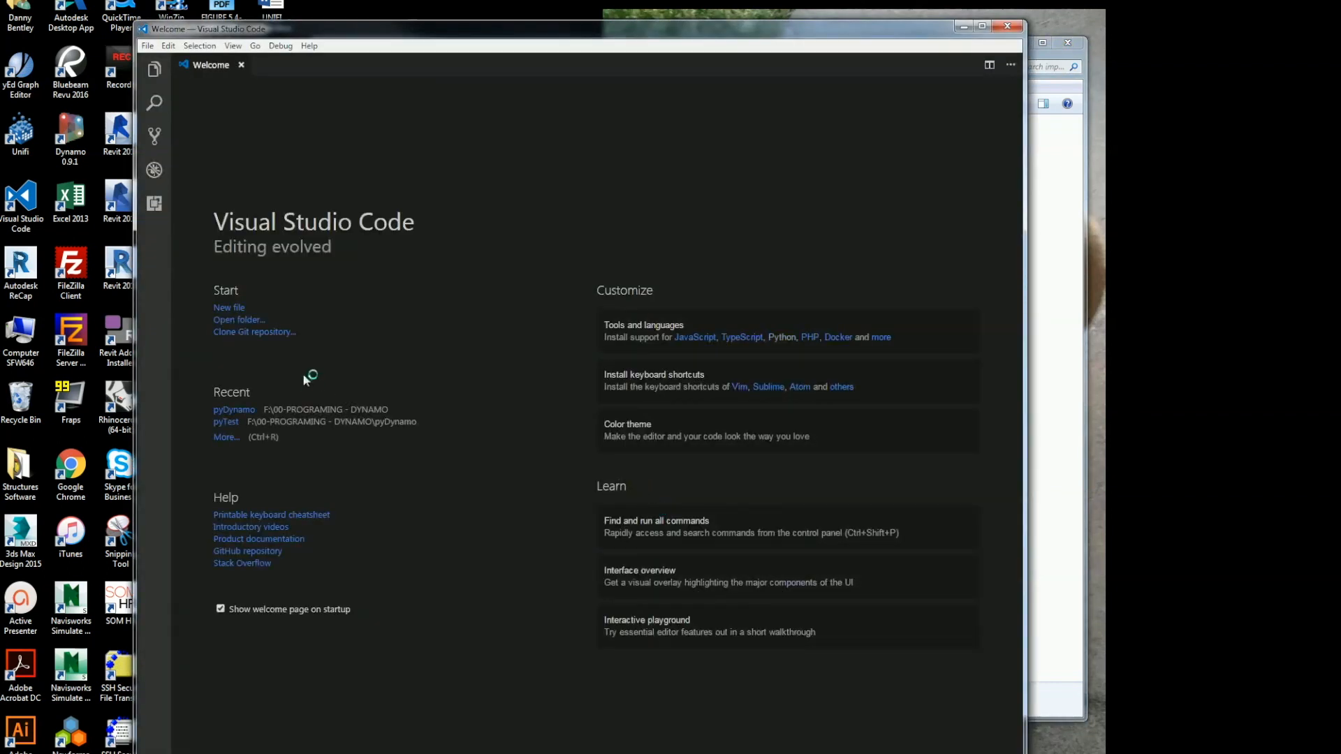
- Save a new empty file as script.py in the import.pushbutton folder
left_click(229, 307)
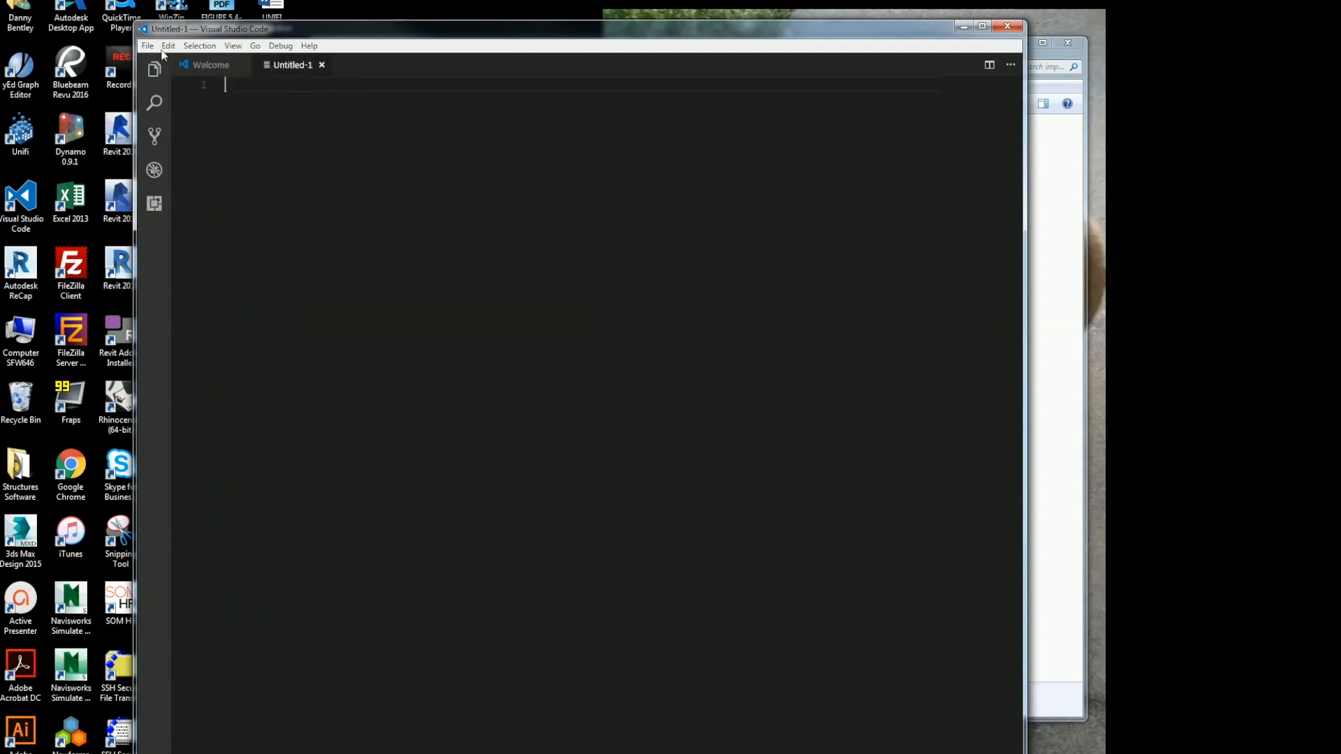
left_click(147, 45)
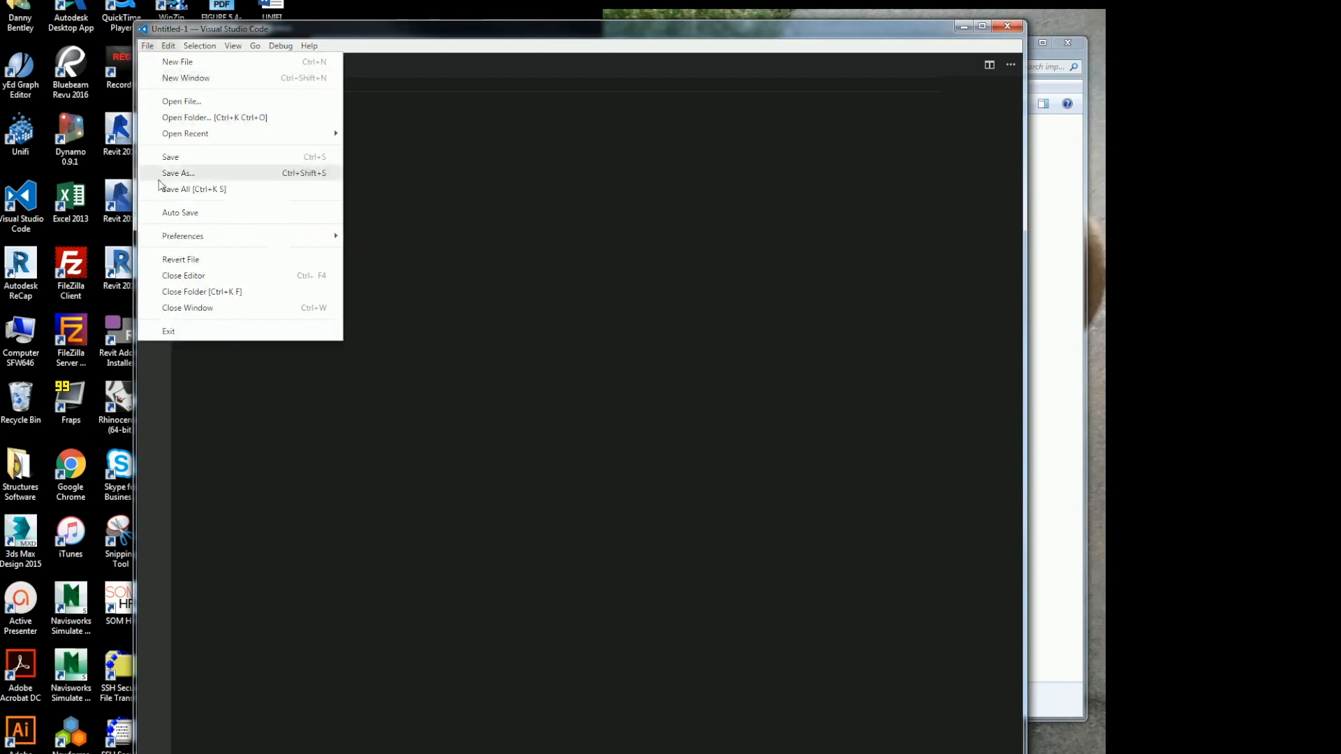
left_click(178, 173)
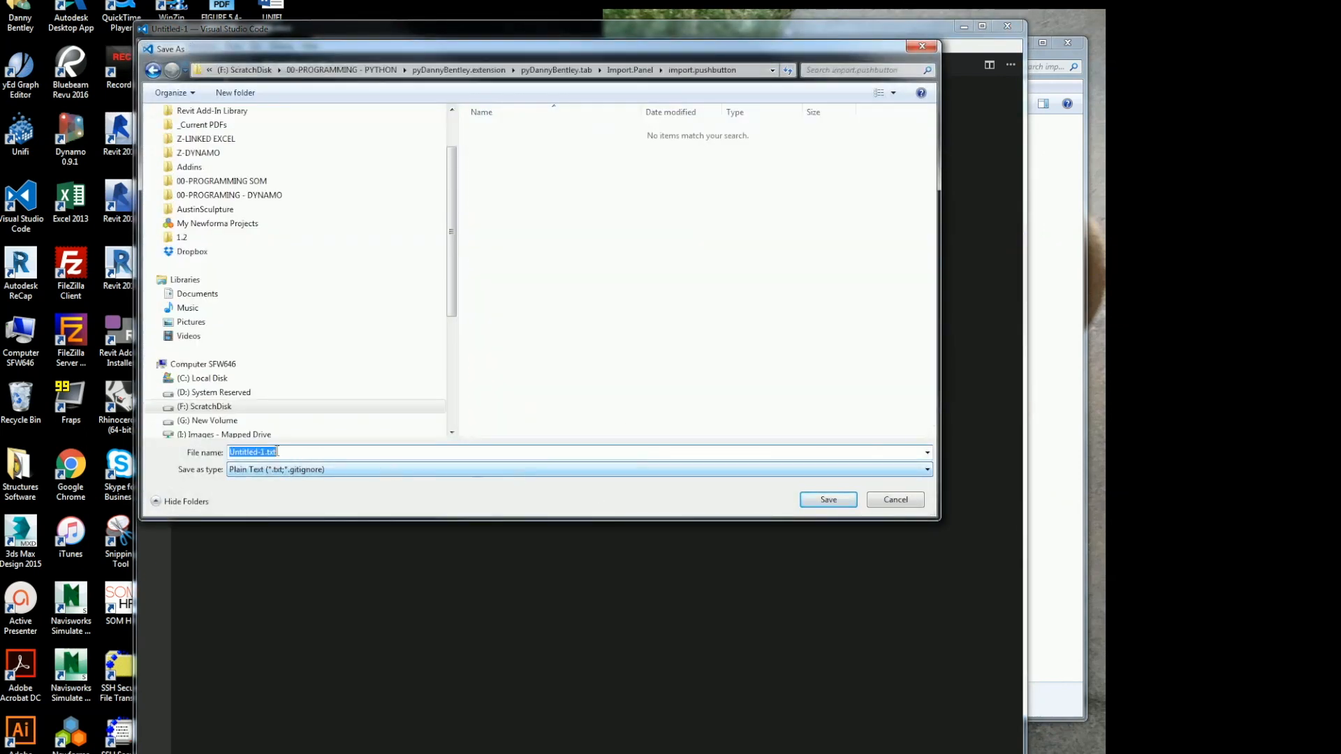
key("Delete")
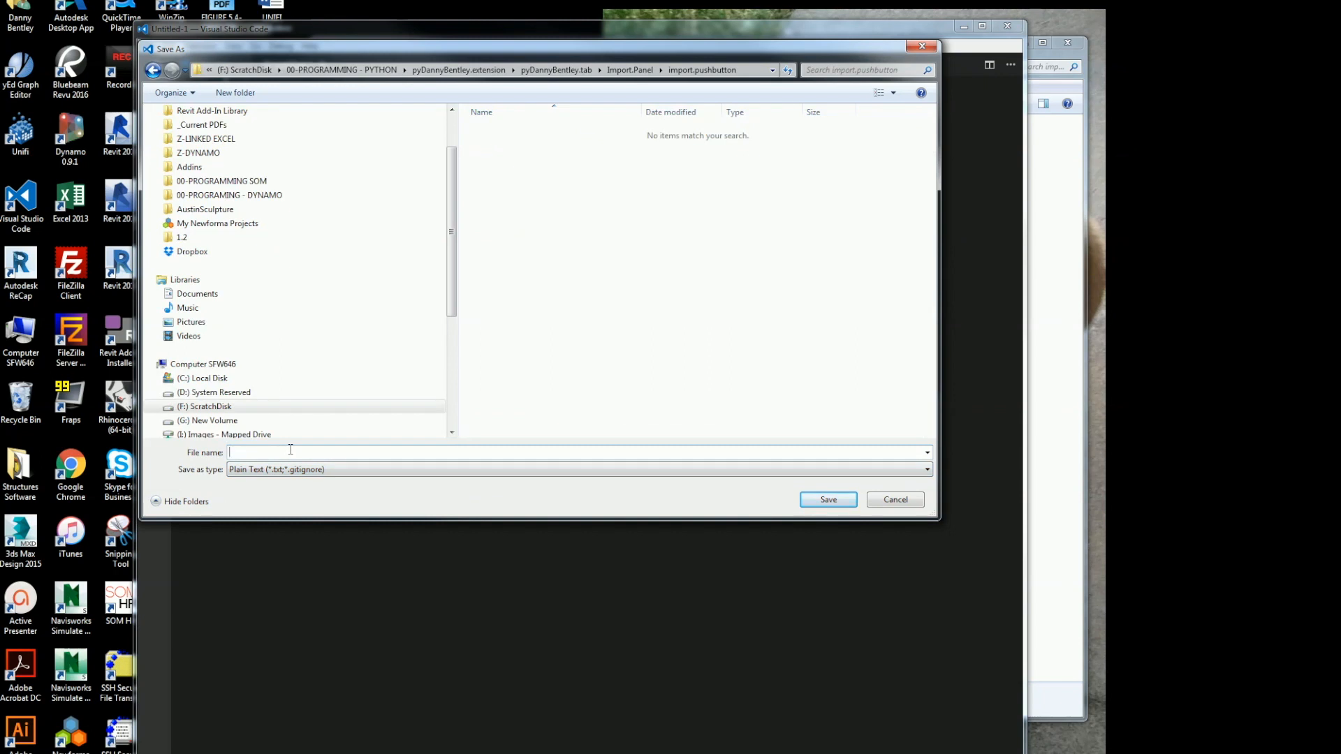
type("scri")
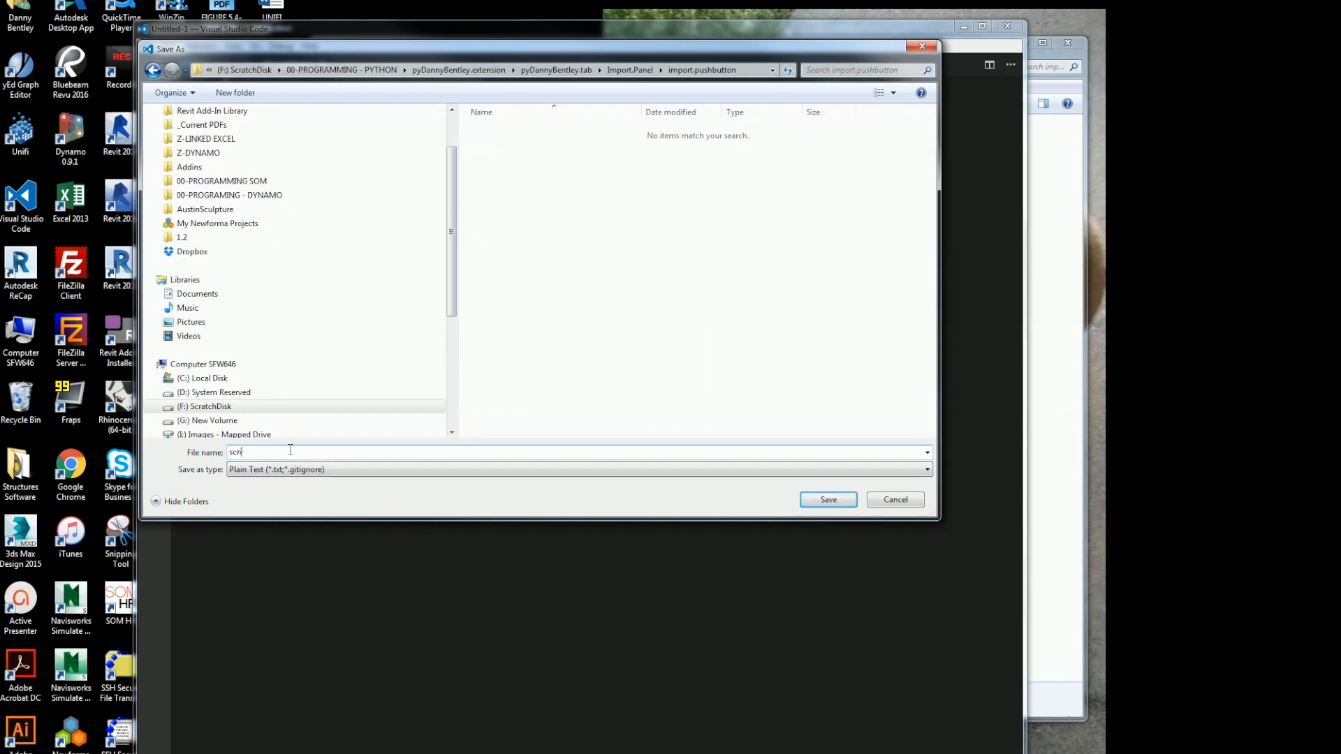
key("BackSpace")
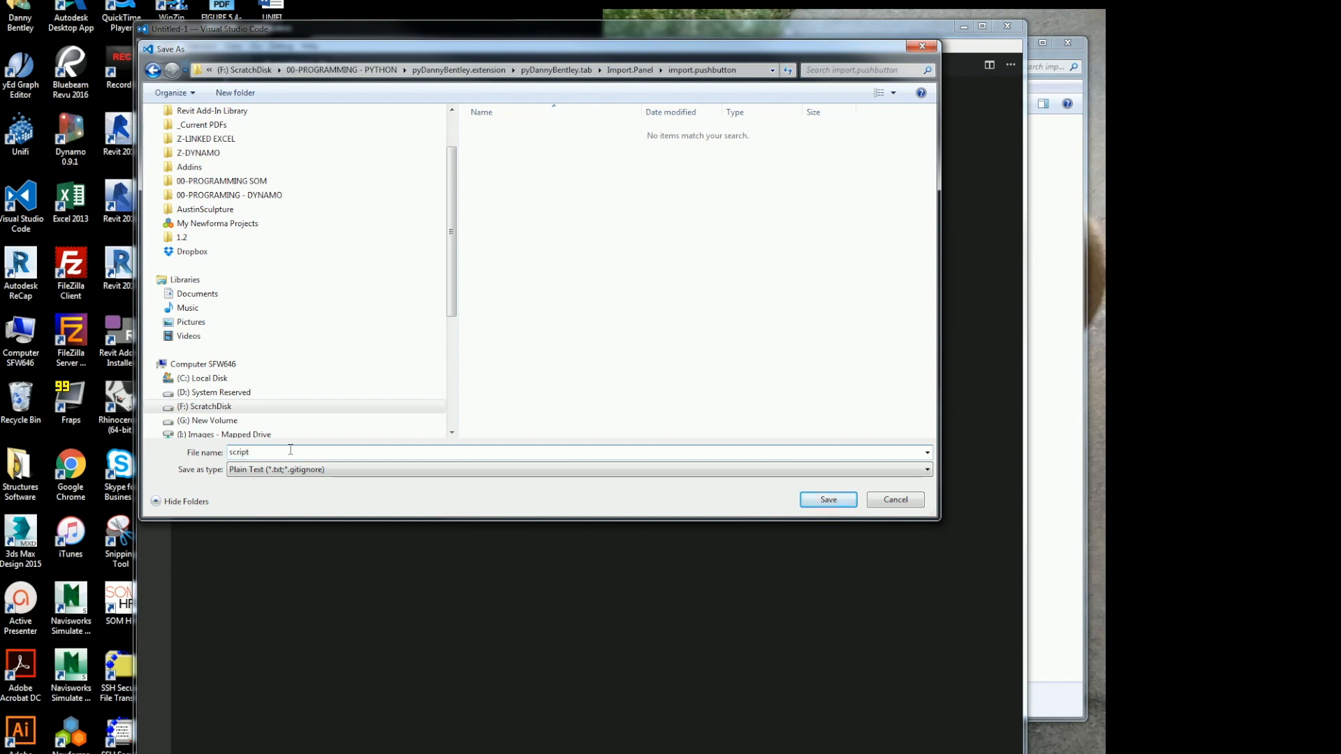
type(".py")
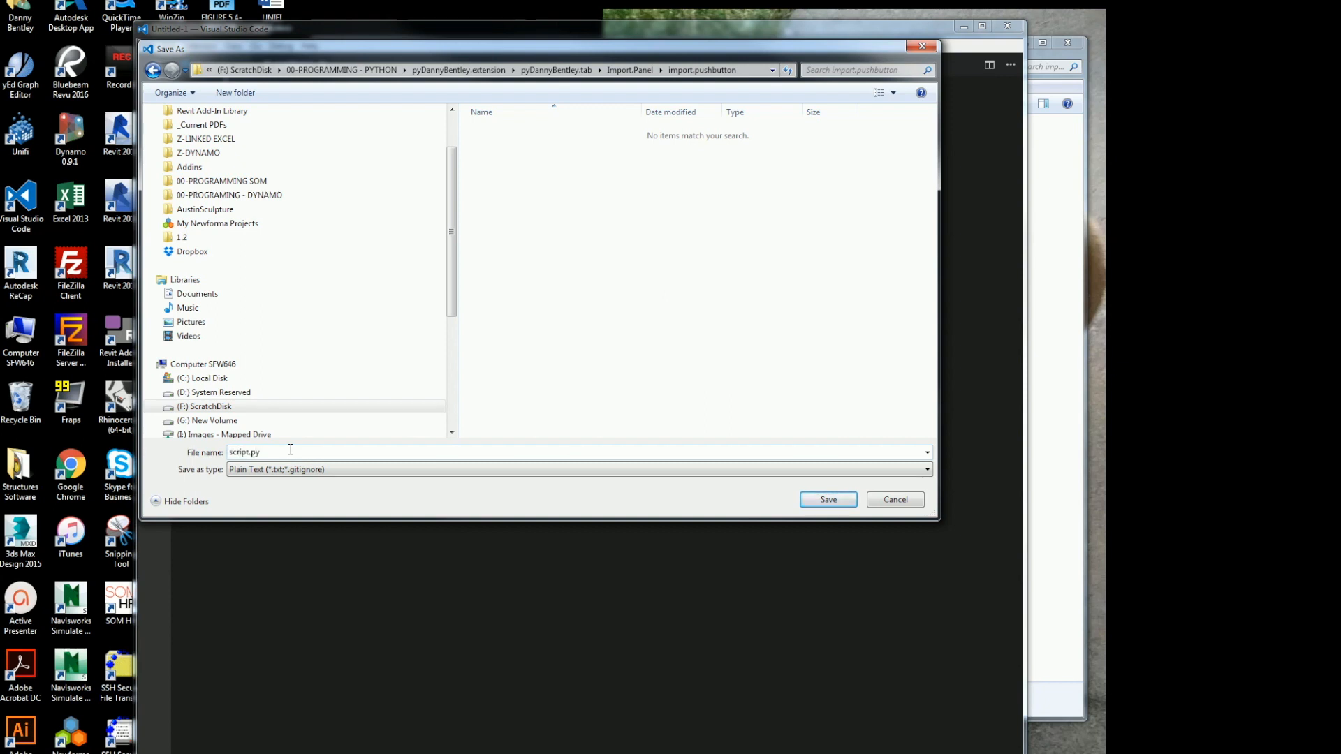
left_click(896, 499)
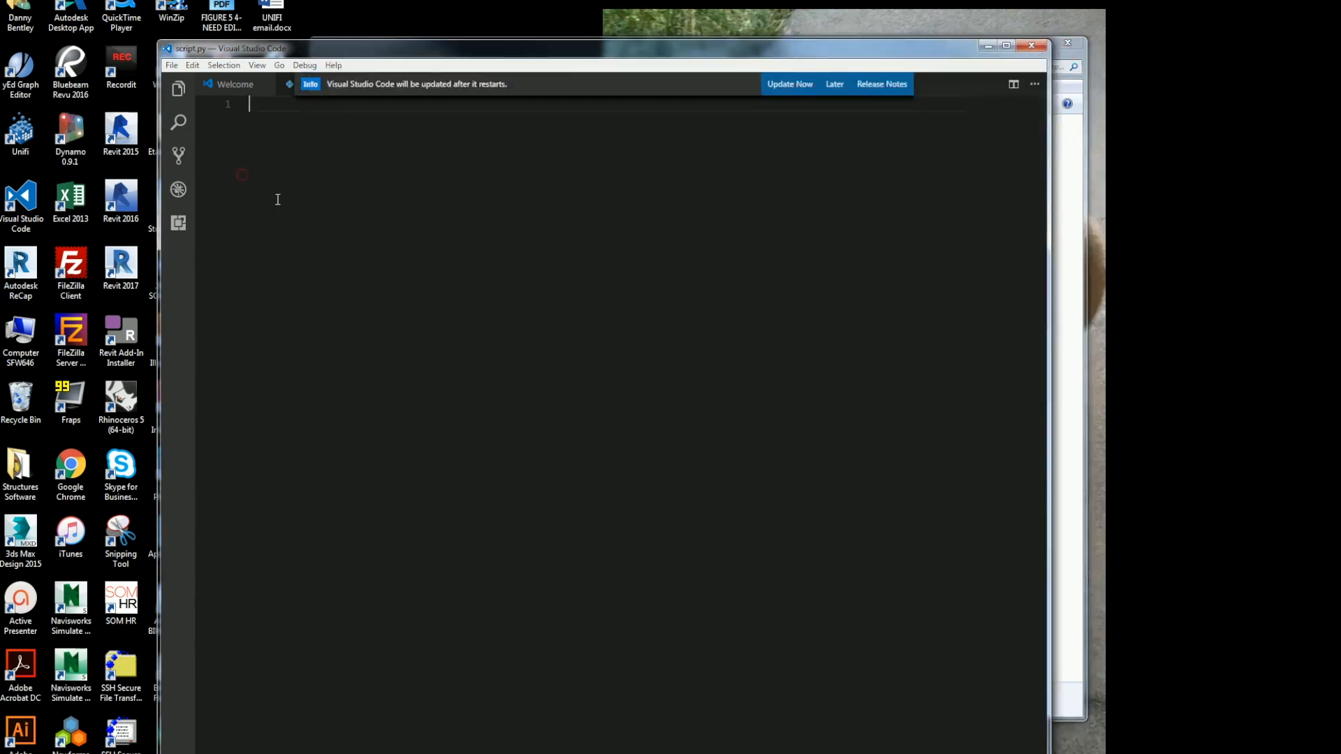
- Write 'import clr' and begin a 'from Autodesk.Revit.DB import' line
type("i")
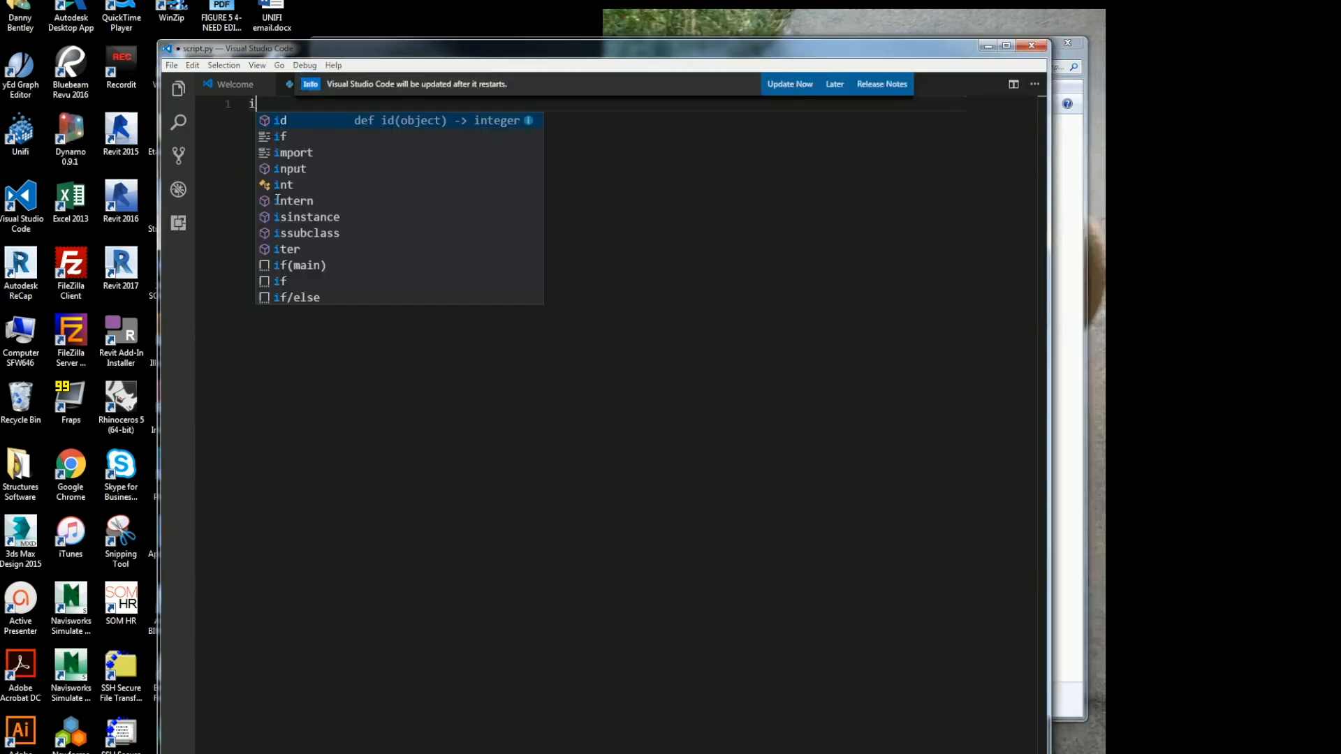
type("mport clr")
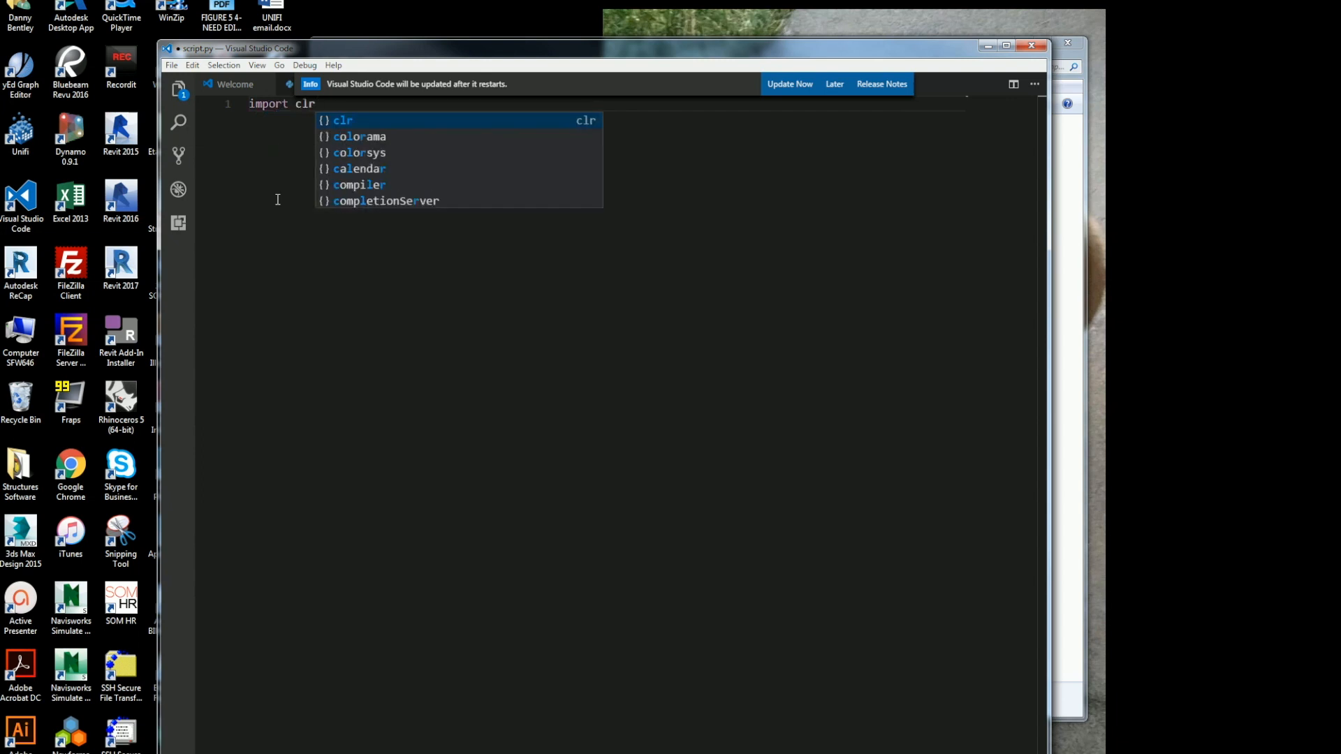
key("Enter")
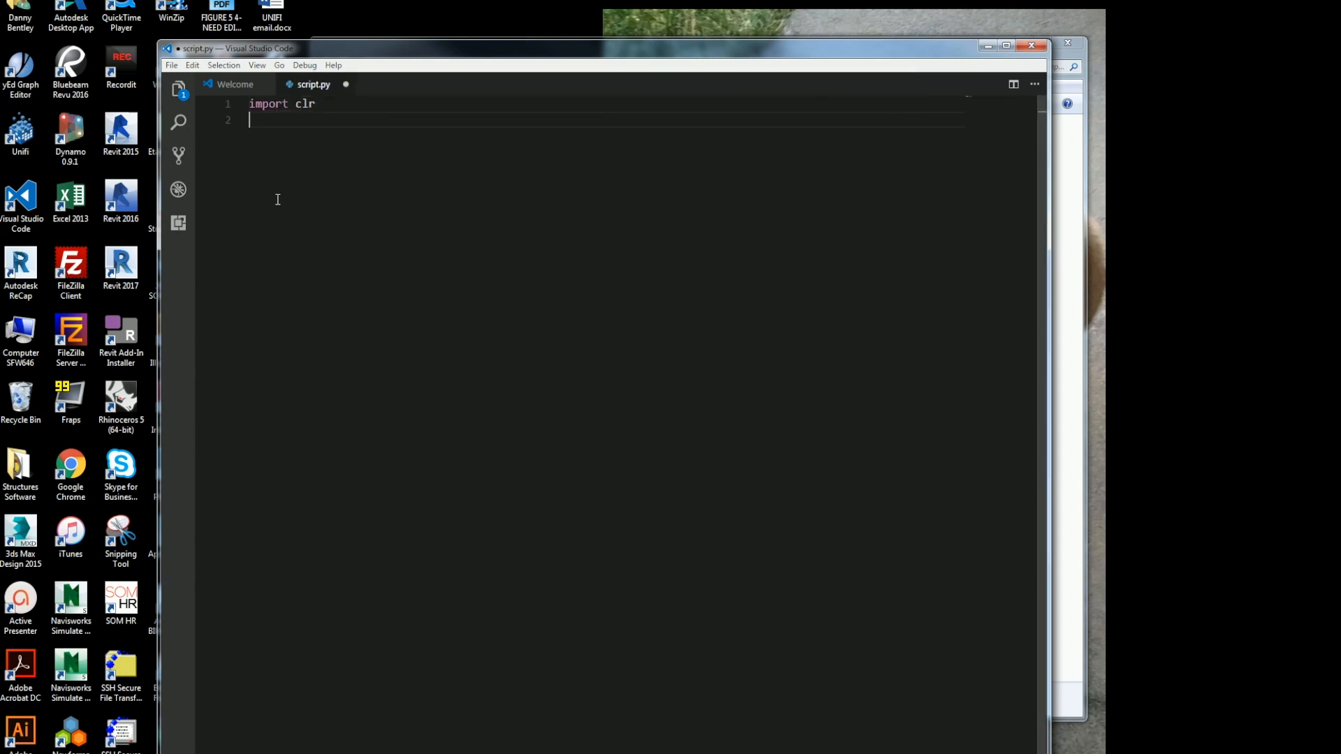
type("from")
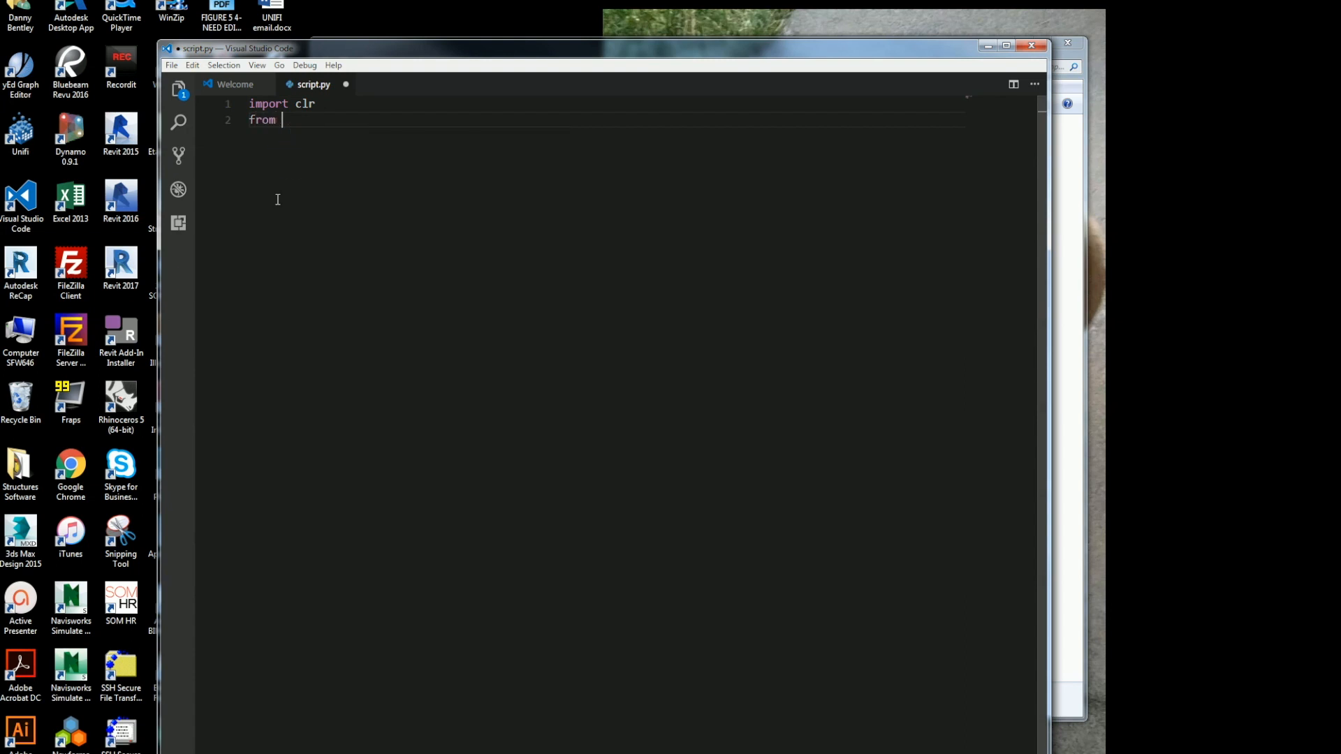
type("Autodesk")
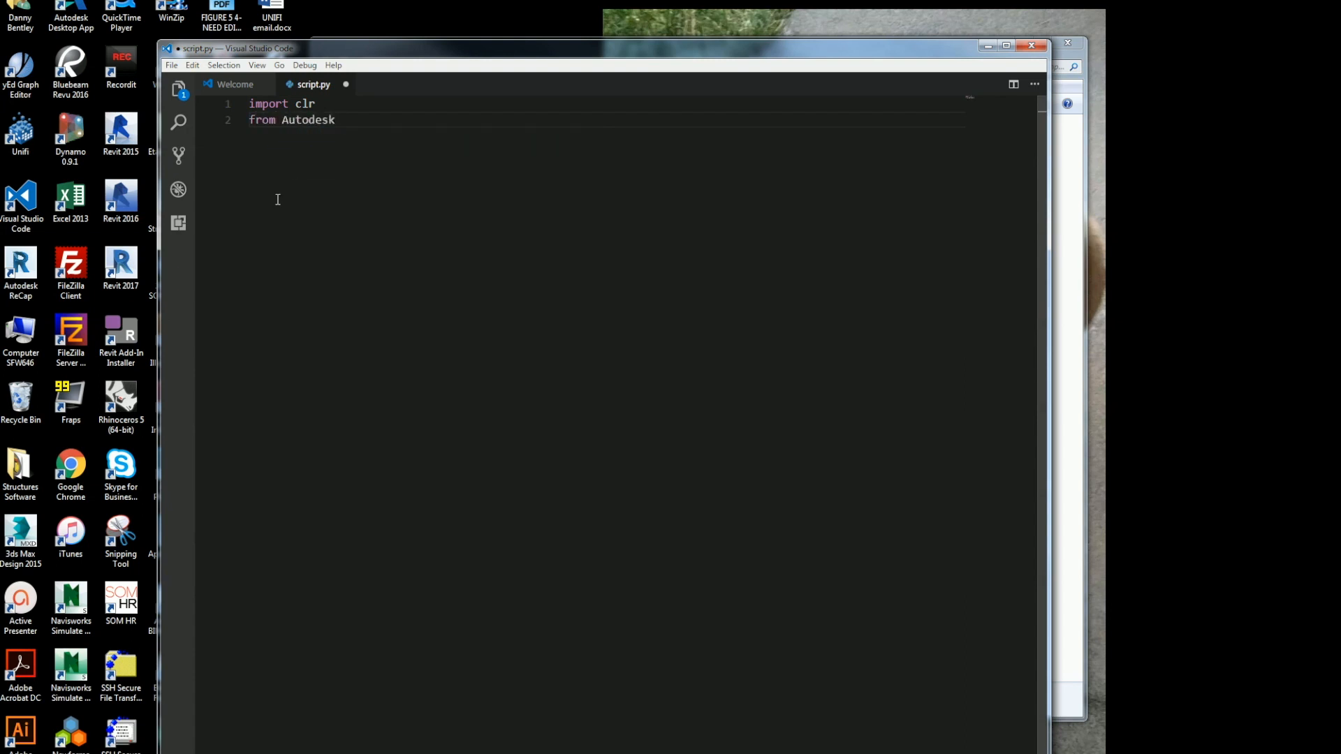
type(".Revit.")
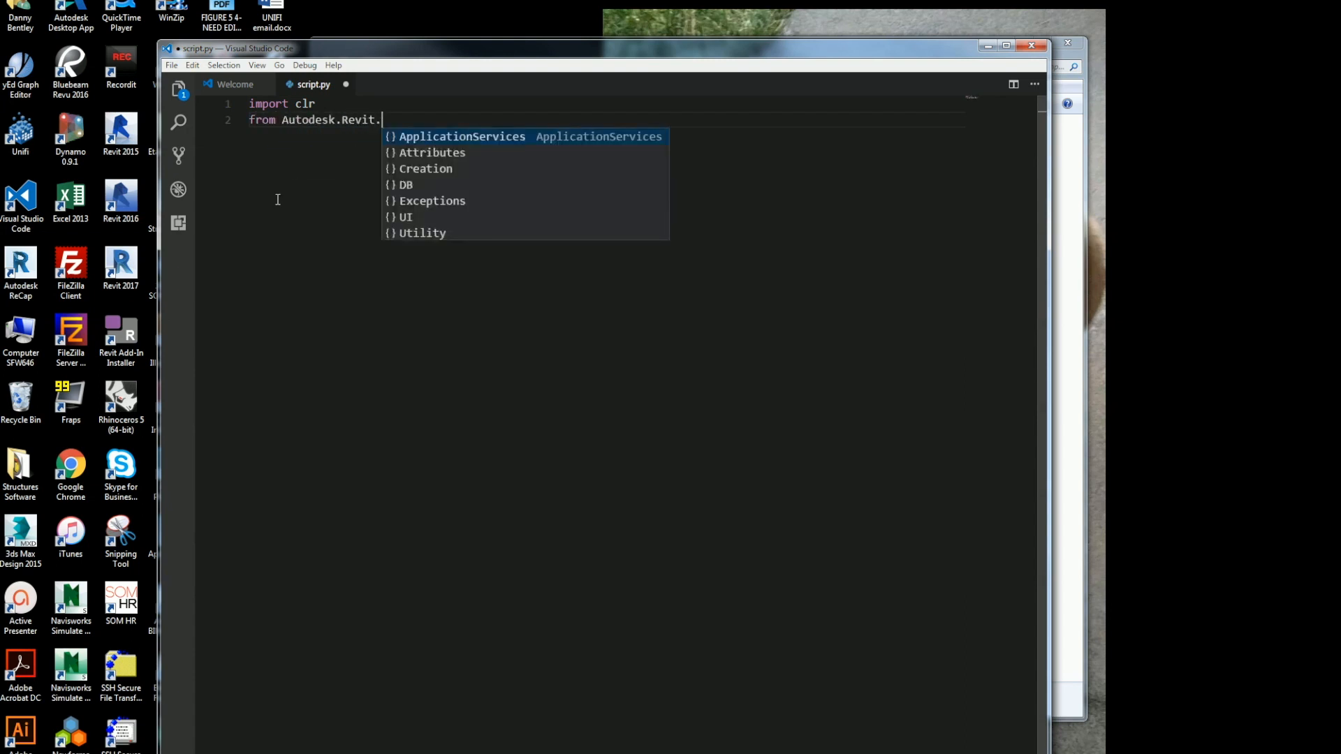
type("DB import D")
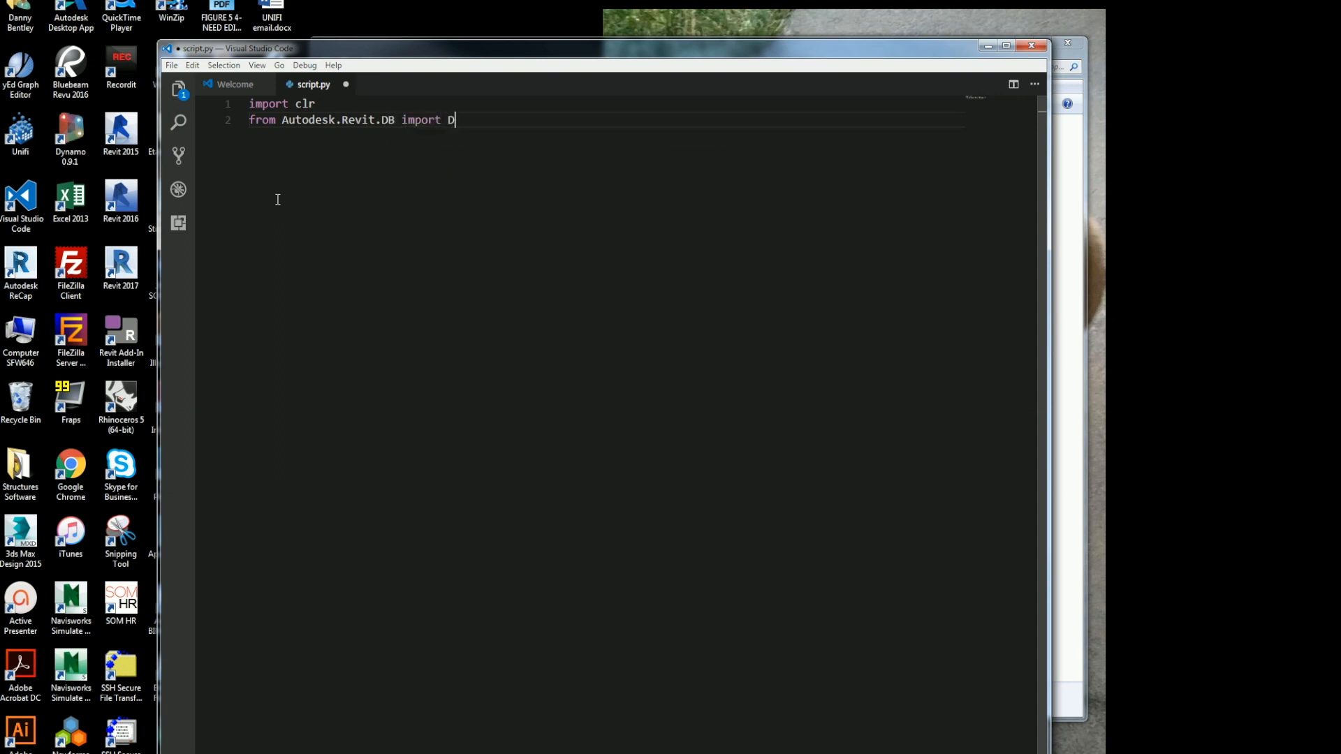
- Import DWGImportOptions, ImportPlacement, ElementId and Transaction, then start the doc assignment
type("WGImport")
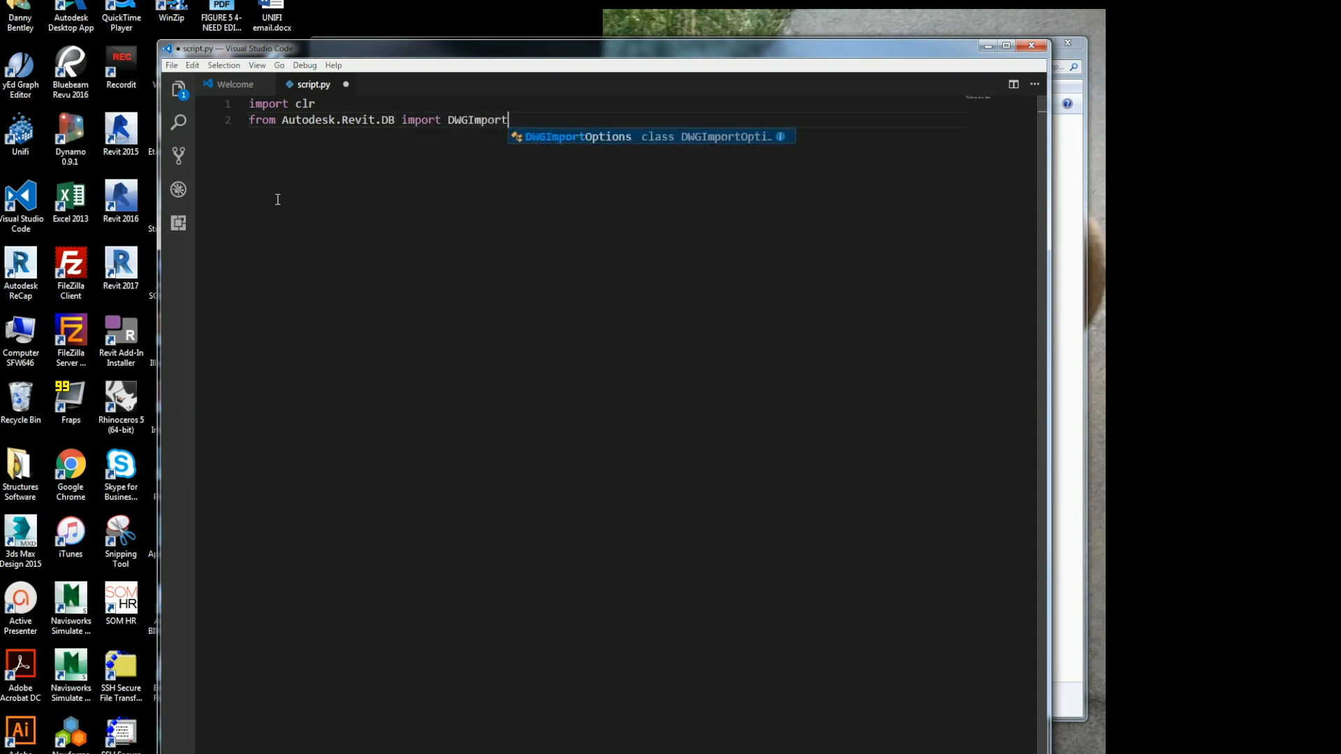
type("Options,")
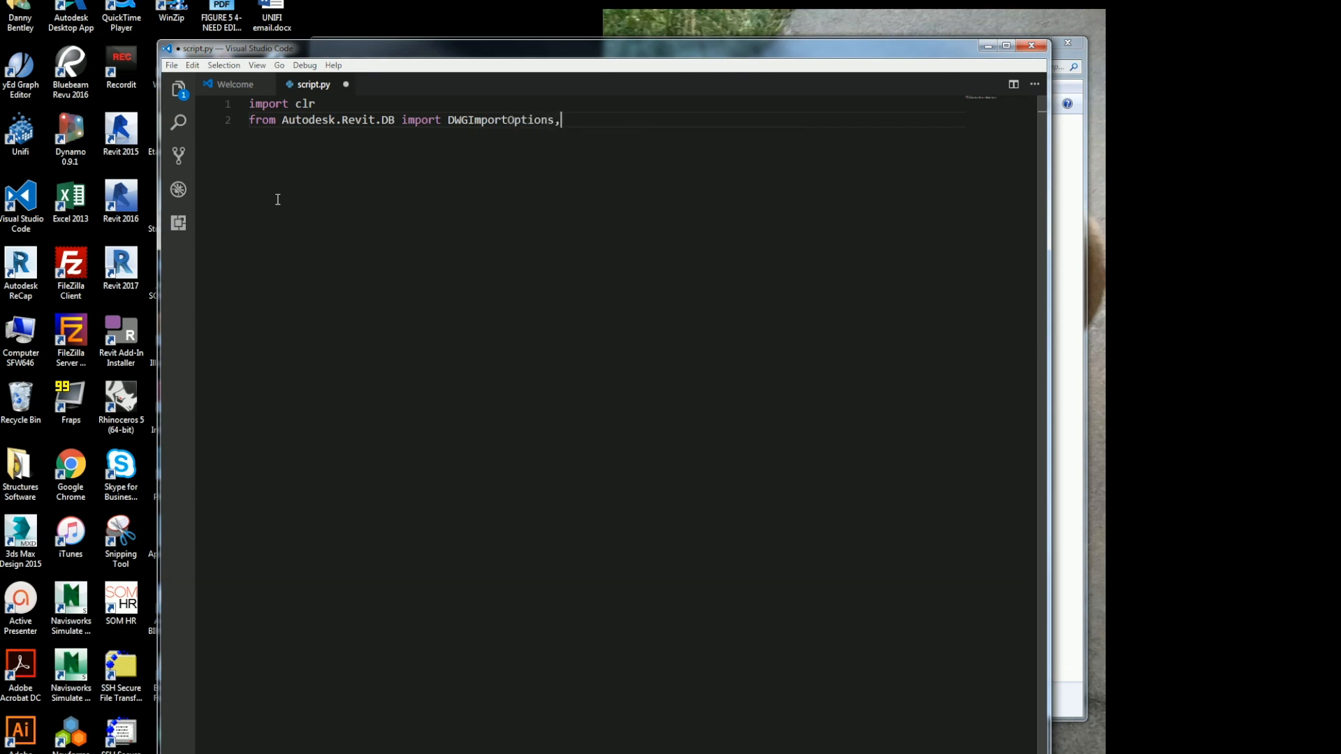
type("Impor")
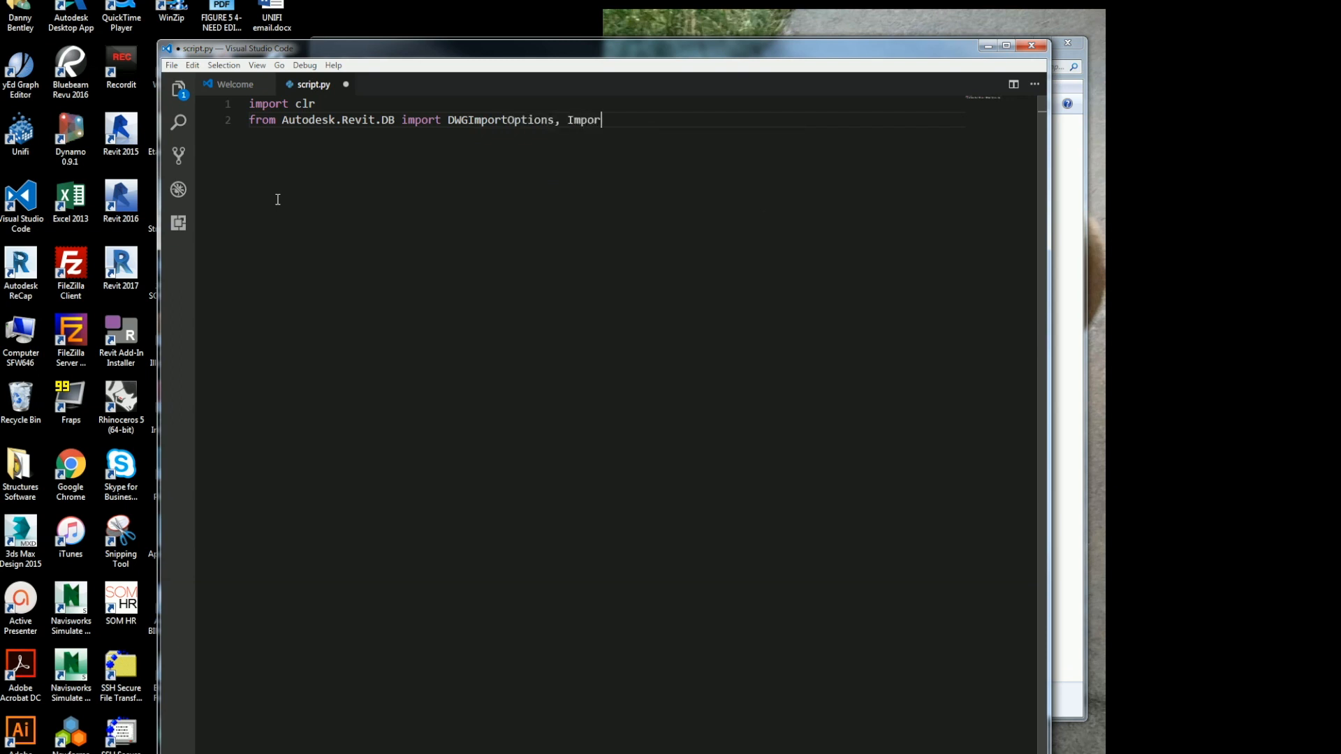
type("Placement,")
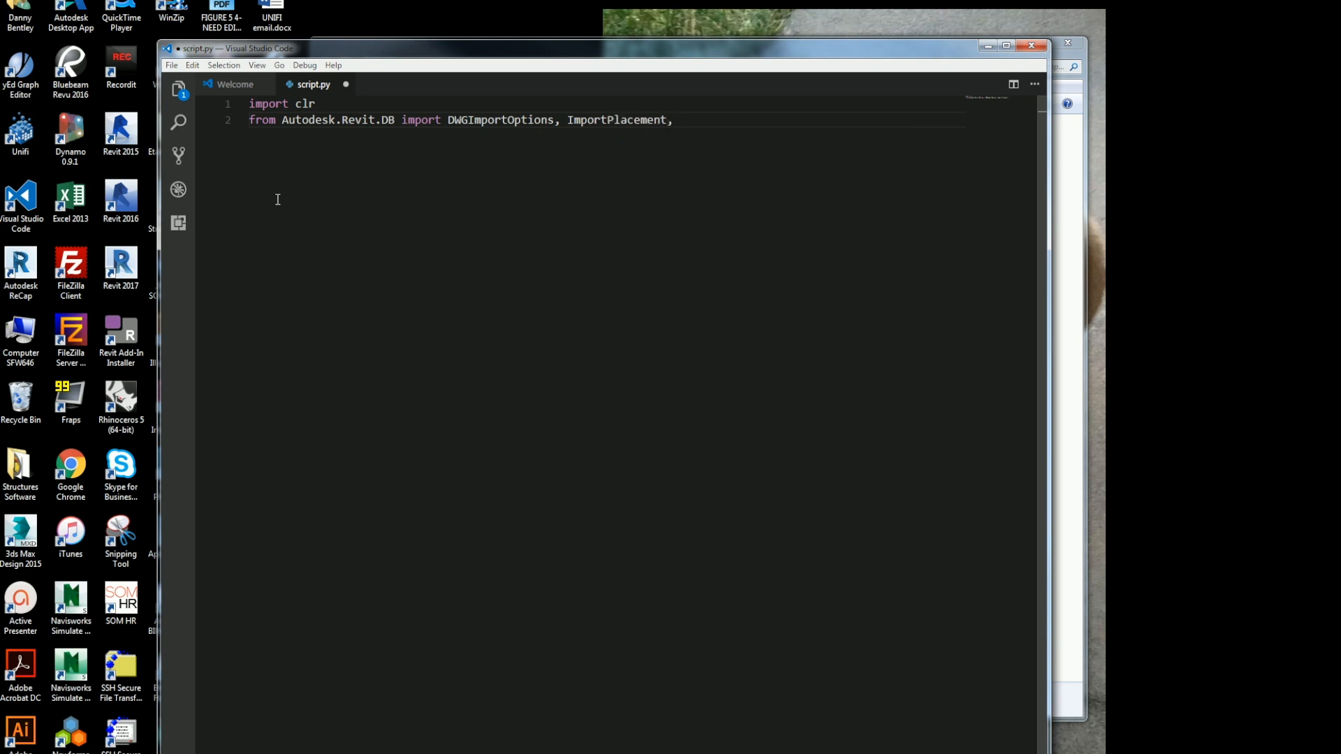
type("ElementId,")
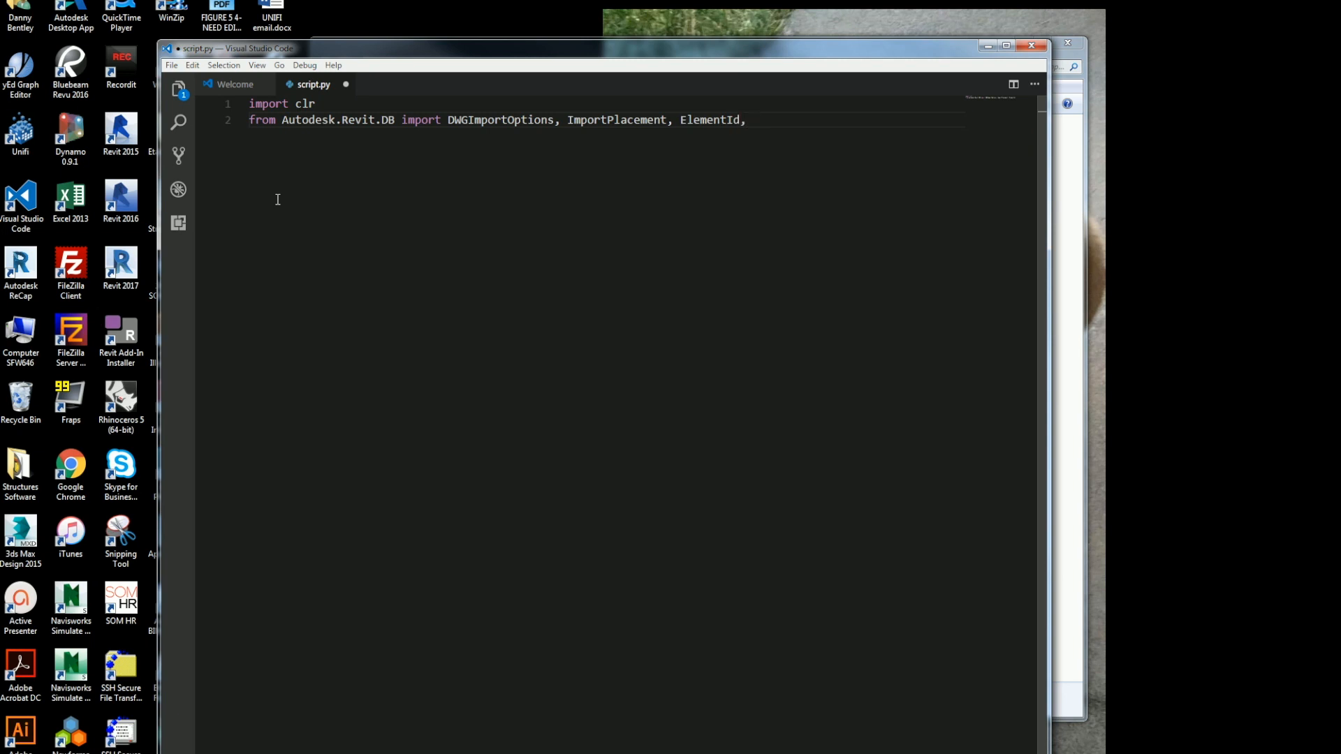
type("Transac")
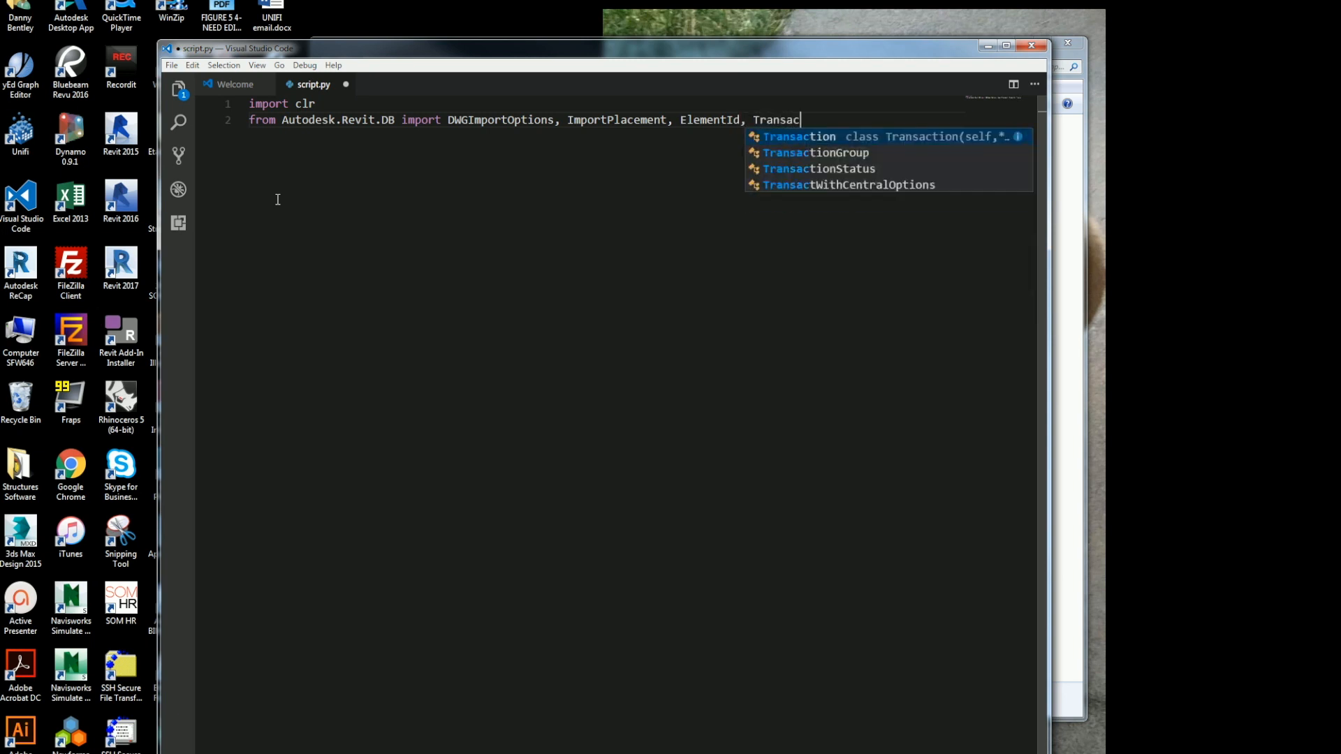
key("Enter")
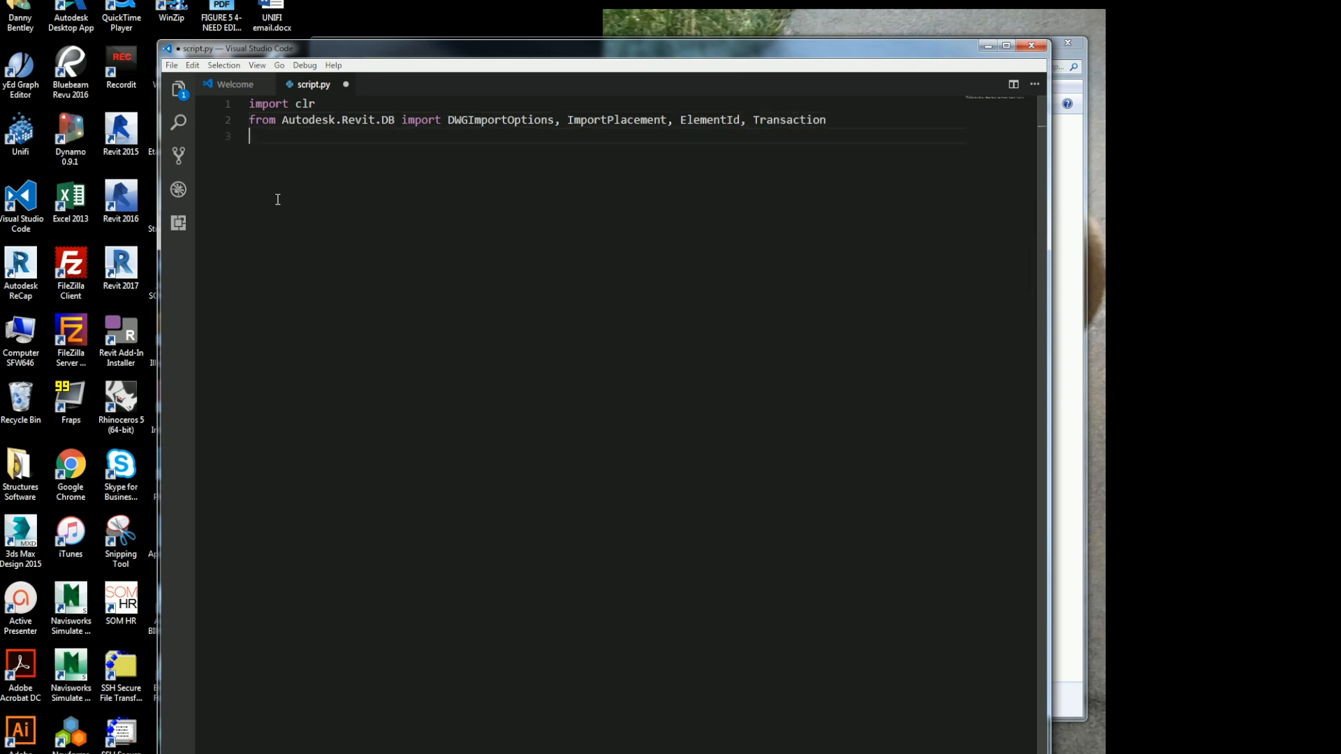
type("doc =")
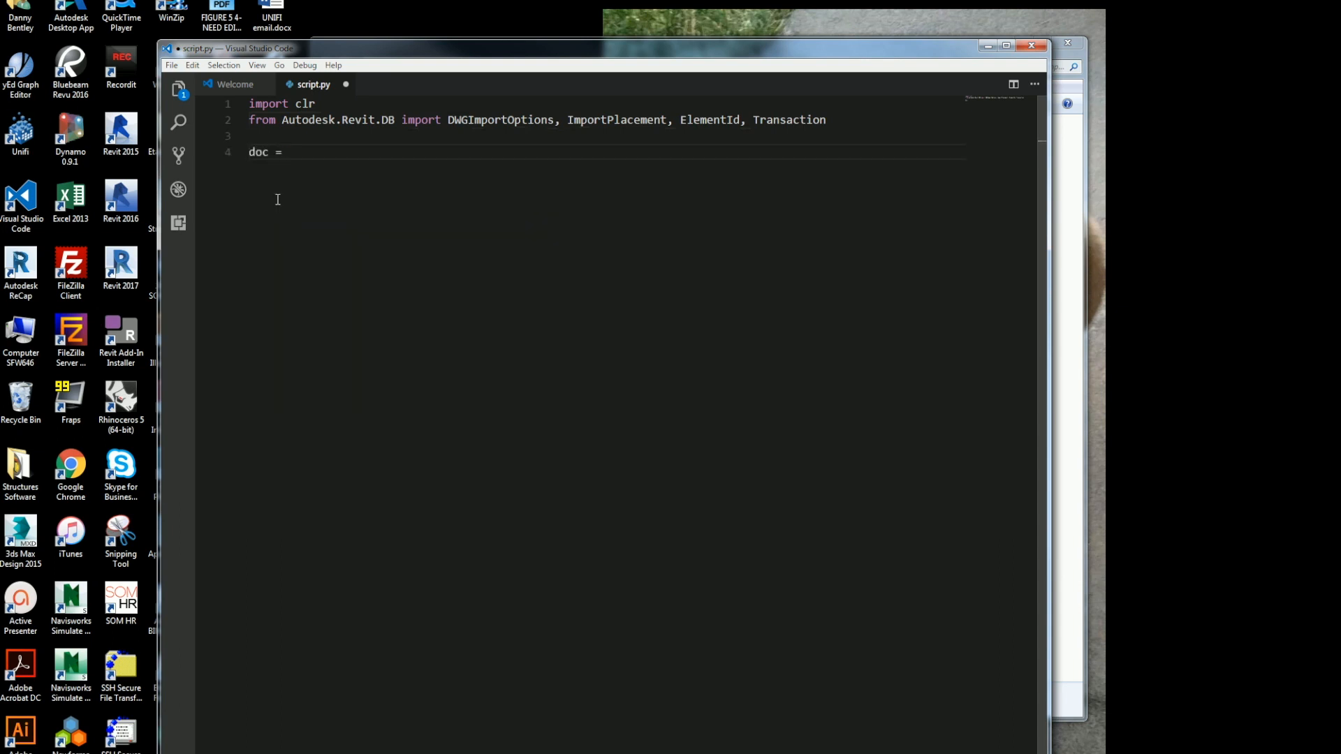
- Assign doc = __revit__.ActiveUIDocument.Document
type("__")
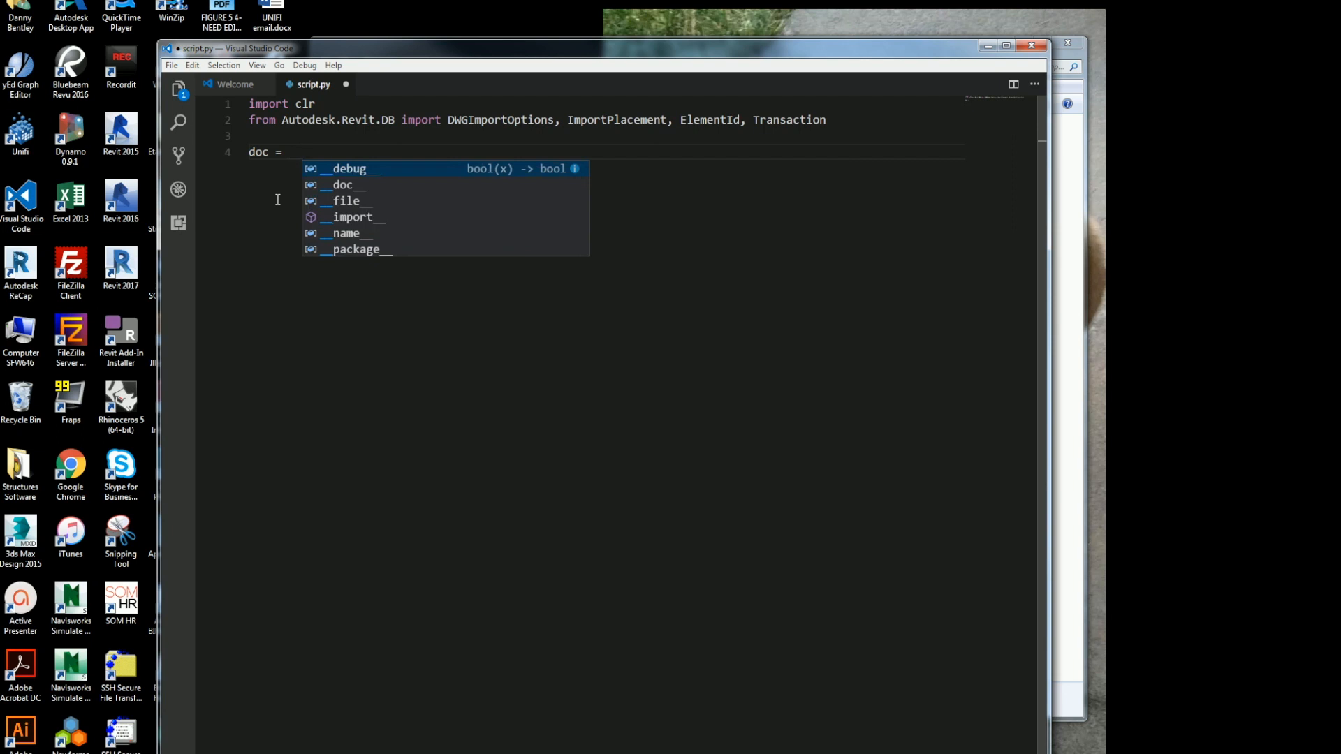
type("r")
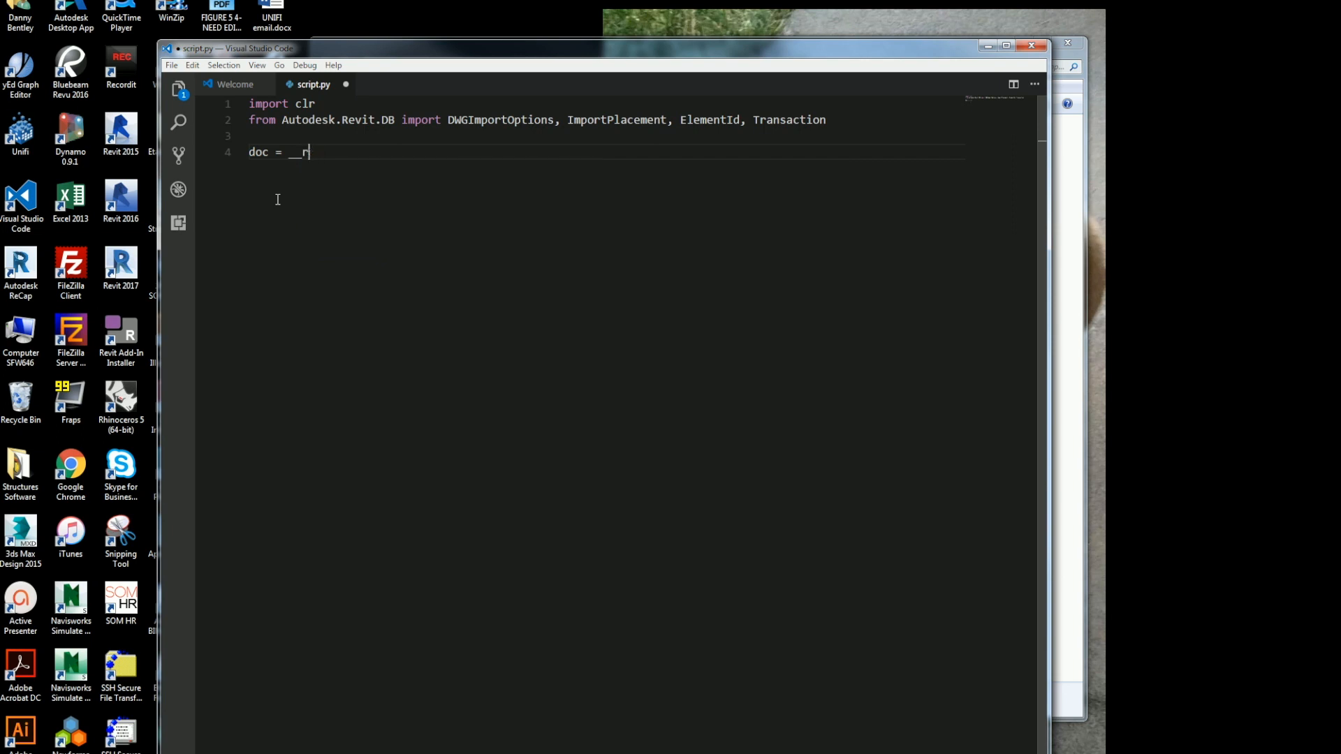
type("evit")
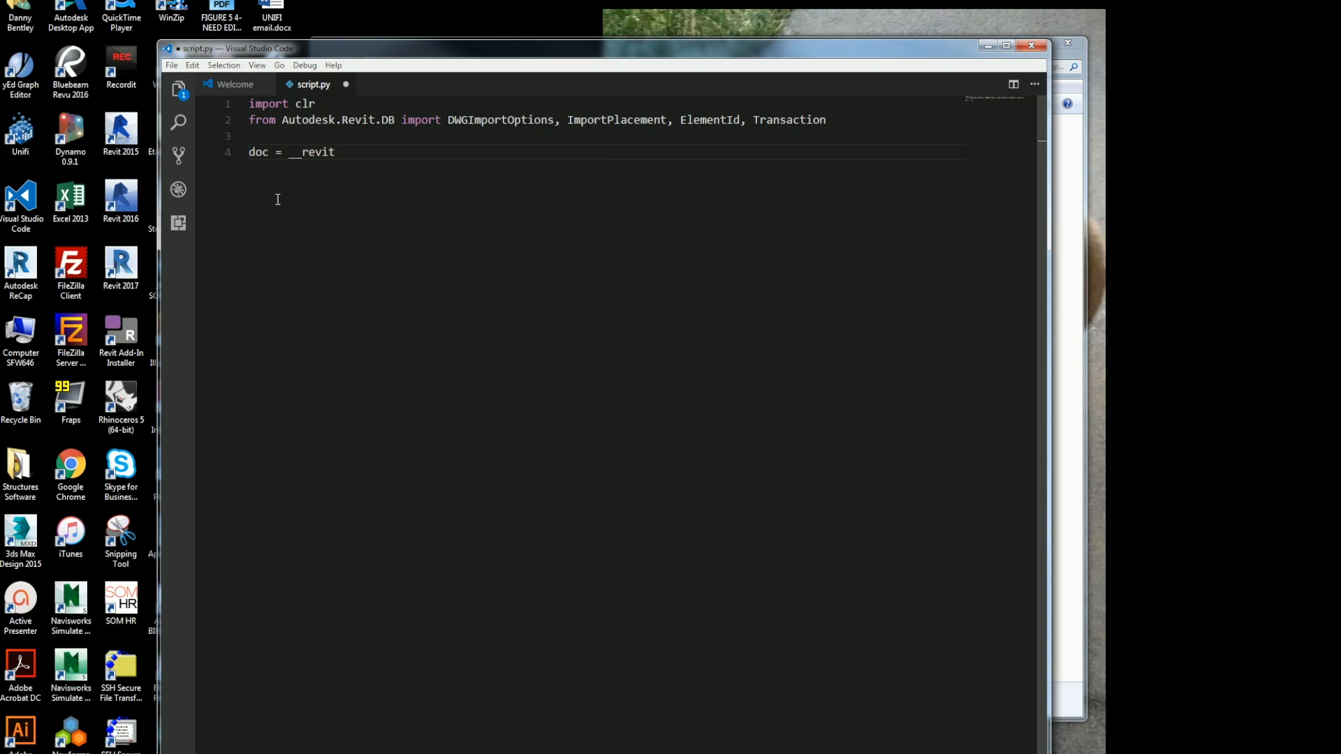
type("__")
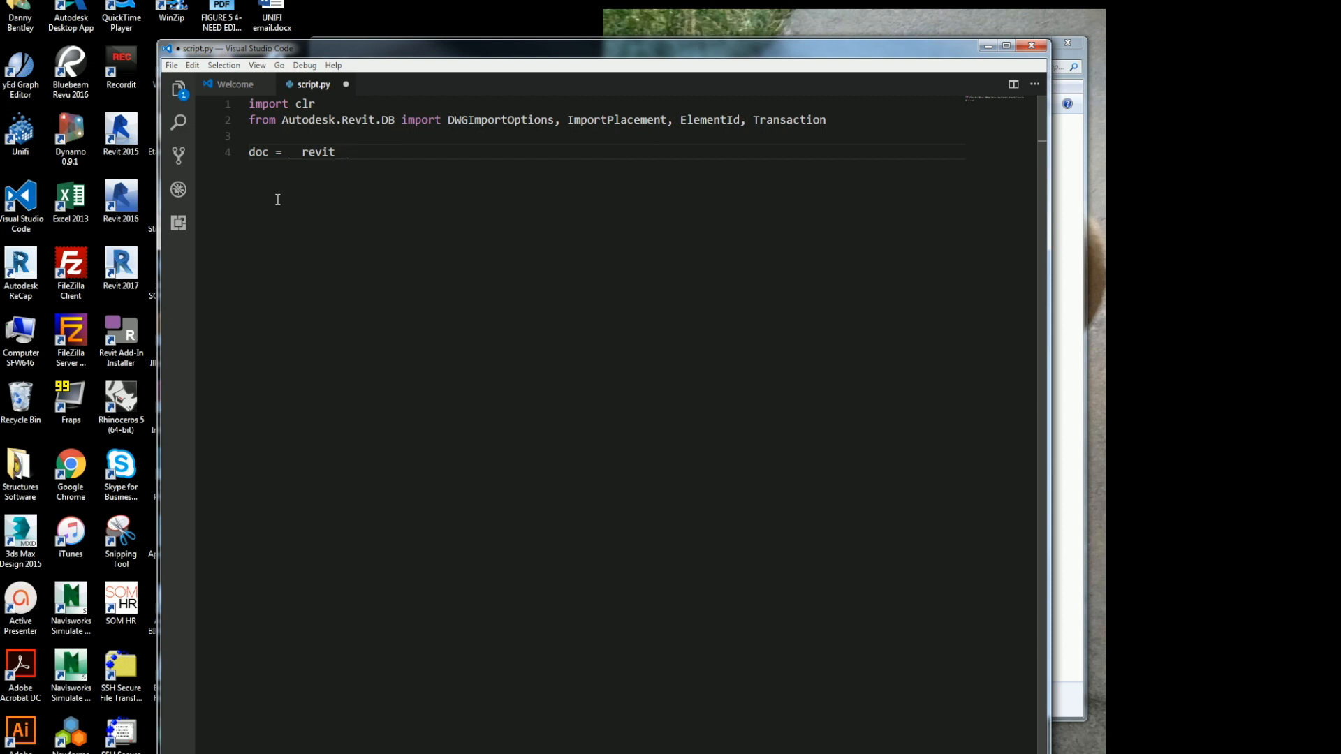
type(".")
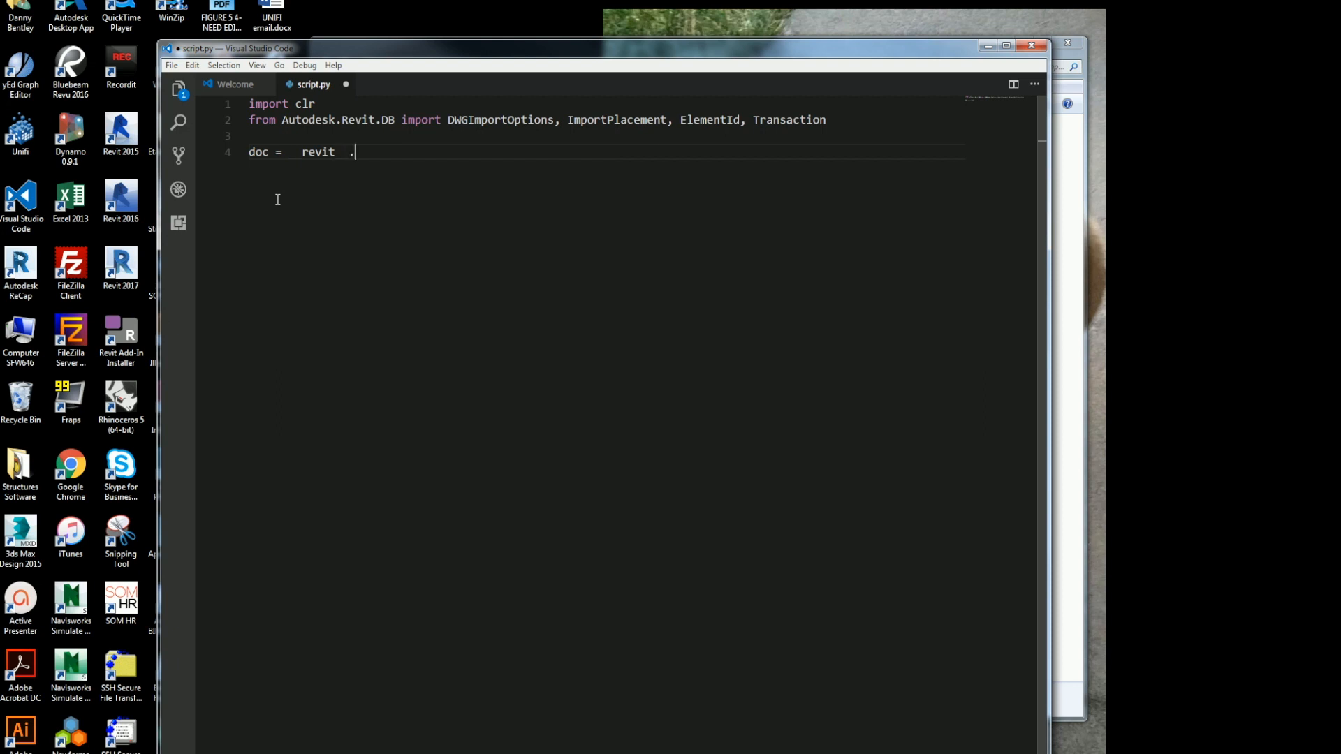
type("Ac")
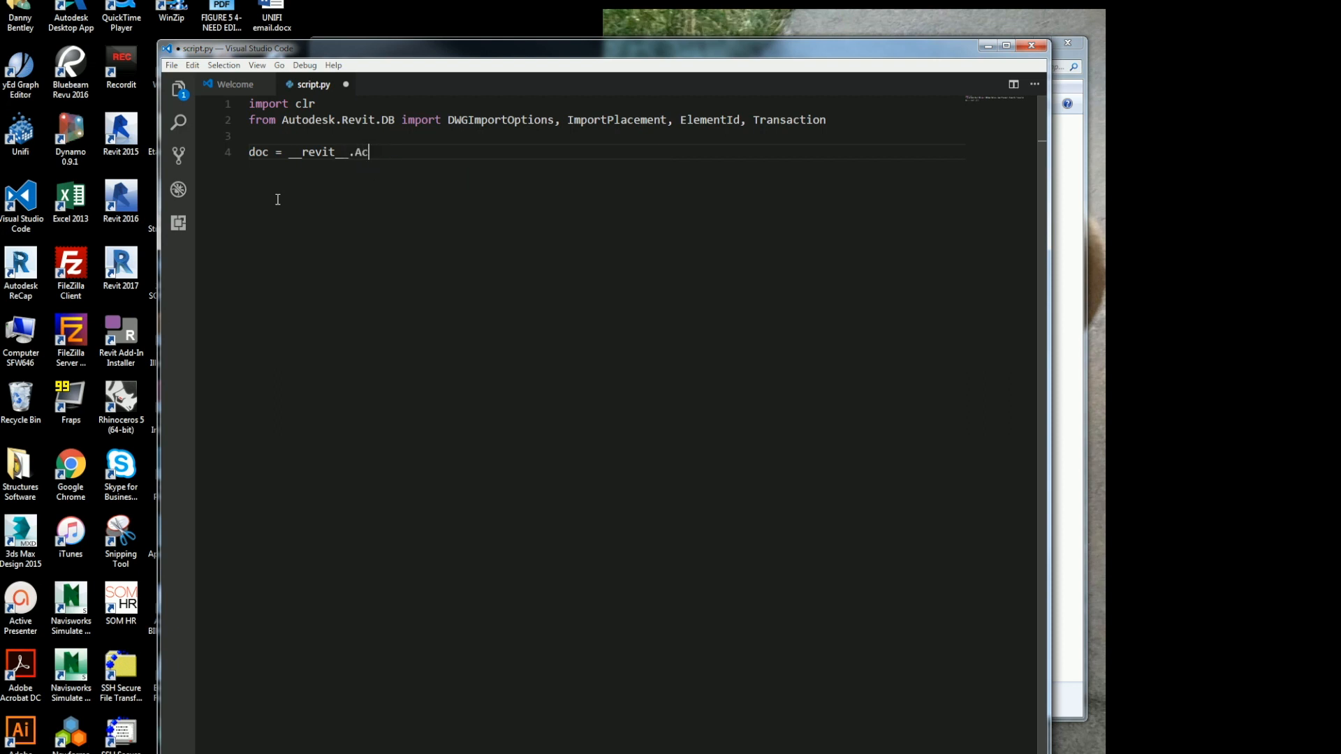
type("tive")
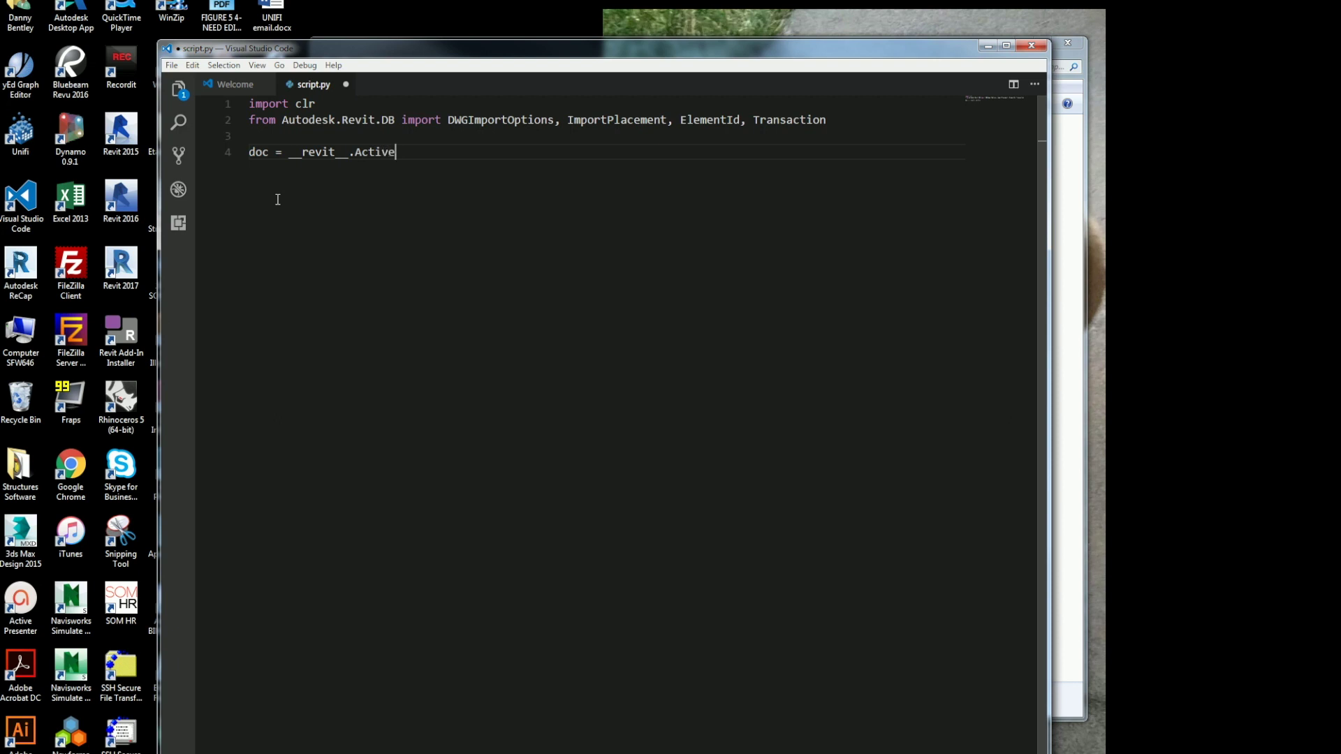
type("UI")
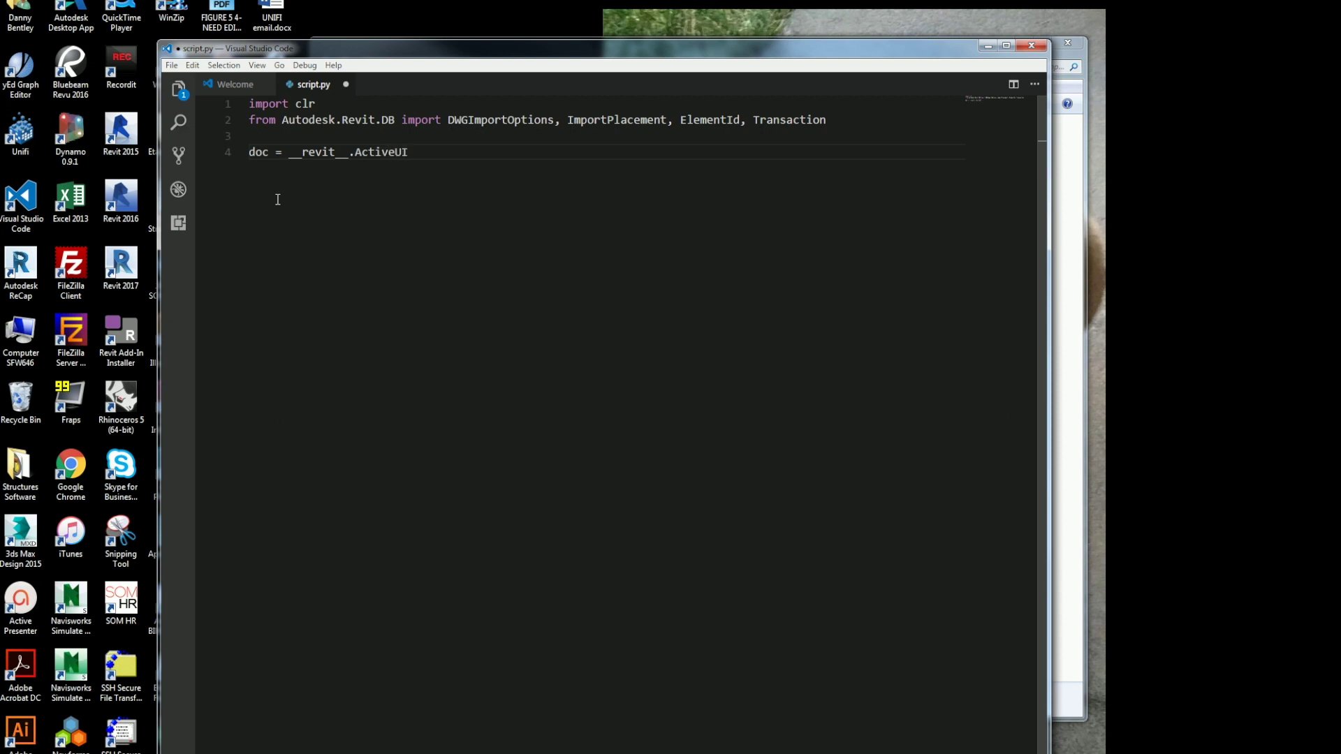
type("Document")
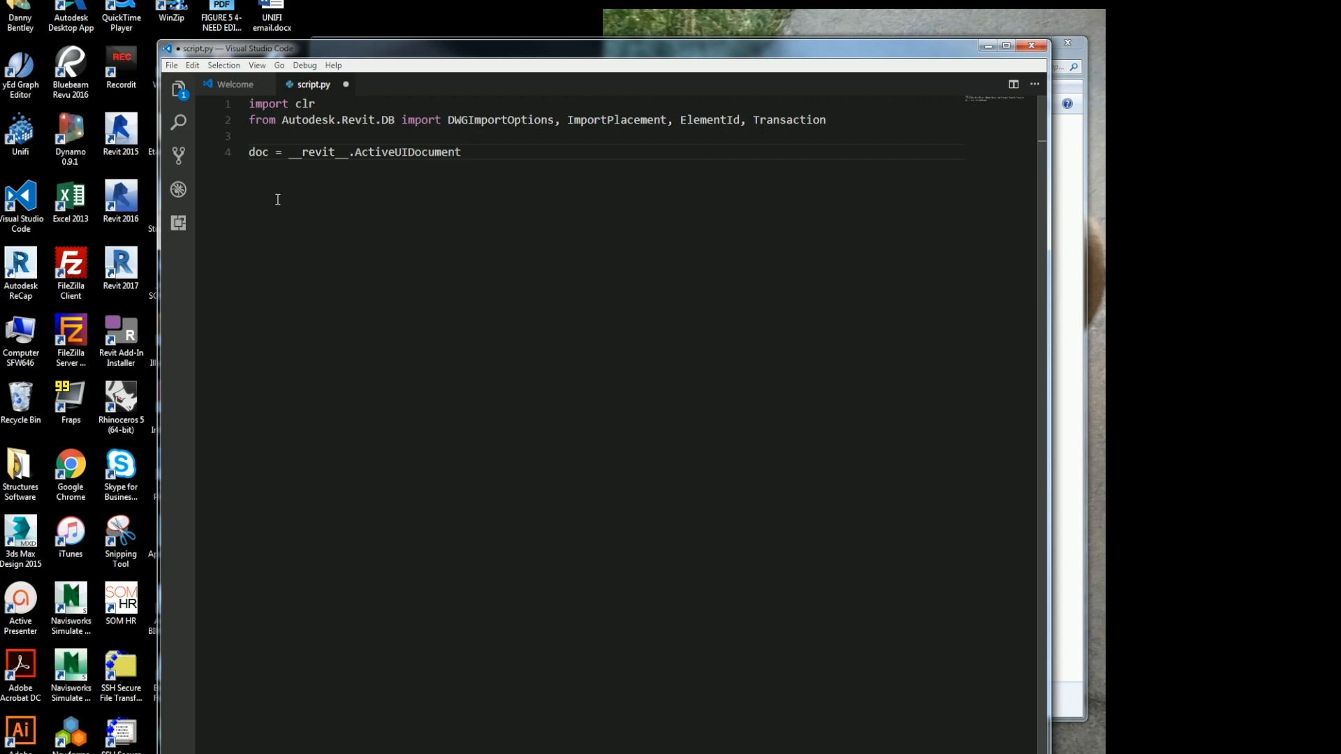
type(".Docu")
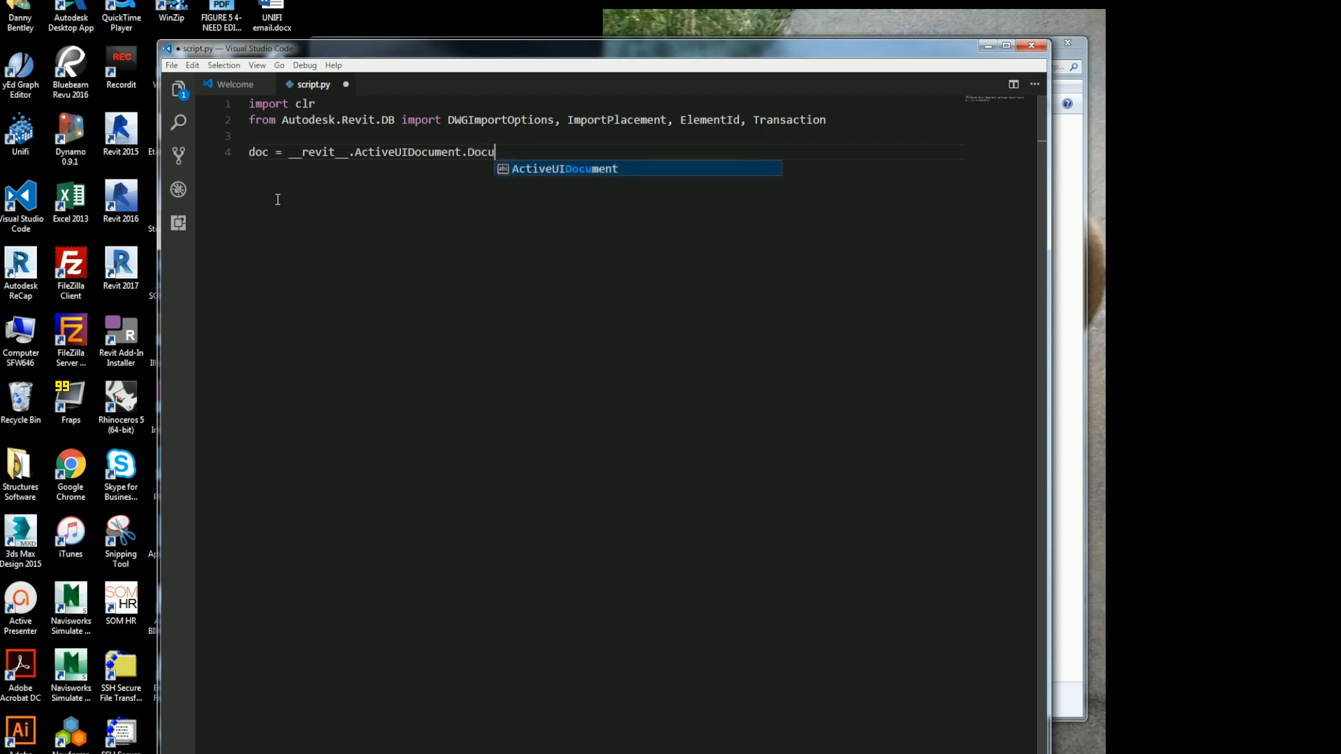
key("Enter")
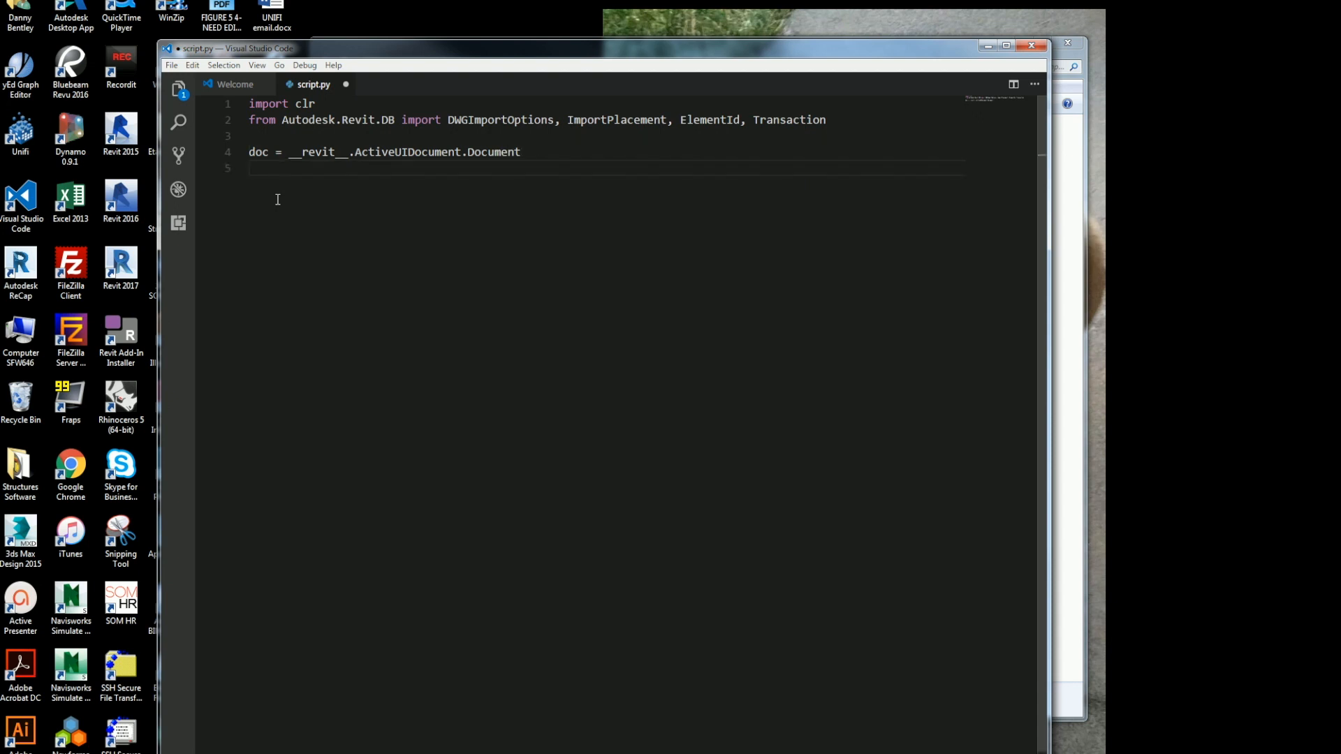
- Assign uidoc = __revit__.ActiveUIDocument
type("ui")
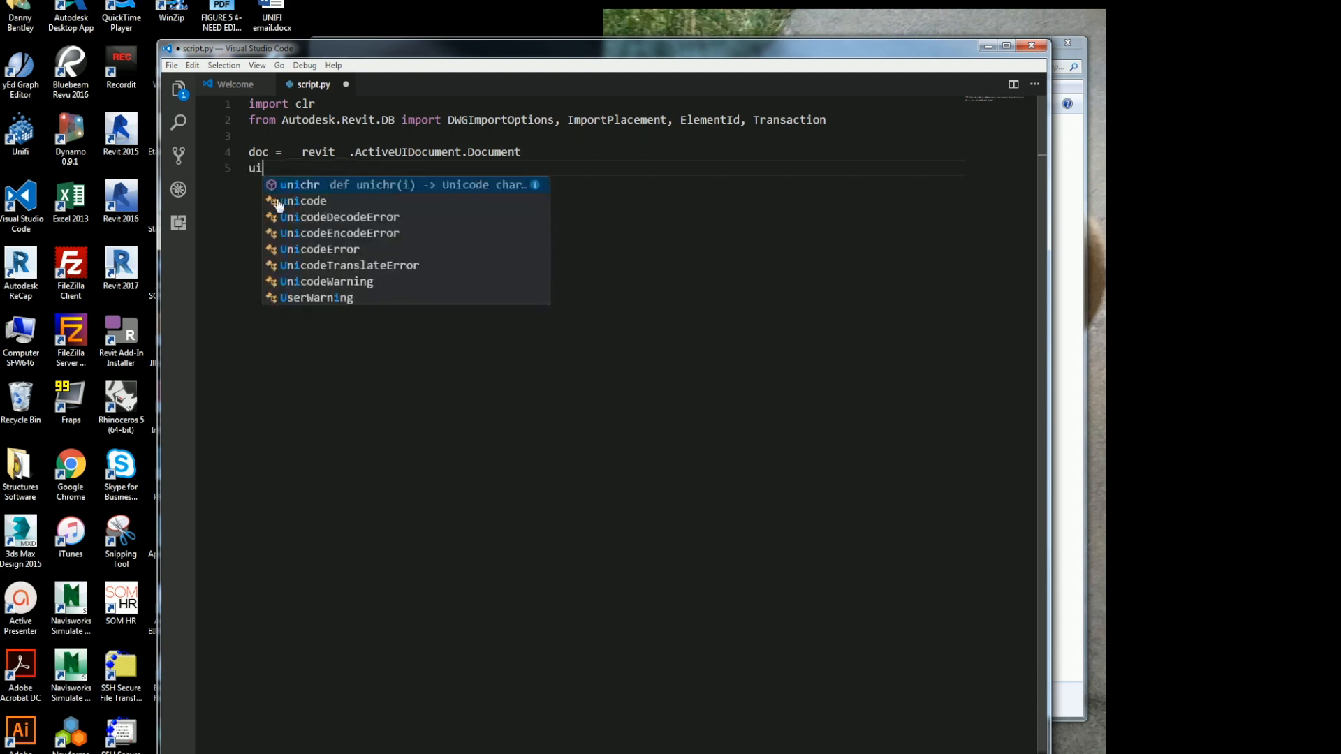
type("doc =")
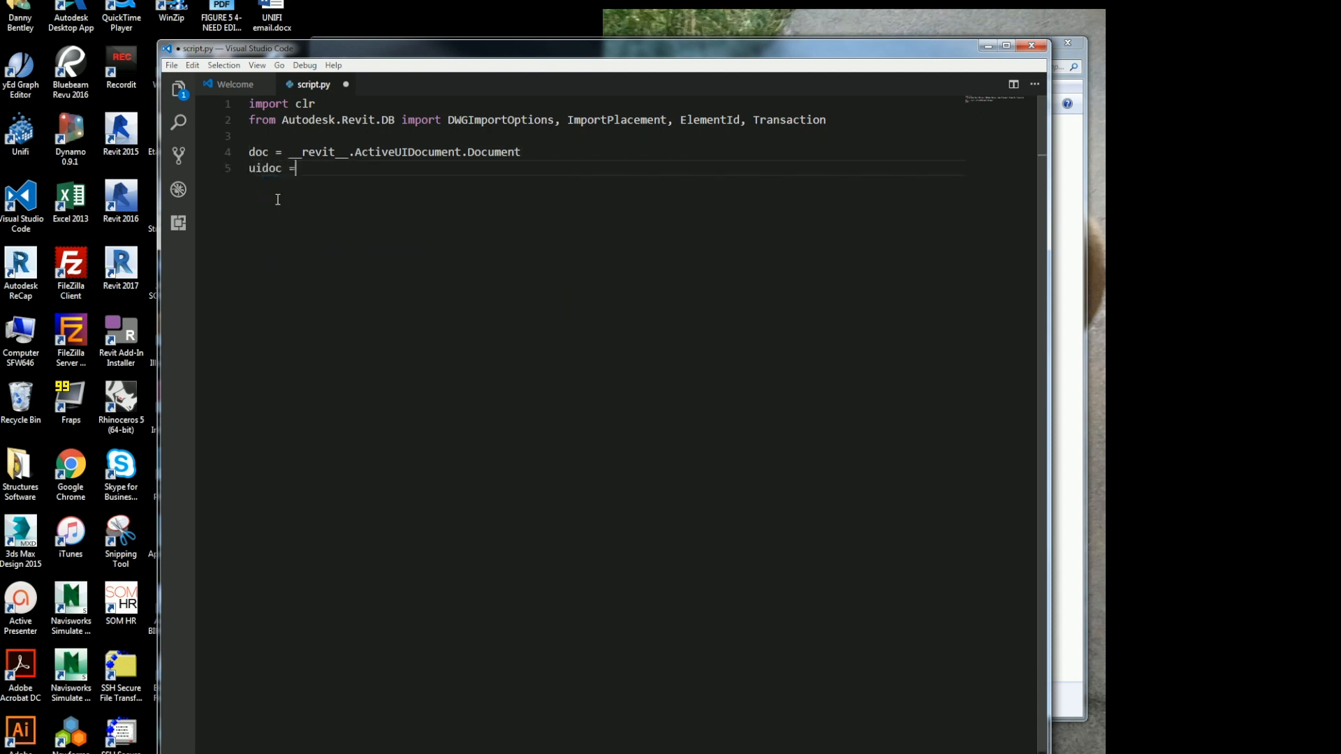
type("__revit")
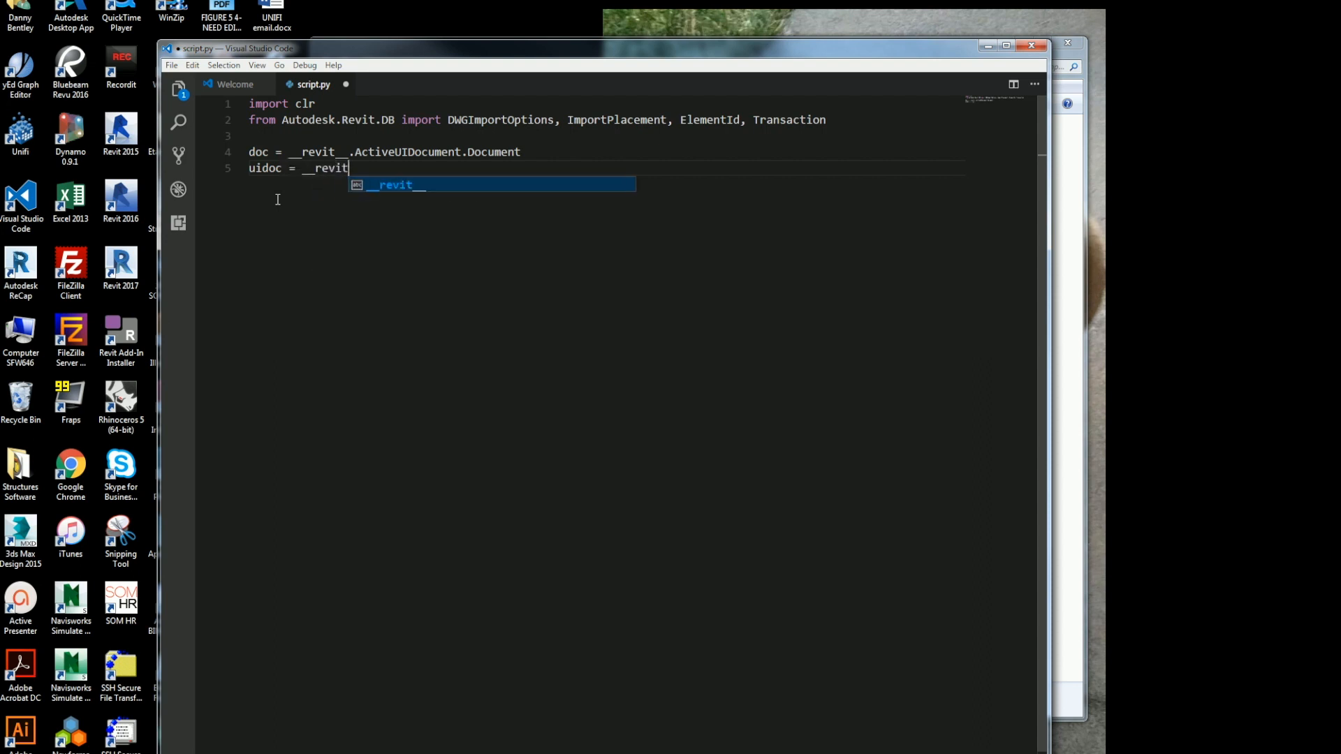
key("Tab")
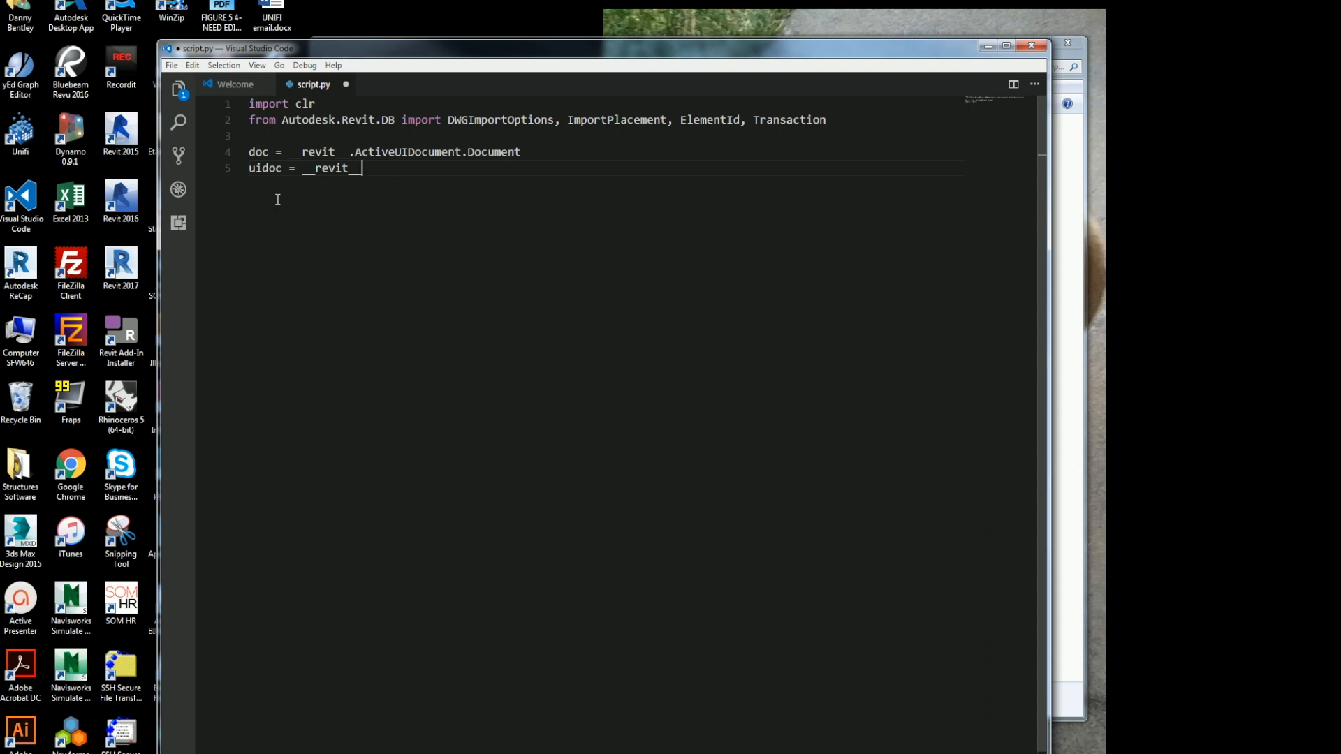
type(".Ac")
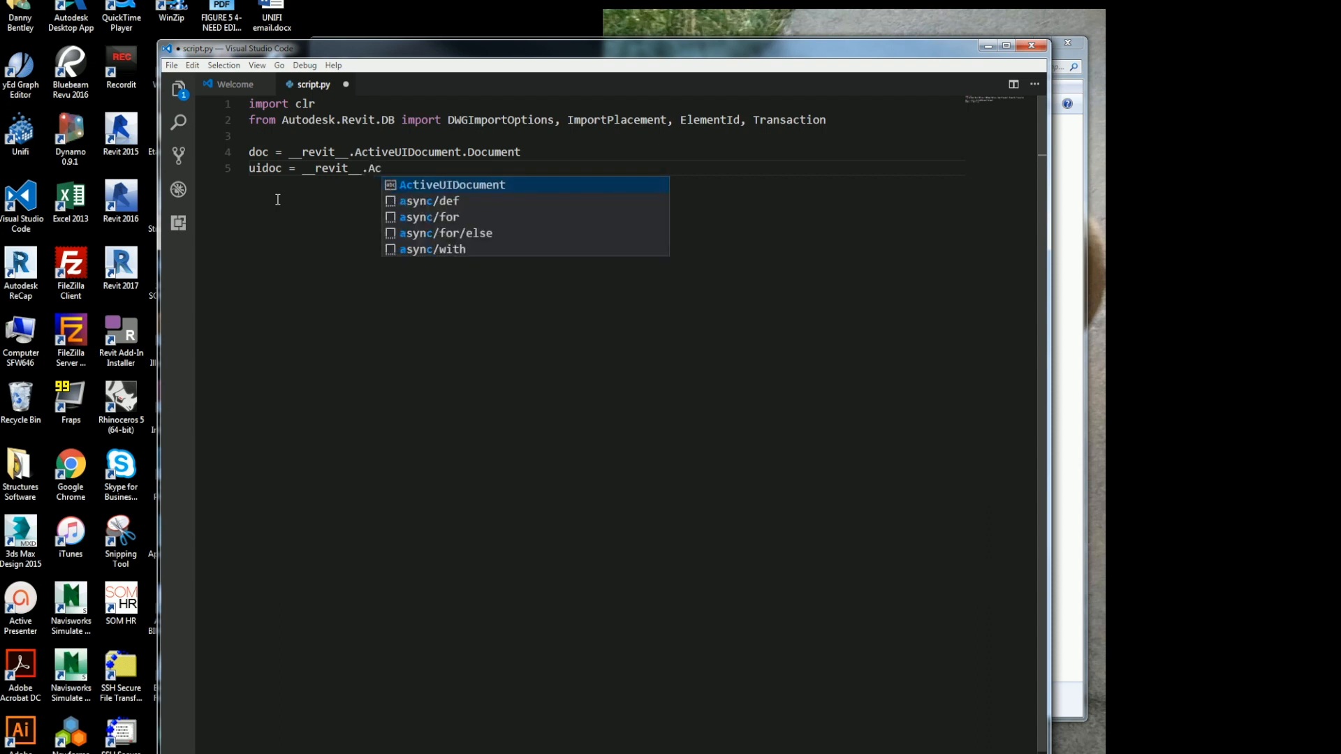
key("Tab")
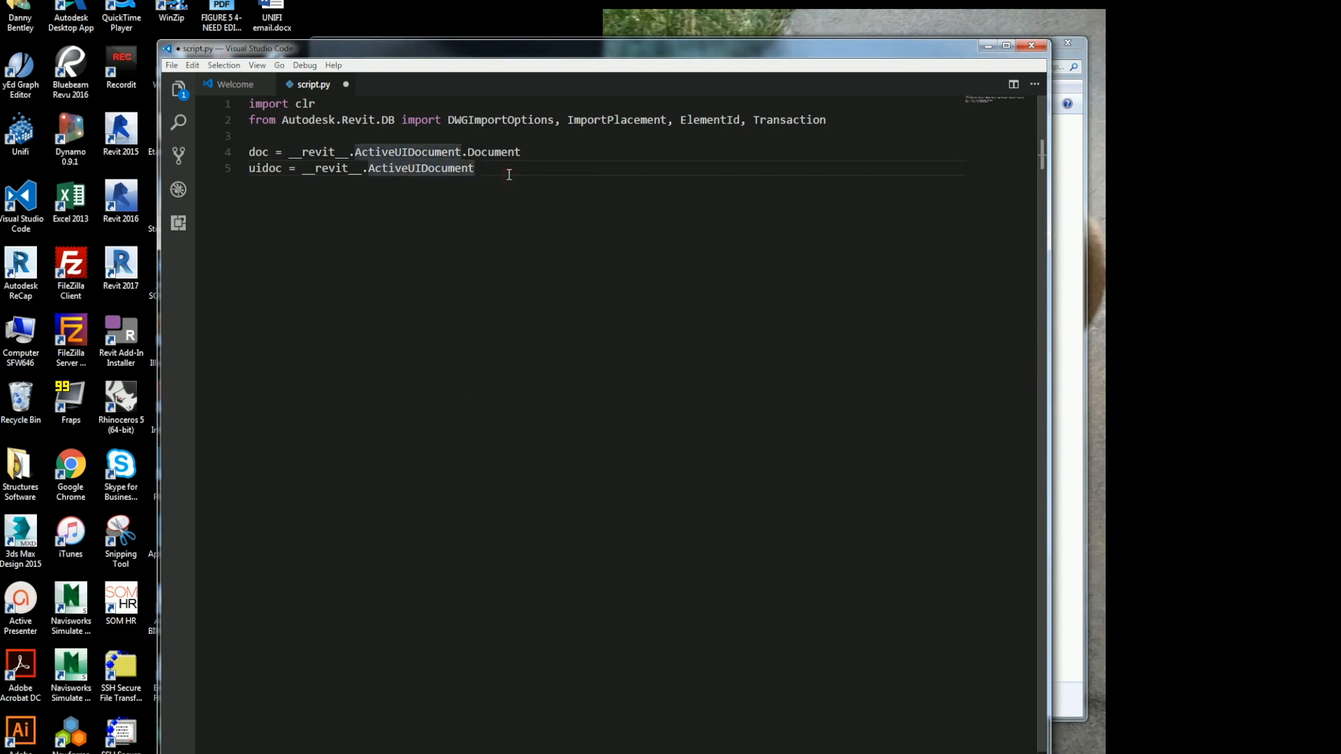
- Create options = DWGImportOptions()
type("option")
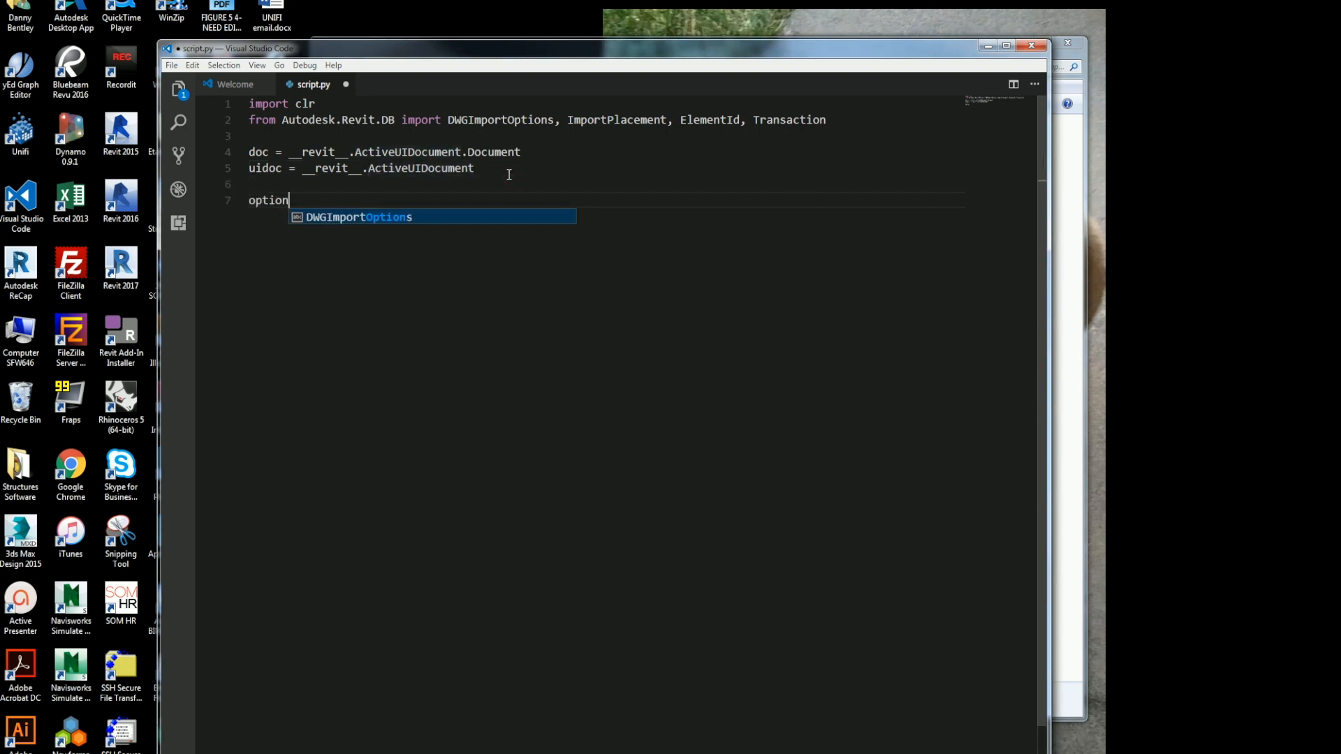
type("s =")
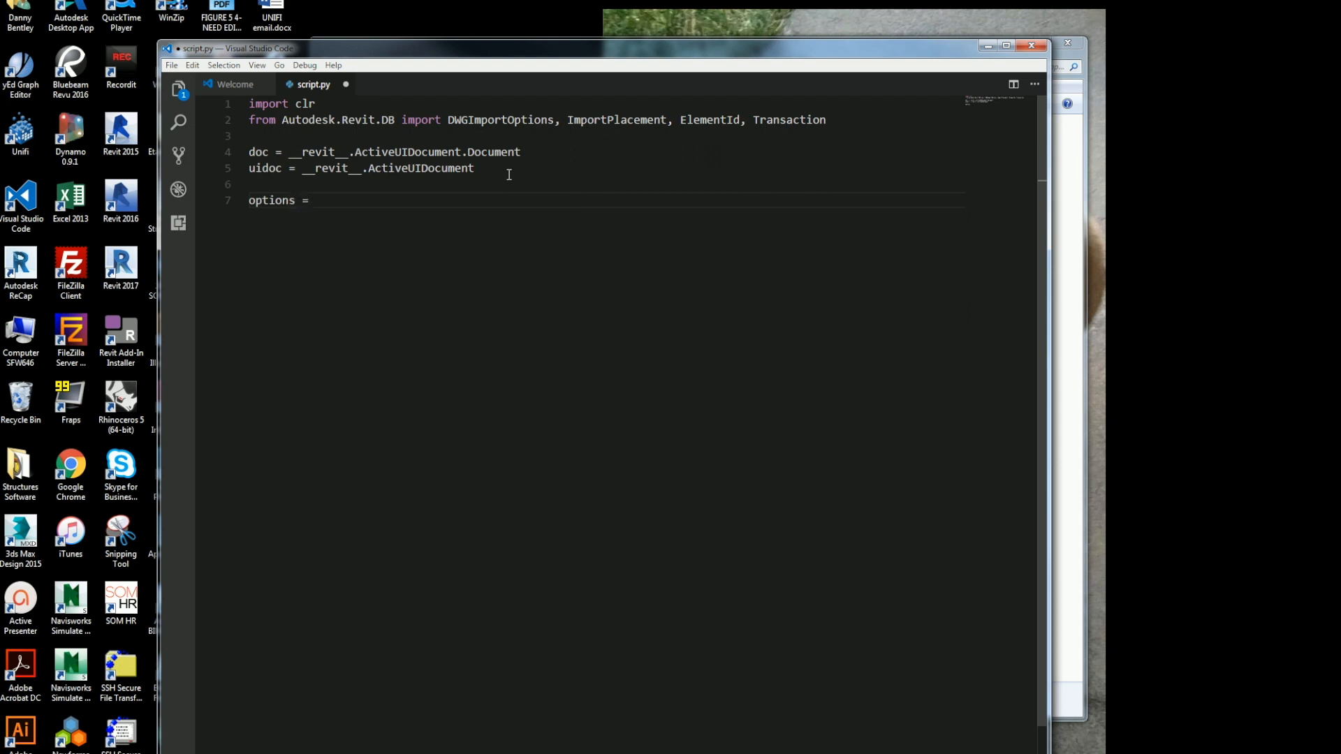
type("DWGImportOptions(")
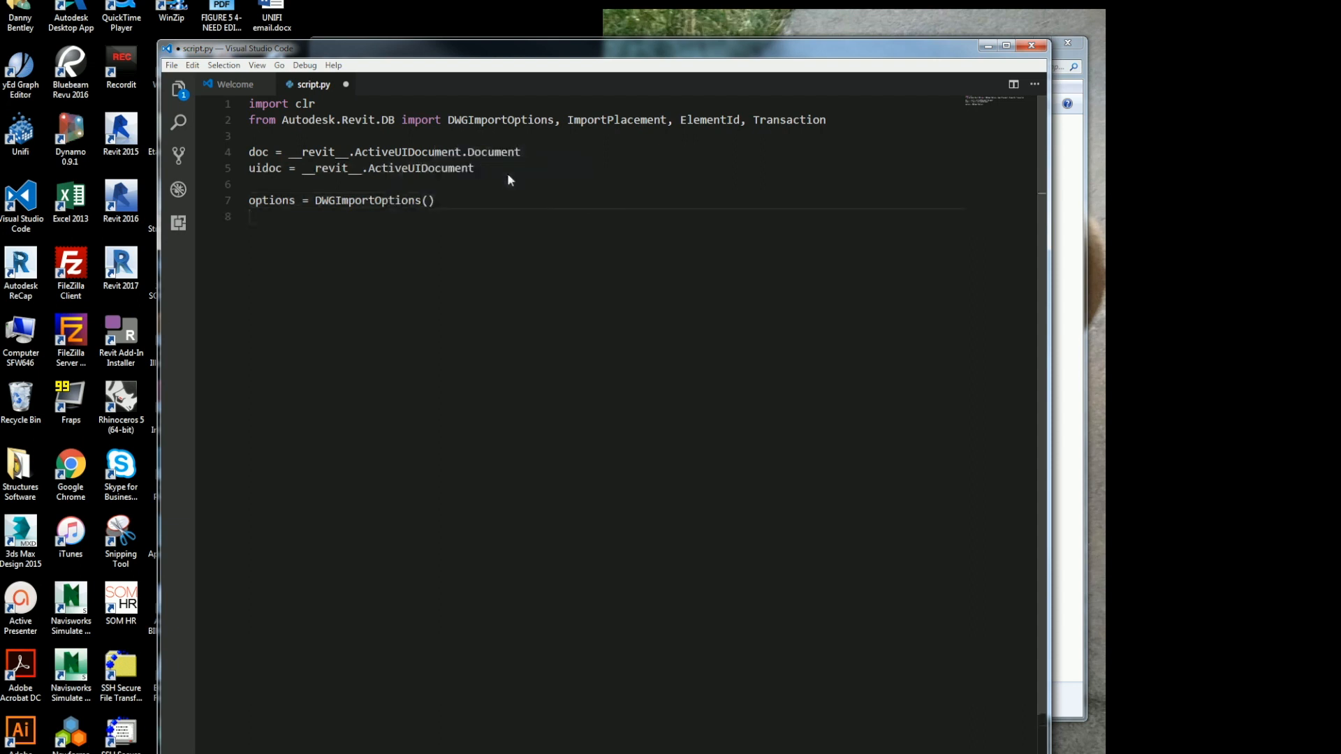
type("op")
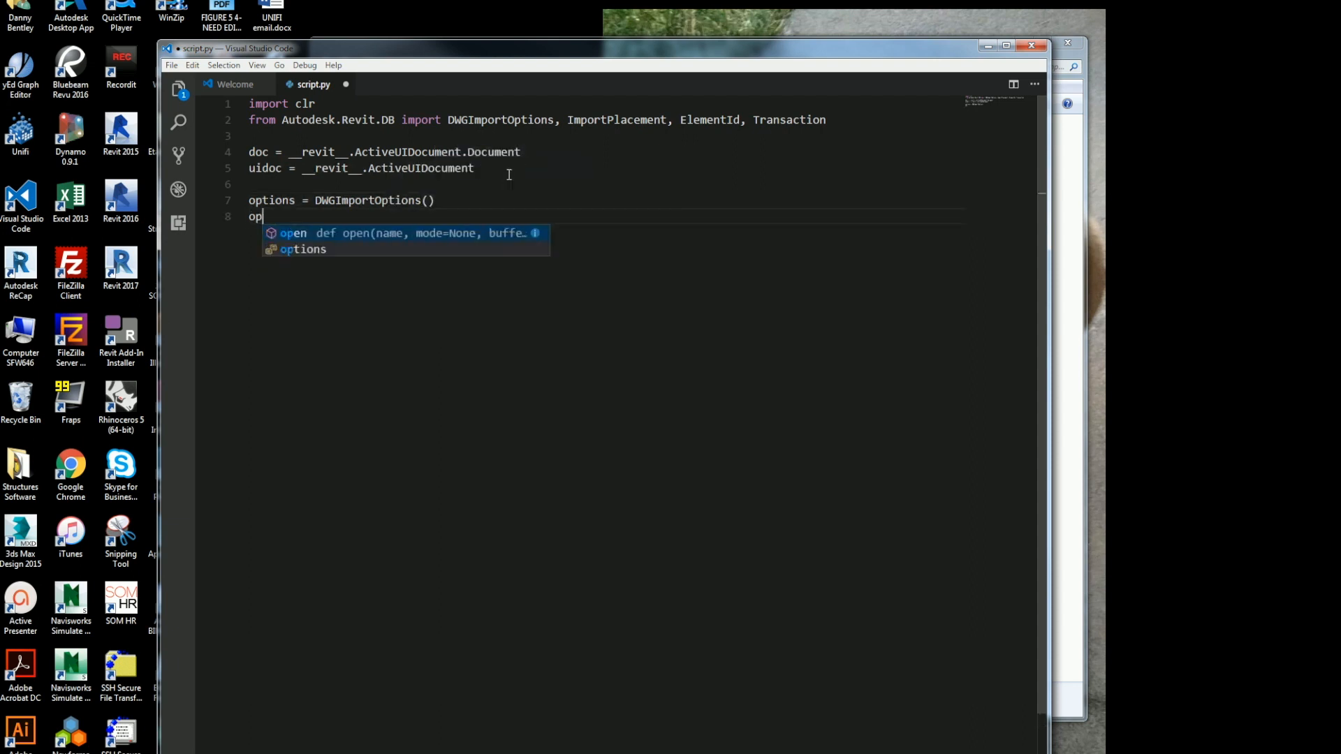
key("Backspace")
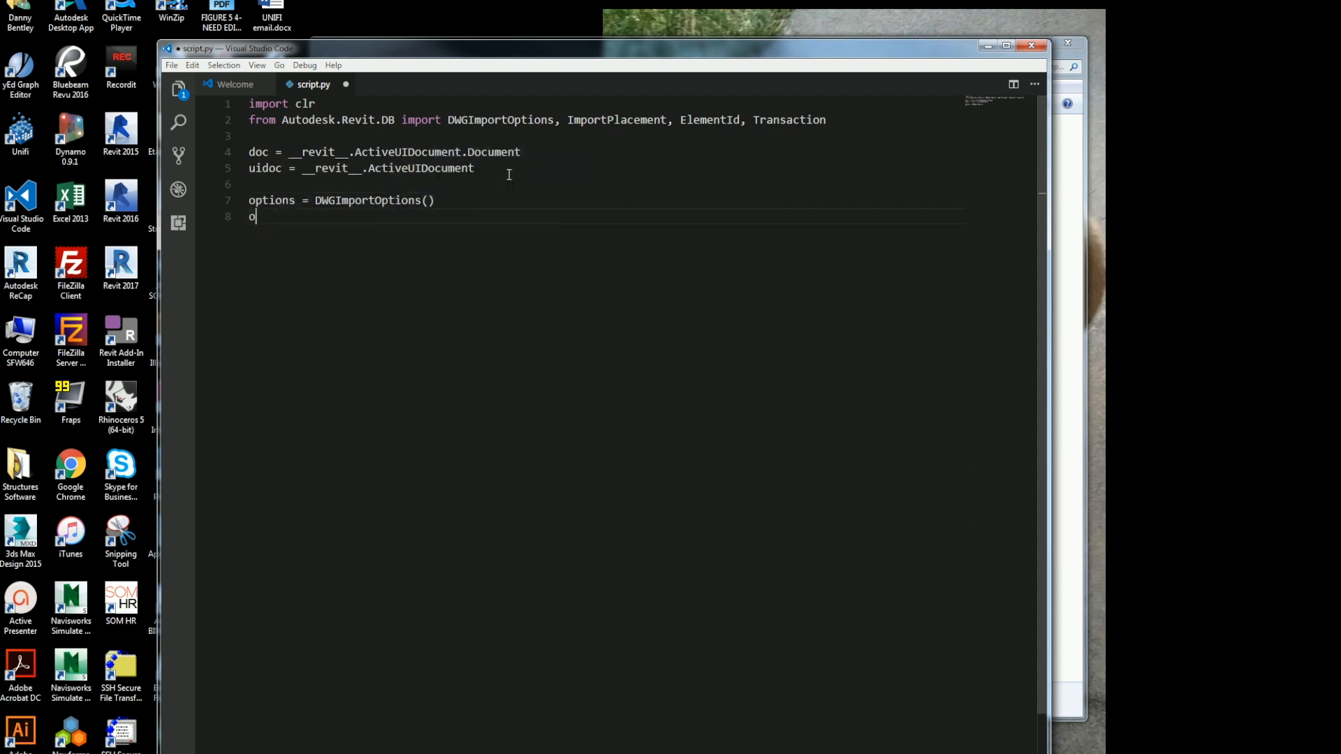
- Set options.Placement = ImportPlacement.Origin
type("ptions.")
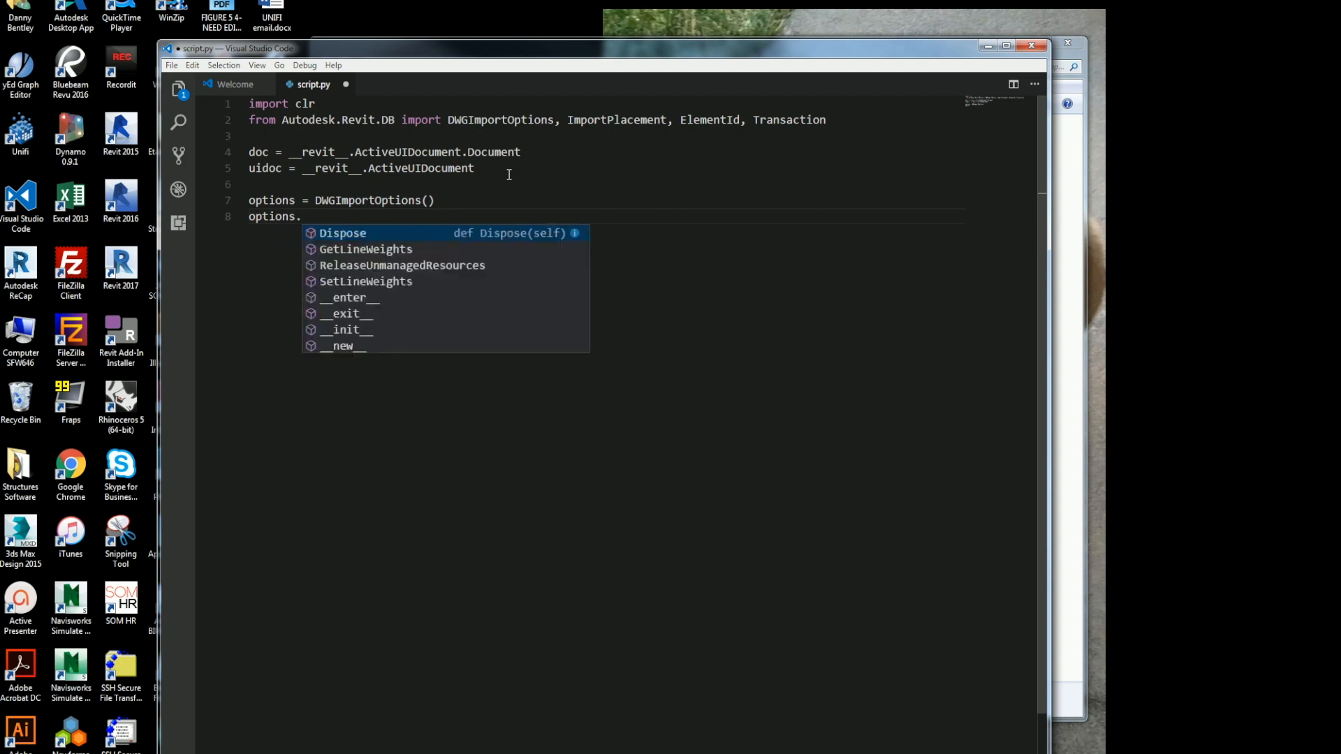
type("Pla")
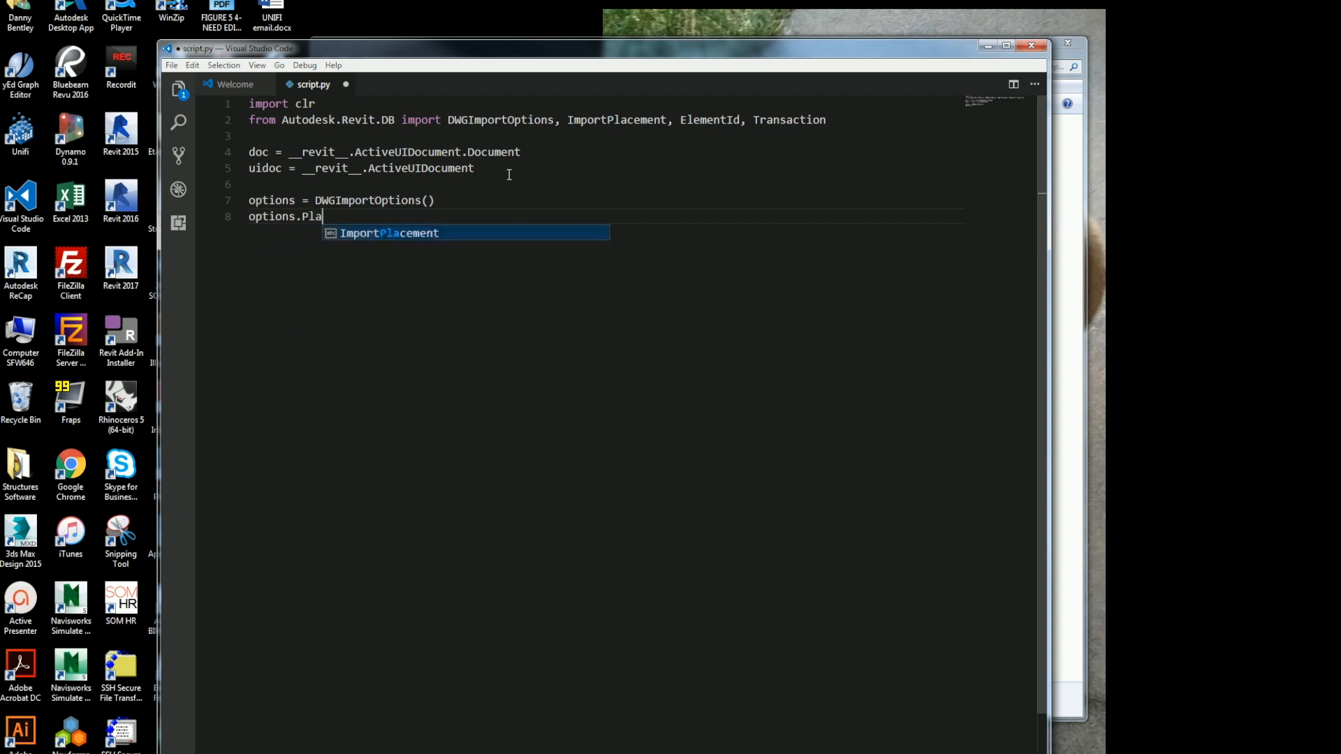
type("cement")
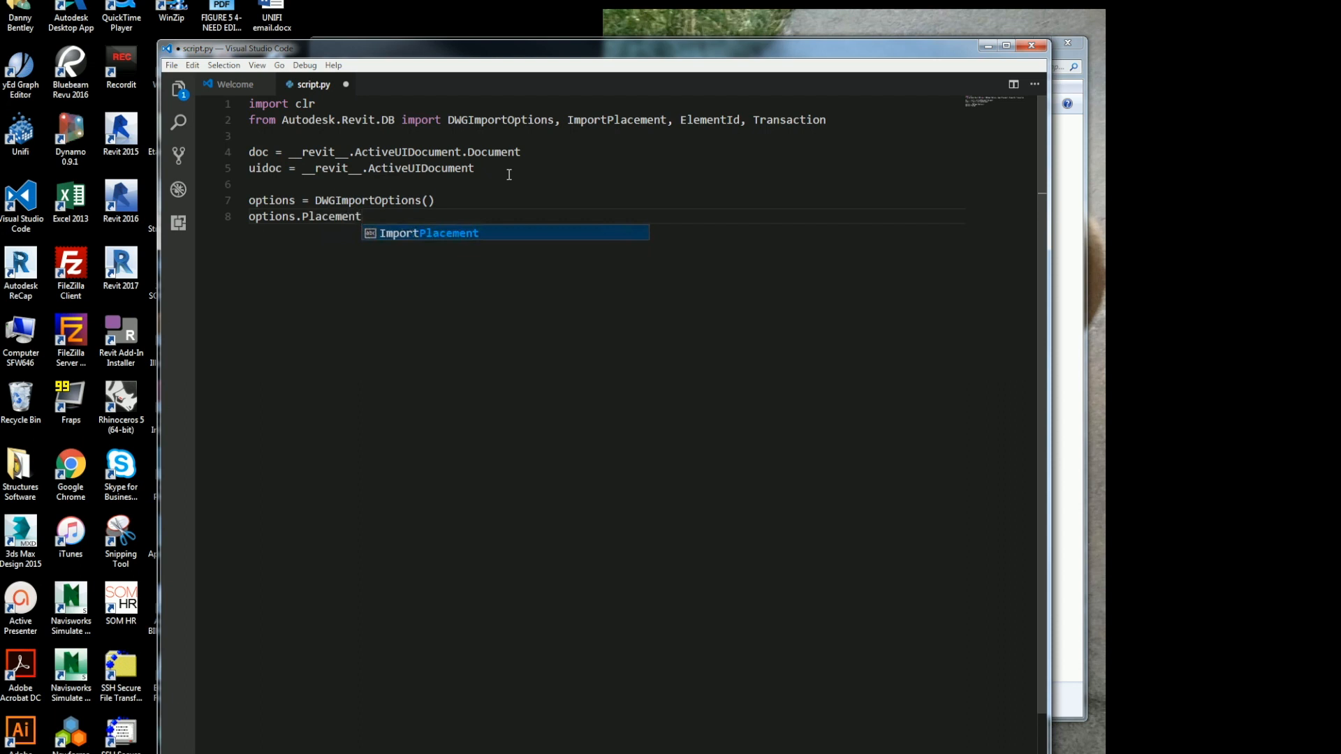
type("=")
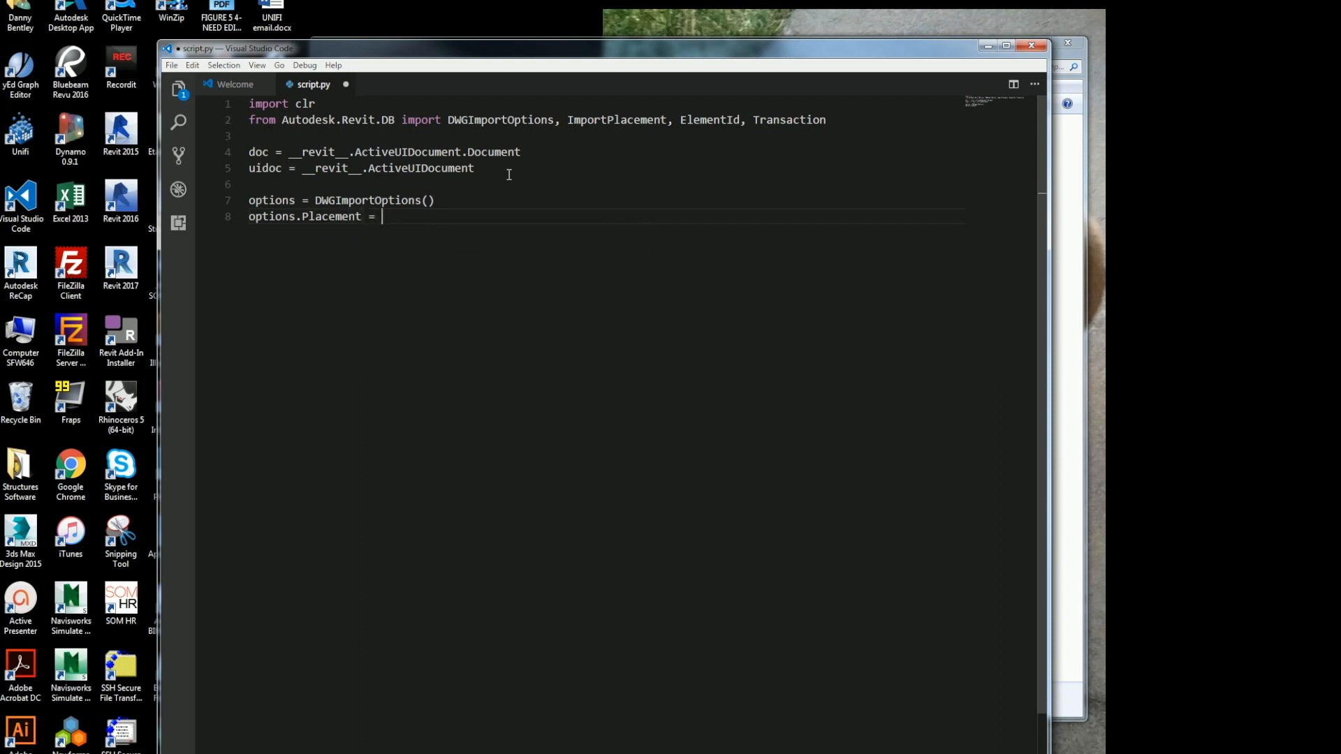
type("I")
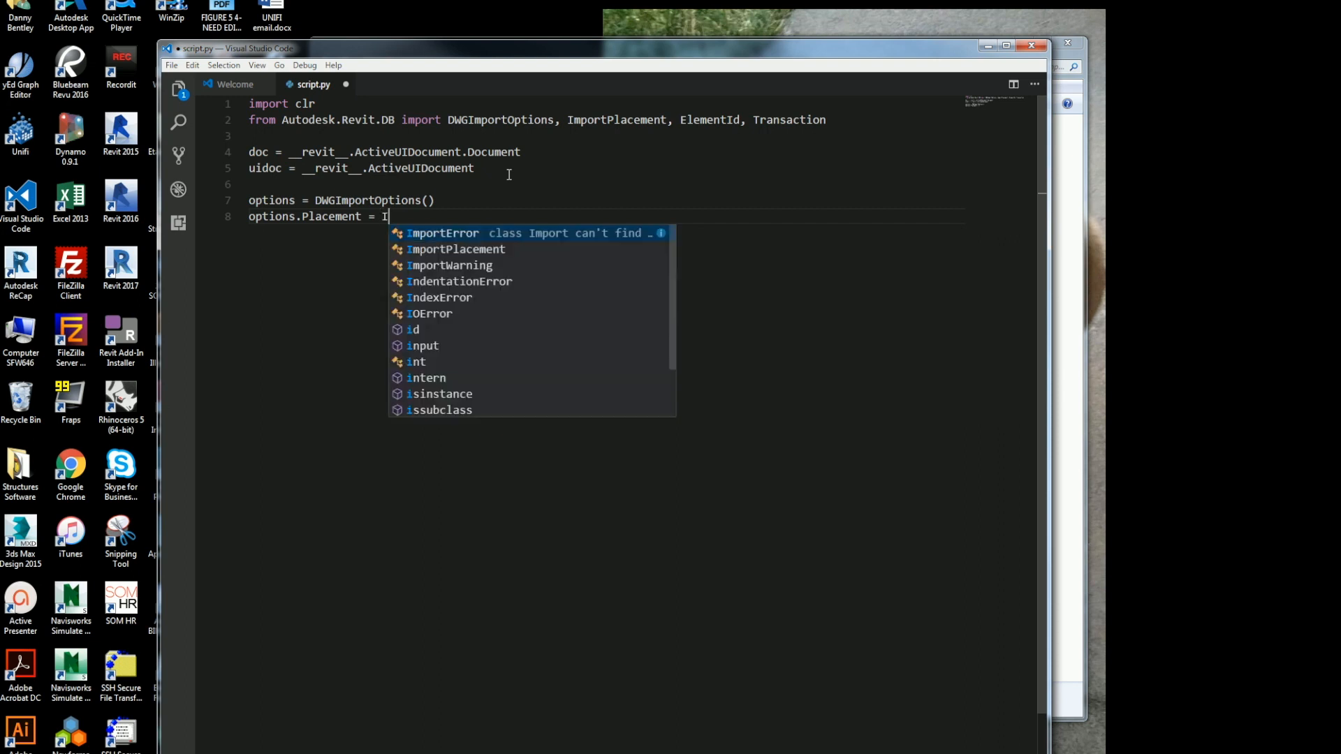
type("mportPlacement")
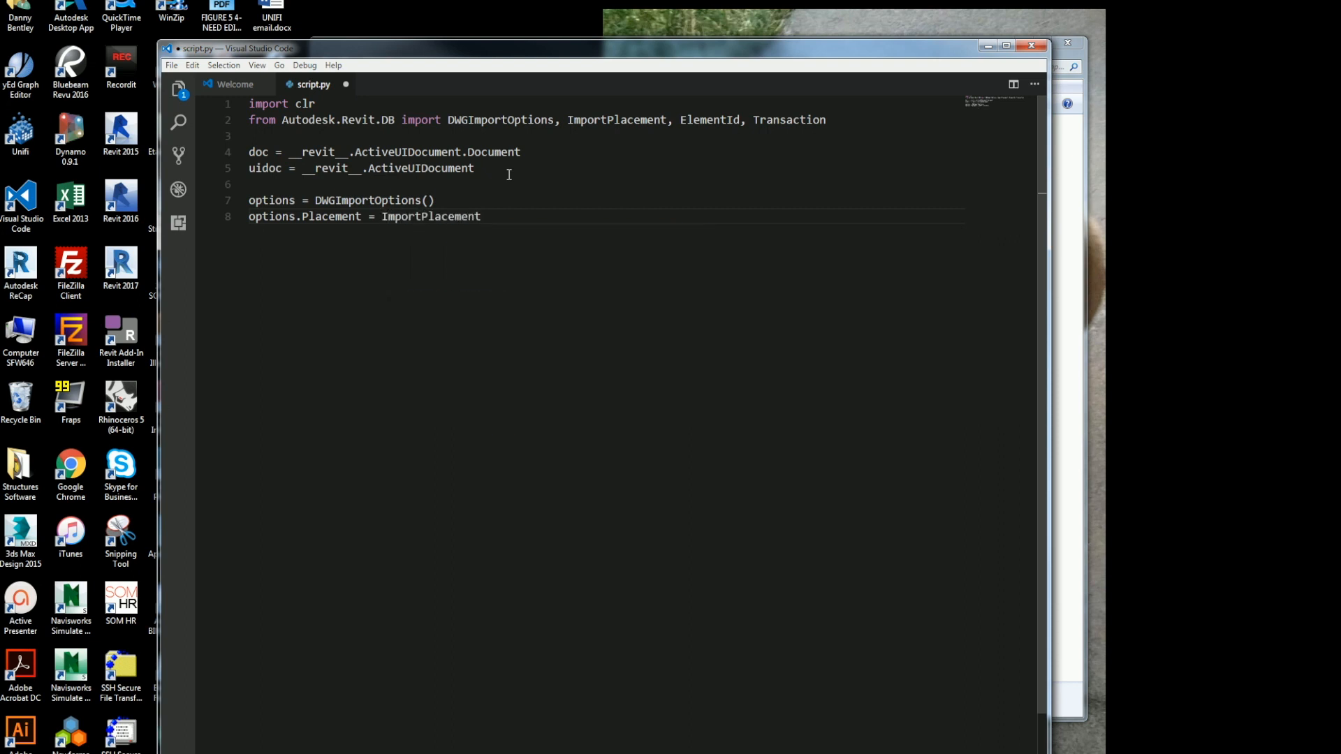
type(".Origin")
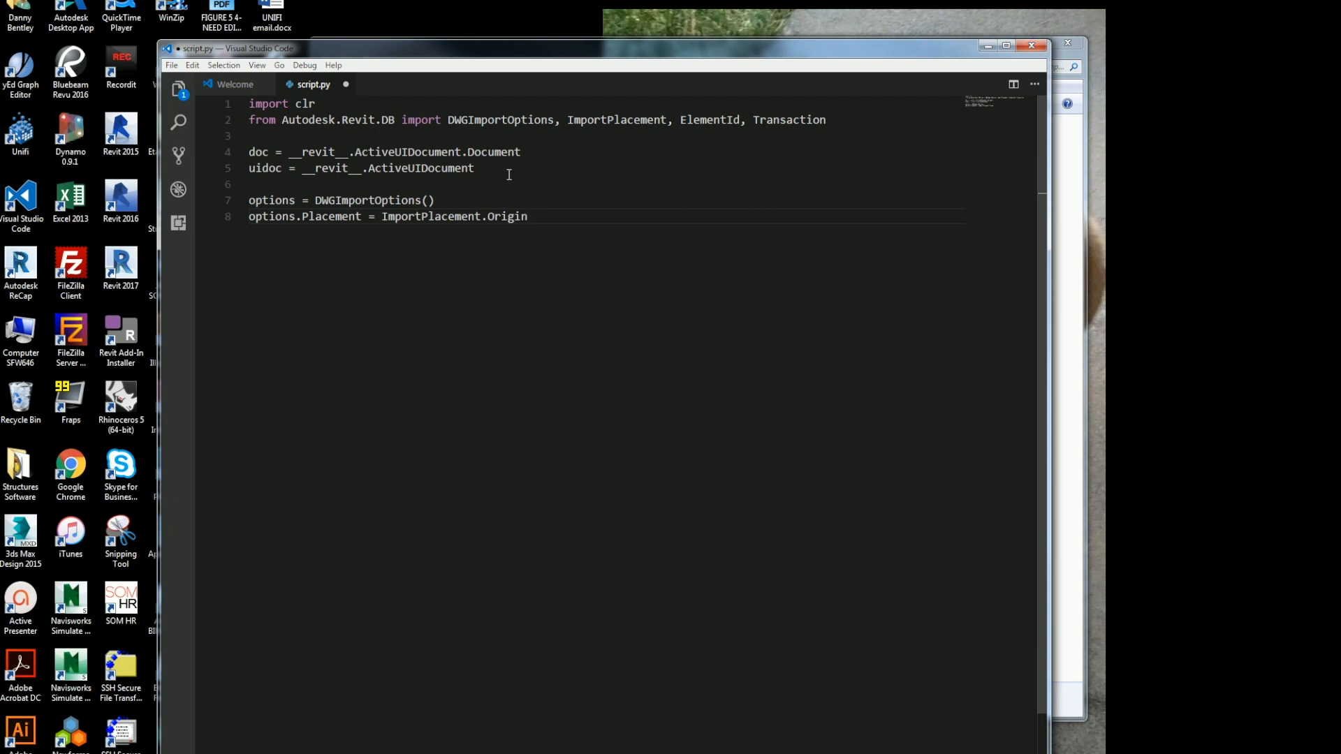
key("Enter")
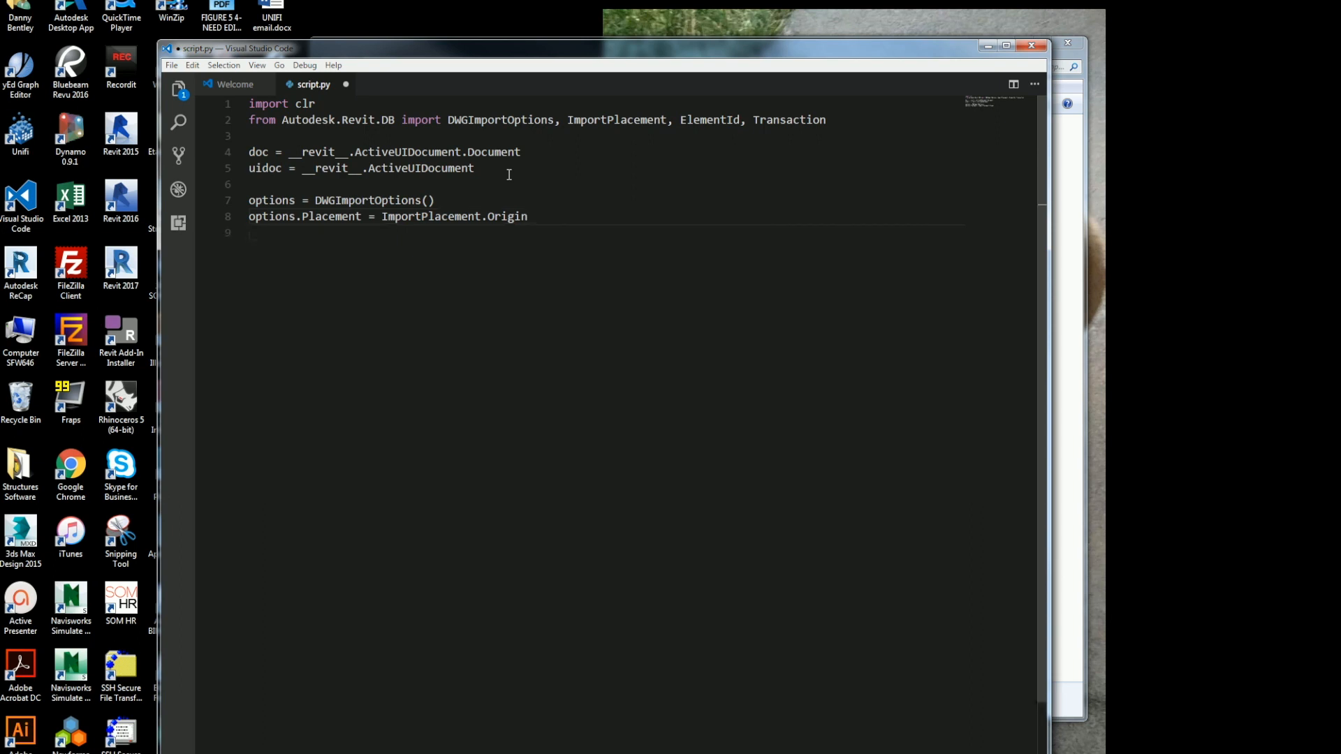
- Write link = clr.Reference[ElementId]()
type("link")
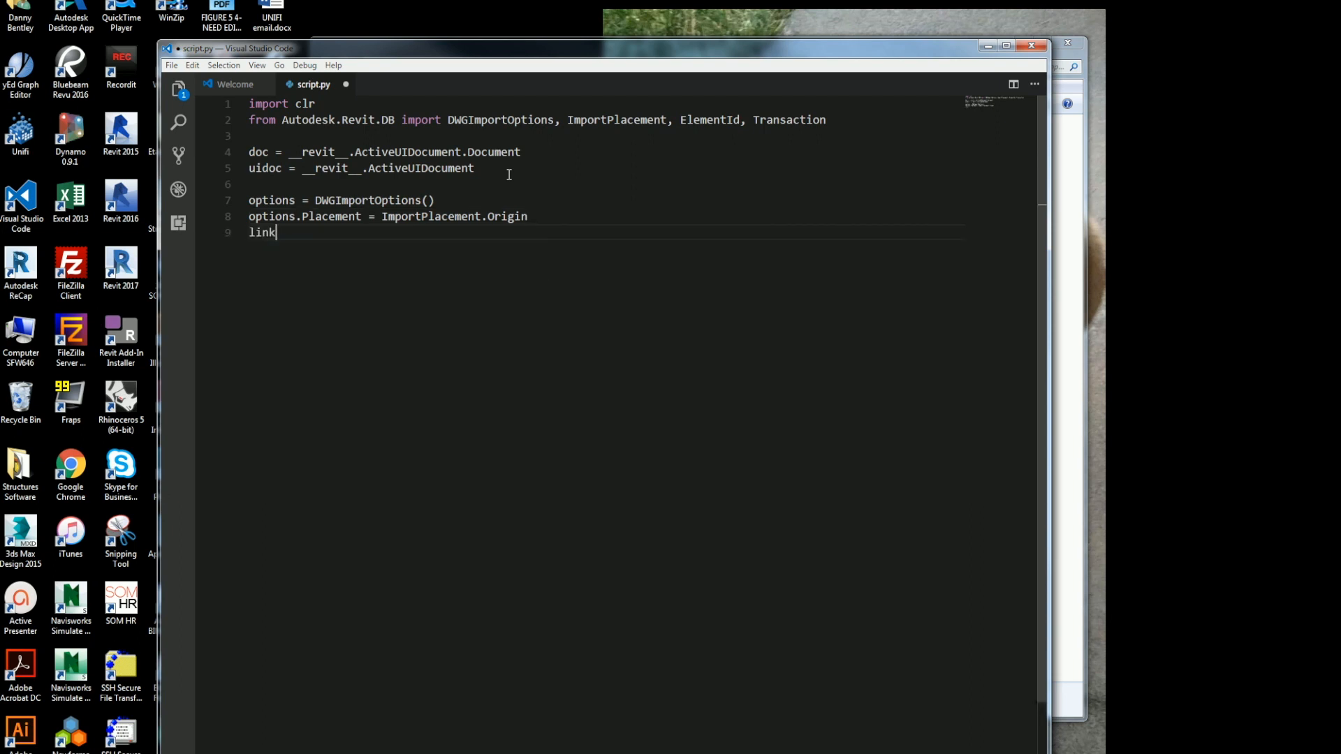
type("=")
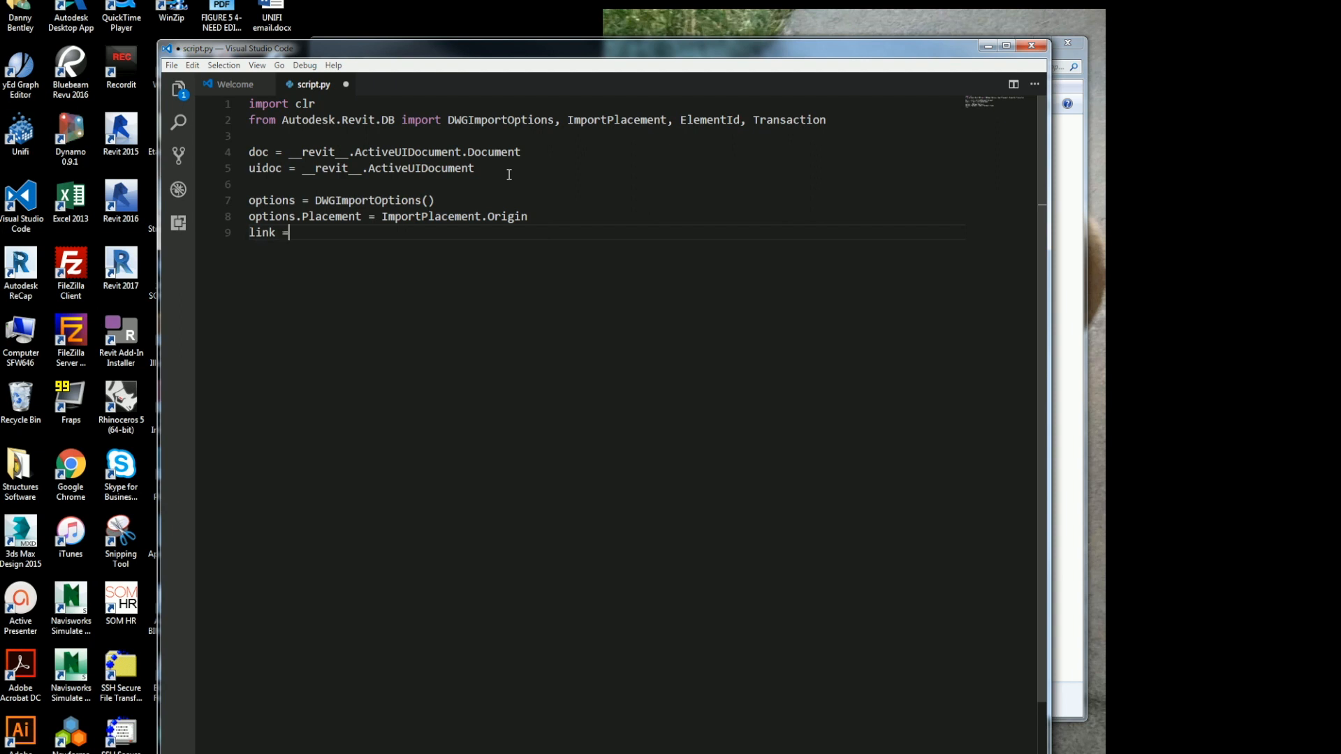
type("clr.Reference[")
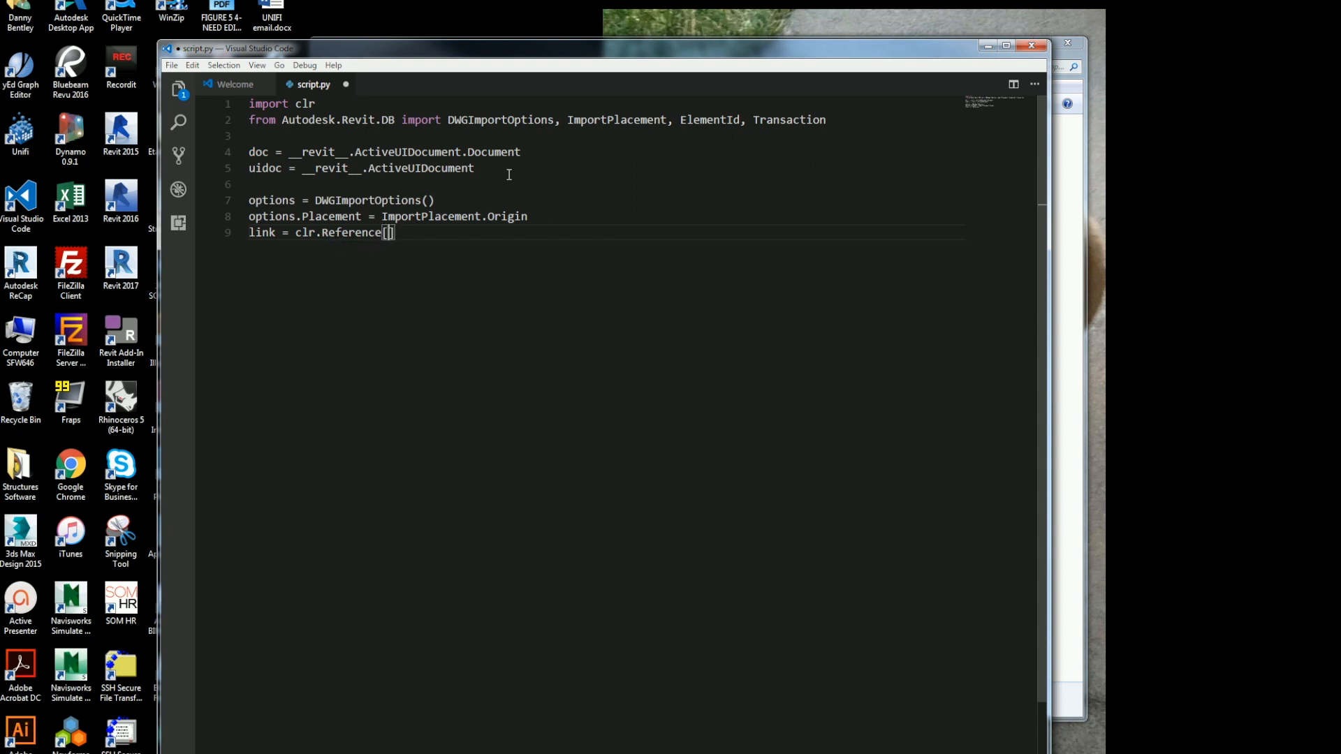
type("El")
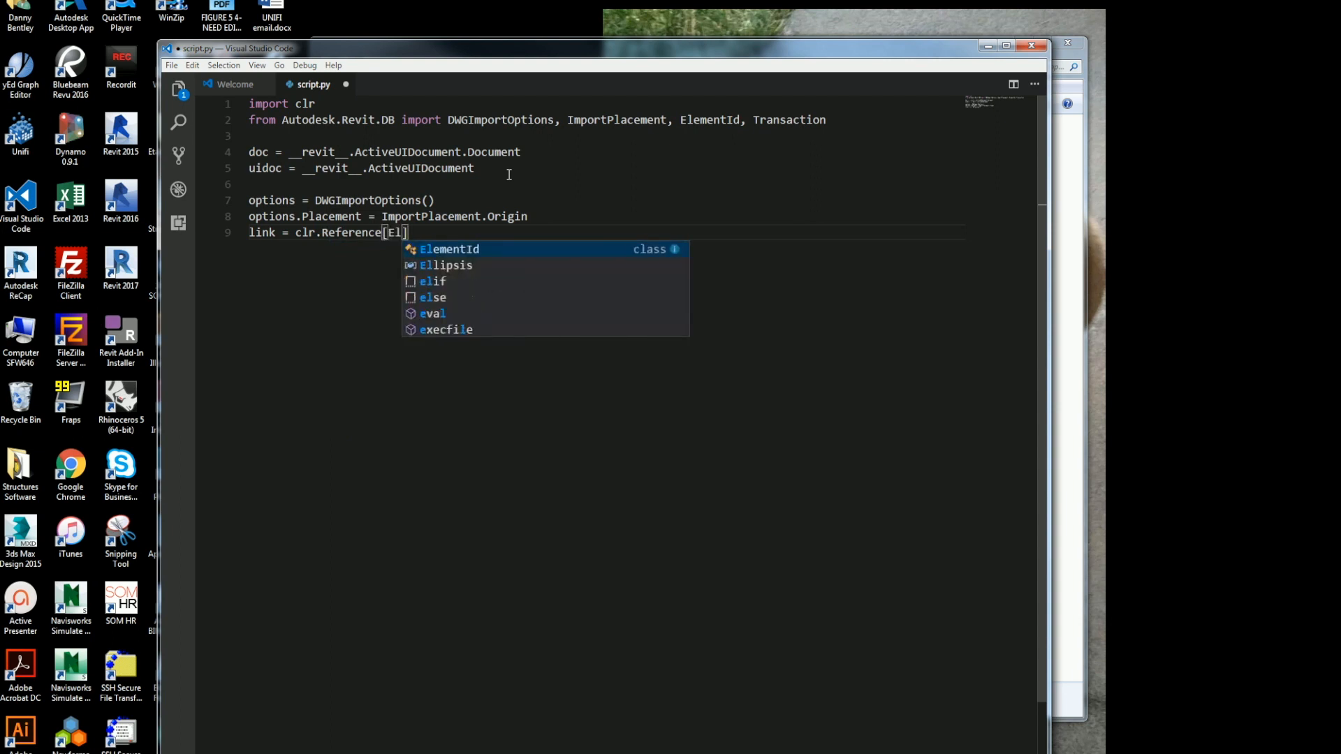
key("Tab")
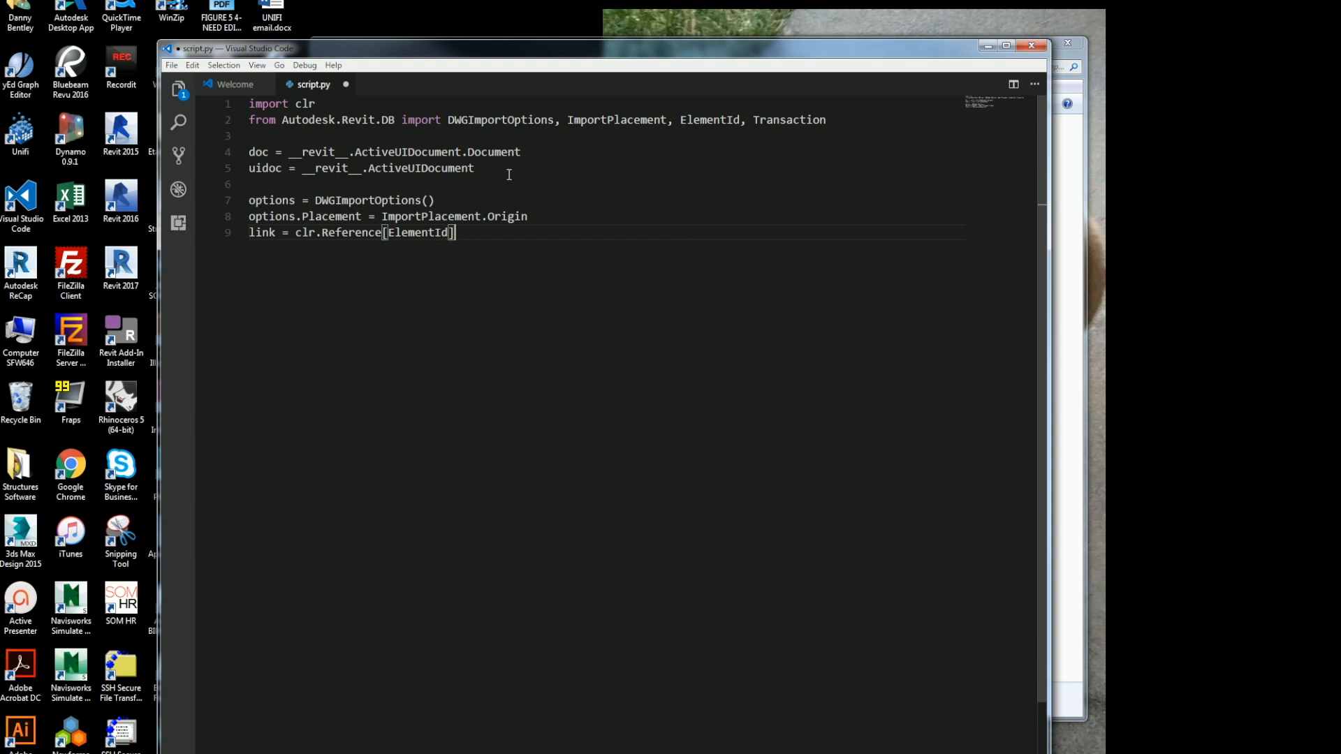
type("()")
type("t = Tr")
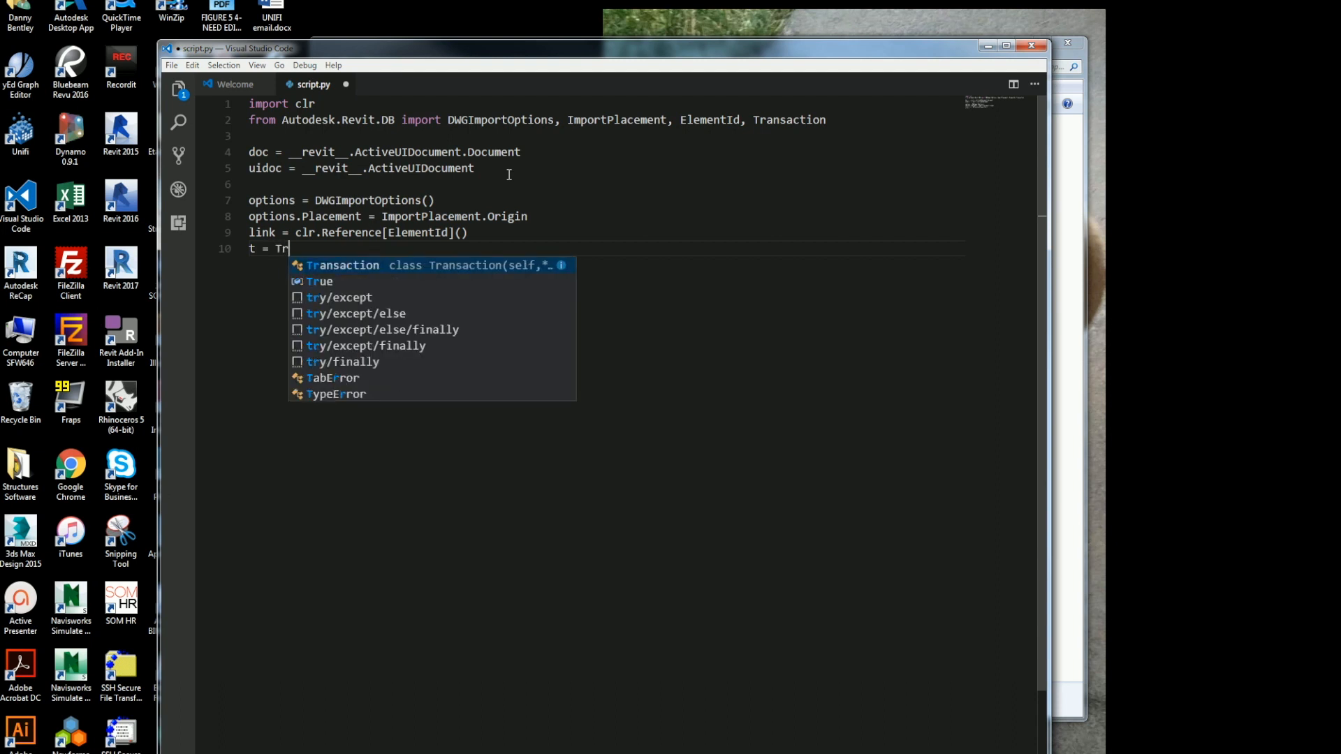
- Create Transaction(doc) as t, start it as 'Load Link', and begin the doc.Link call
key("Tab")
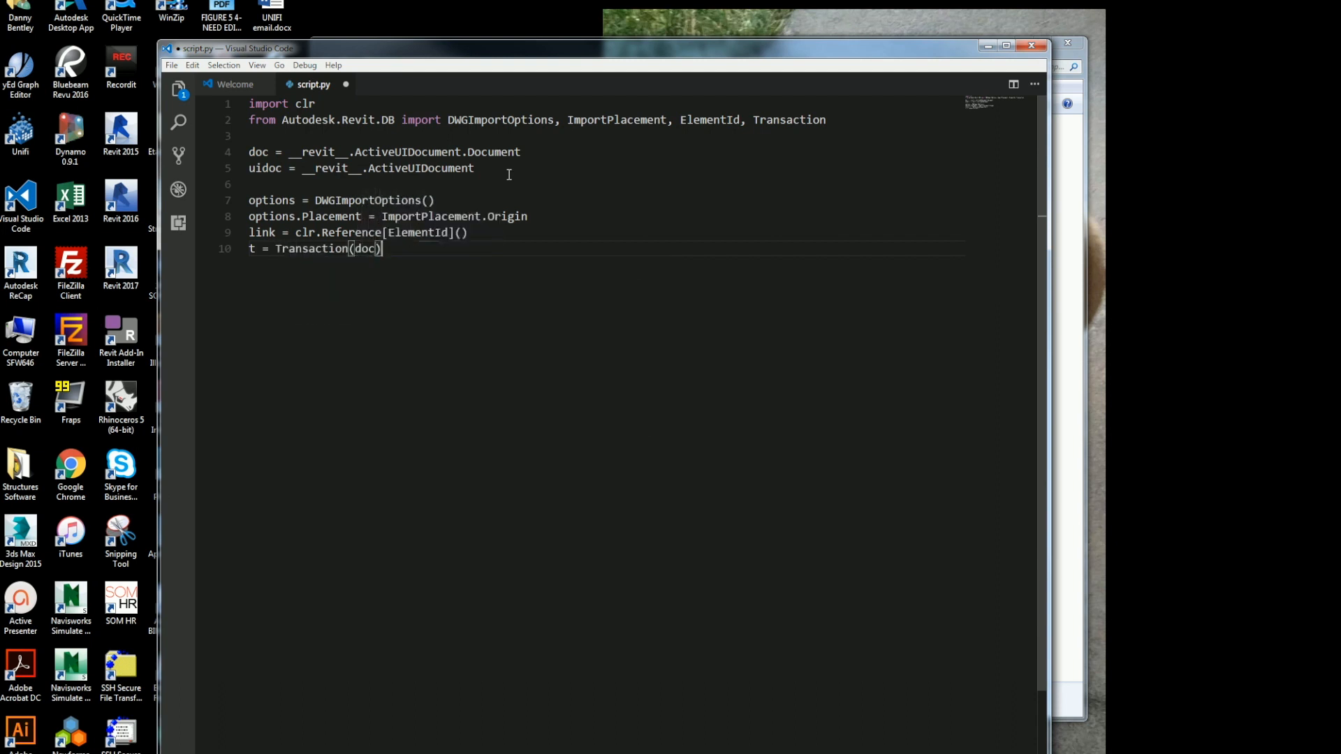
type("t.")
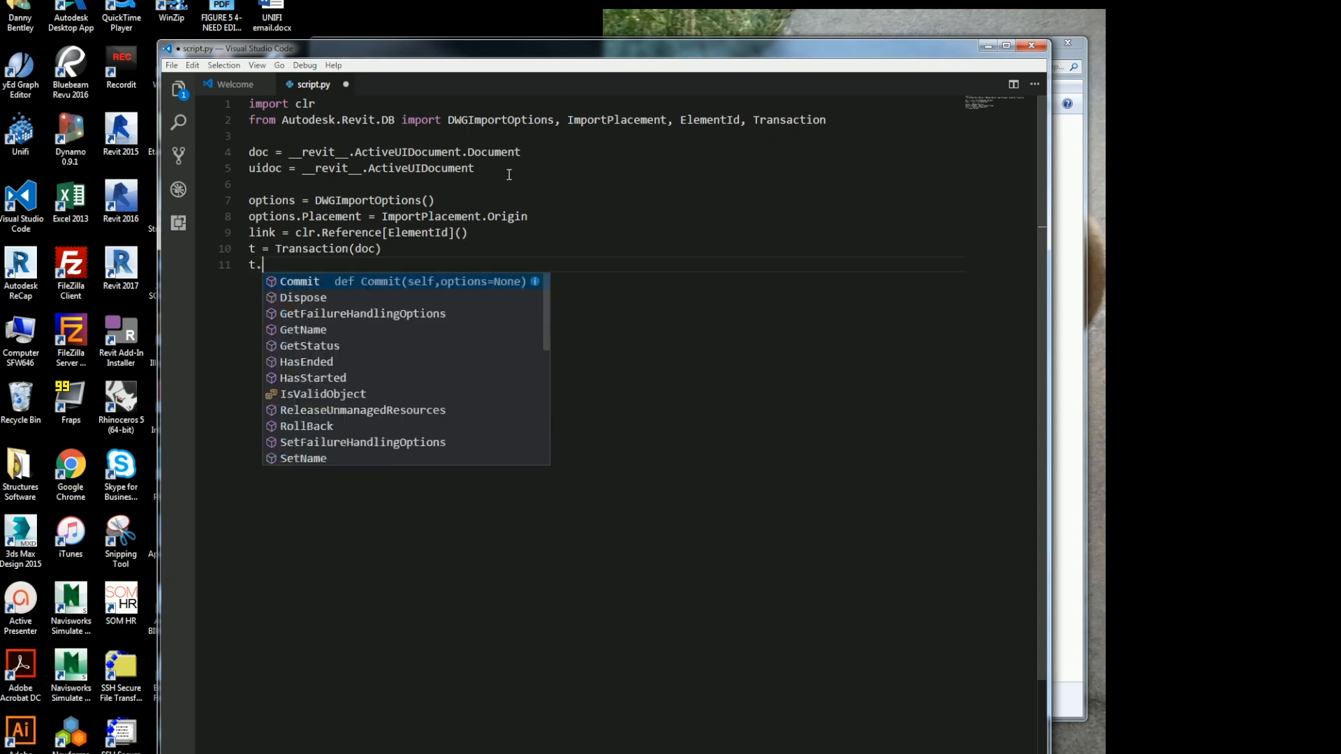
type("Start('Load Link")
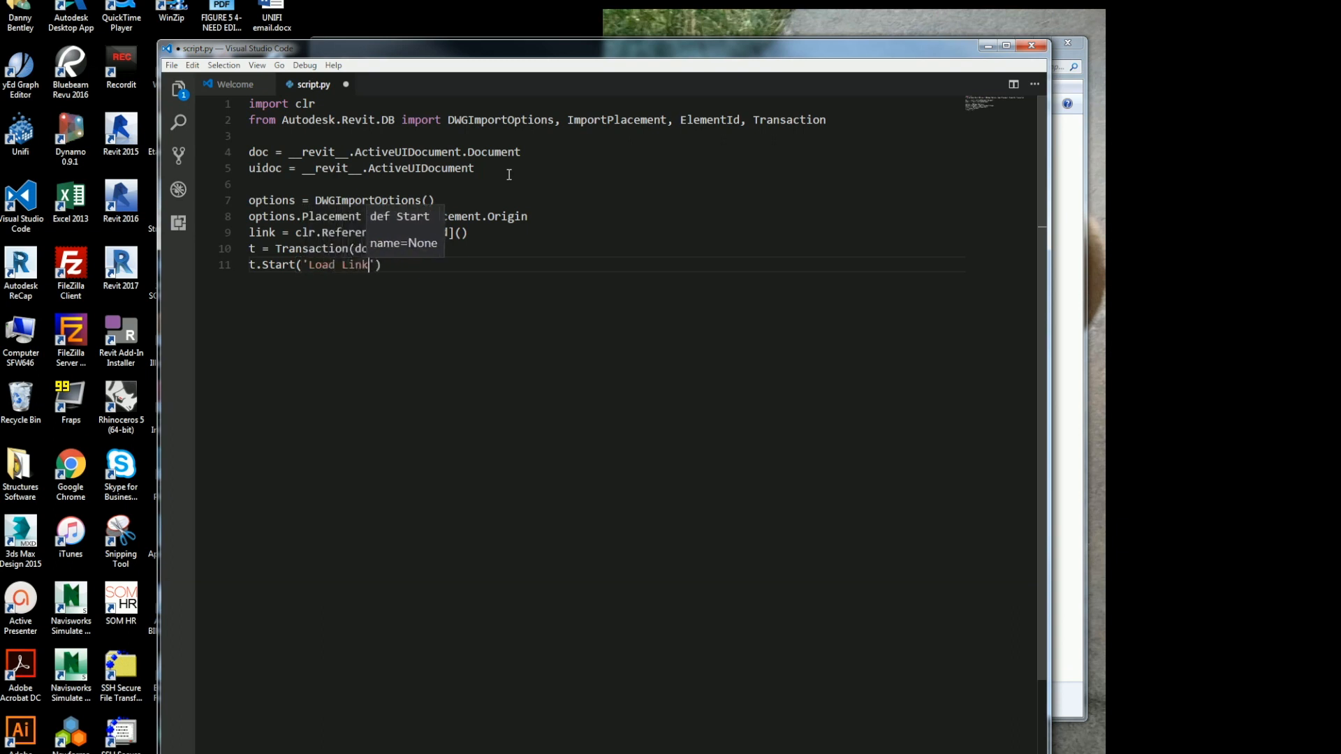
key("Enter")
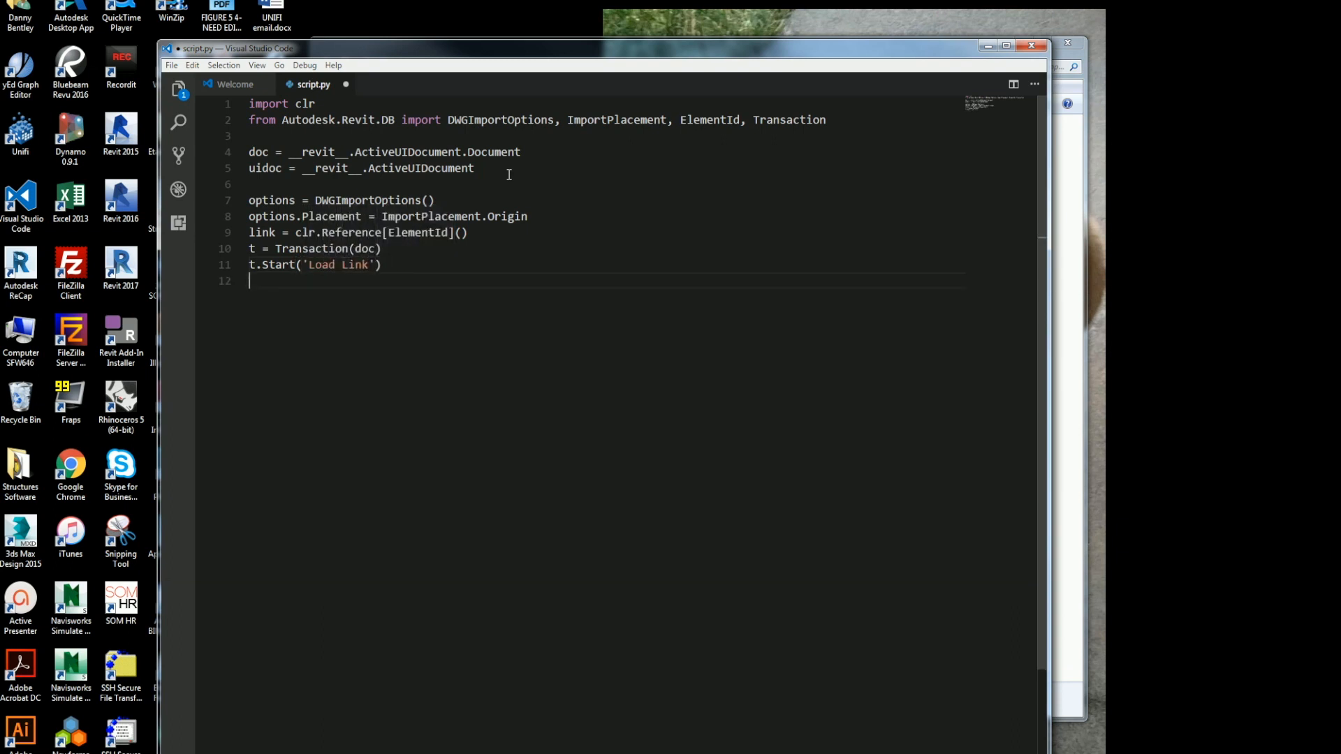
type("t.")
type("d")
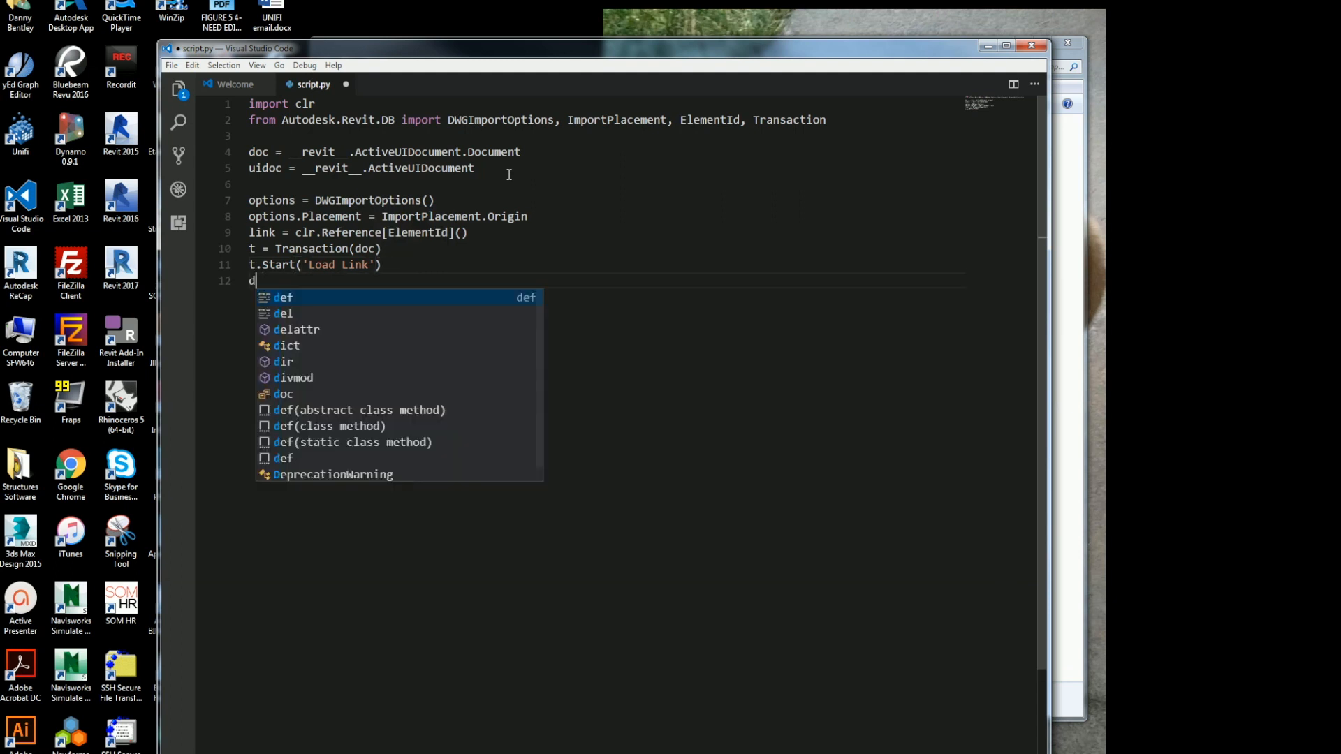
type("oc.")
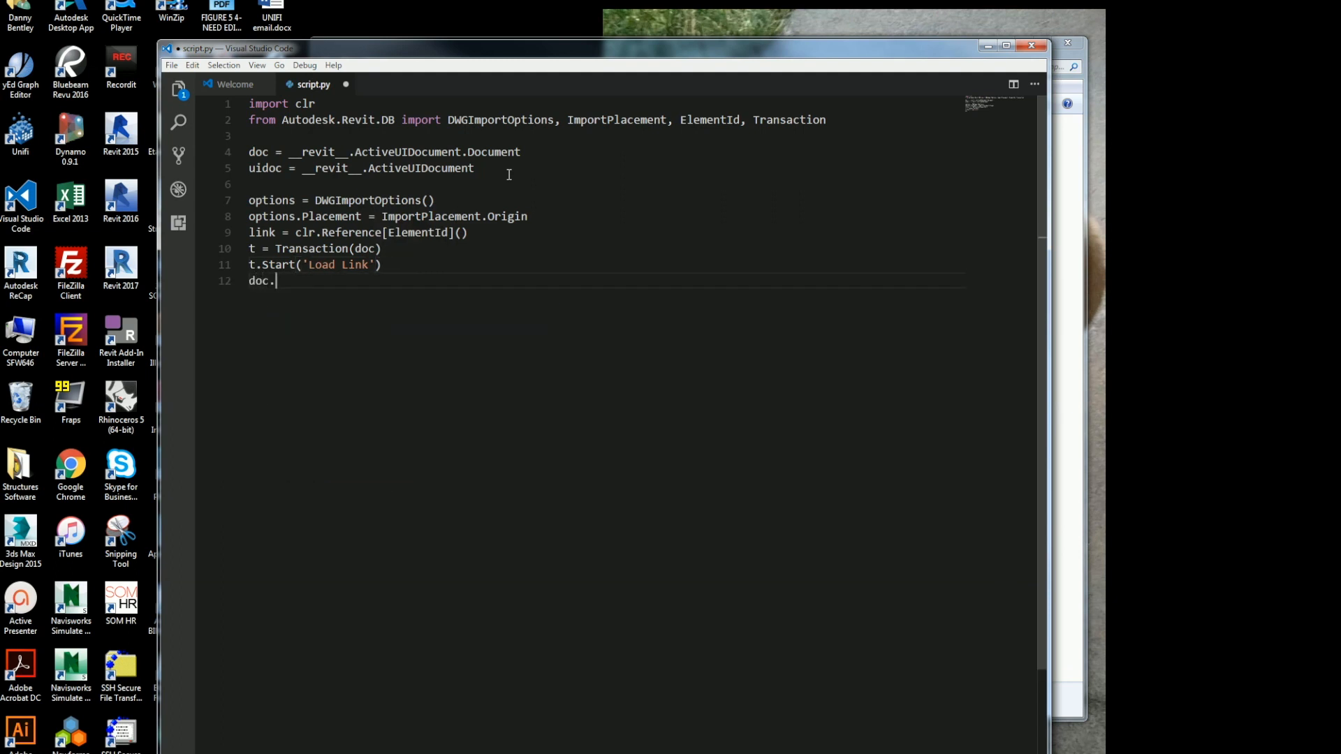
type("Link(")
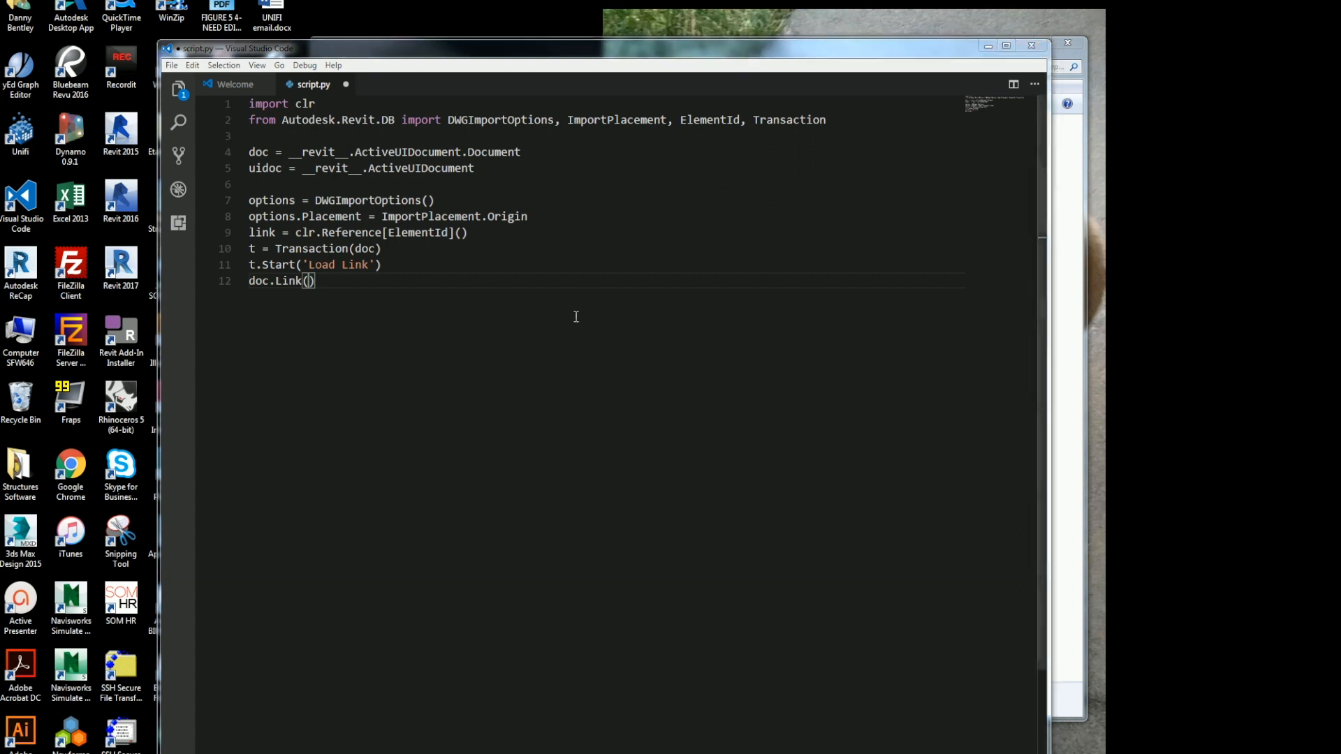
- Pass r"W:\S\TEAM\YH\S2-03-2.dwg", options, uidoc.ActiveView and link to doc.Link()
type("r\"W:\\S\\TEAM\\YH\\S2-03-2.dwg\"")
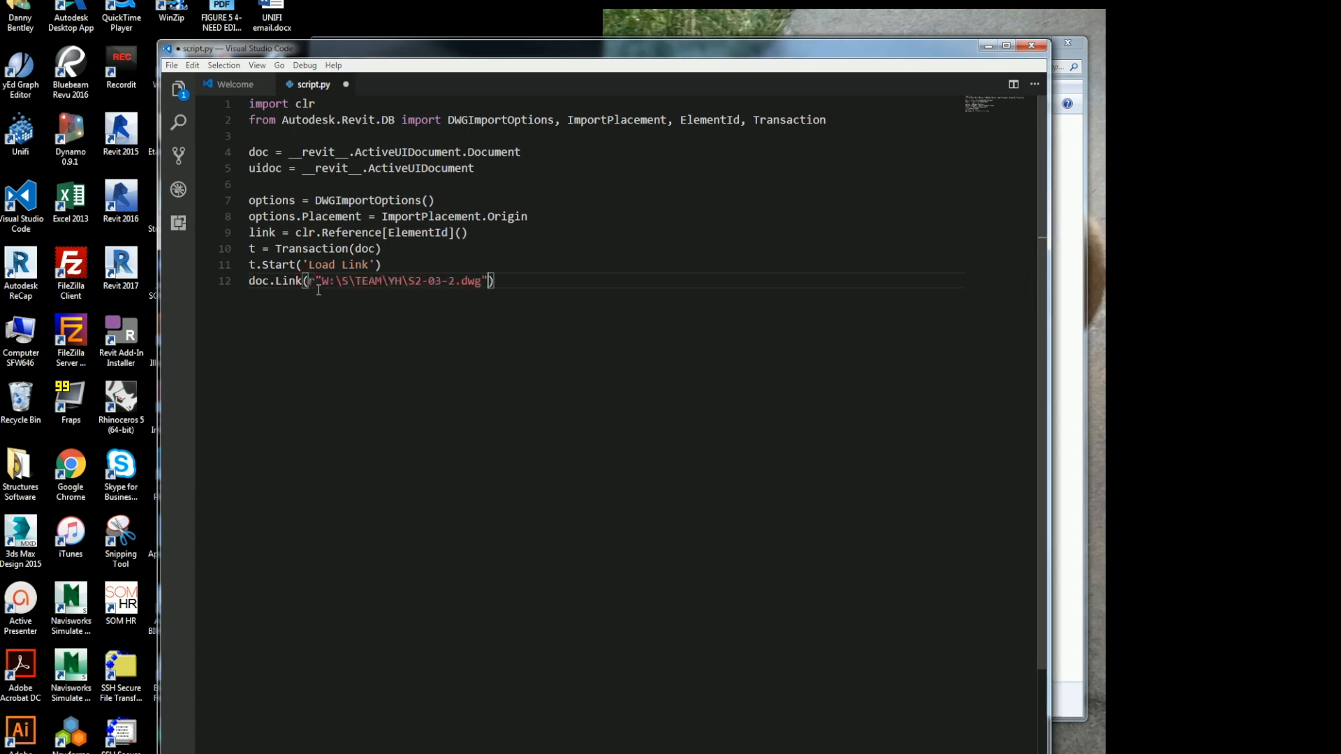
type(",")
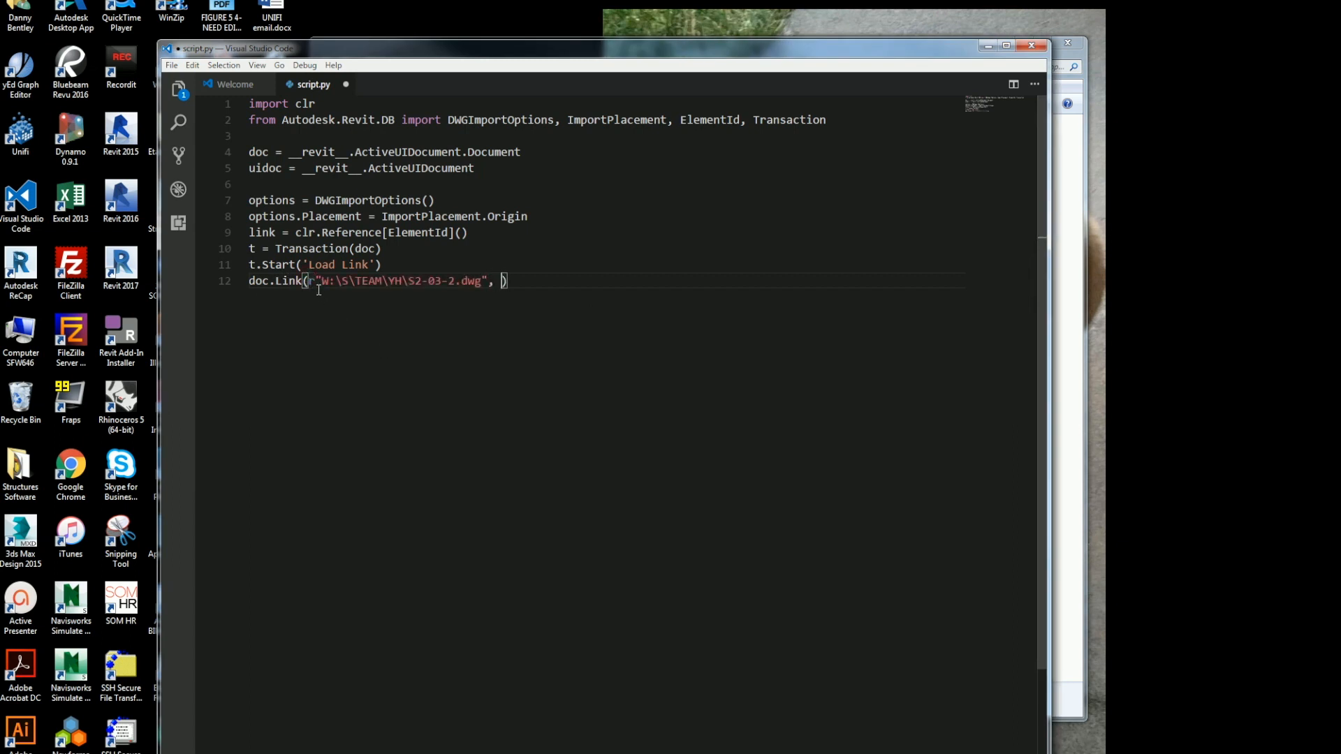
type("options")
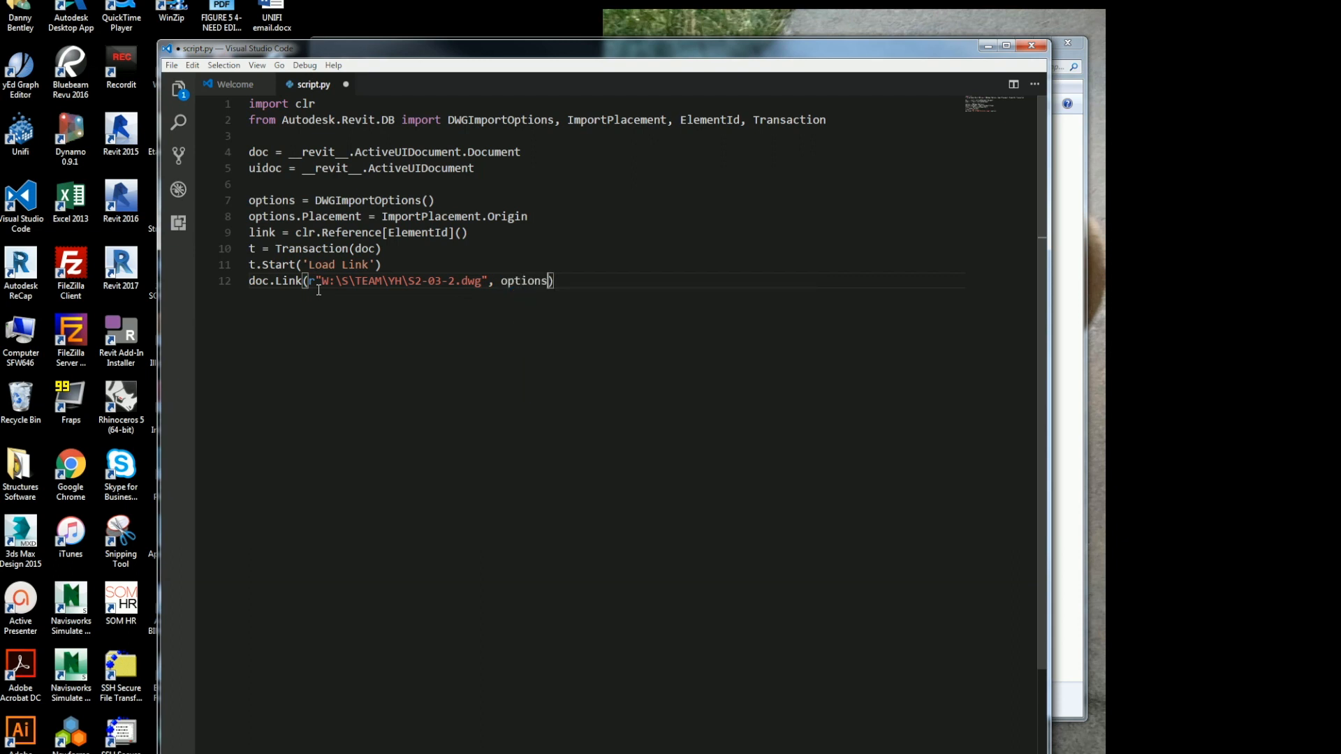
type(", uidoc.")
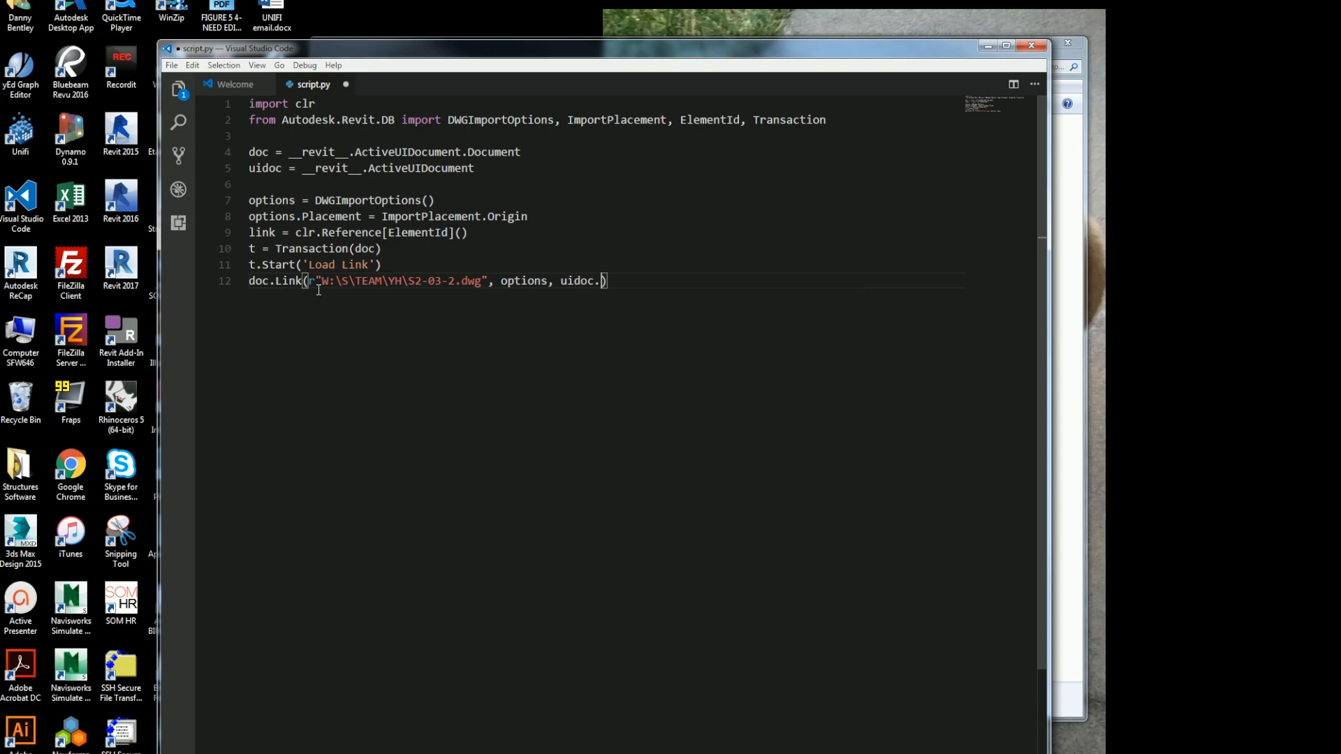
type("Ac")
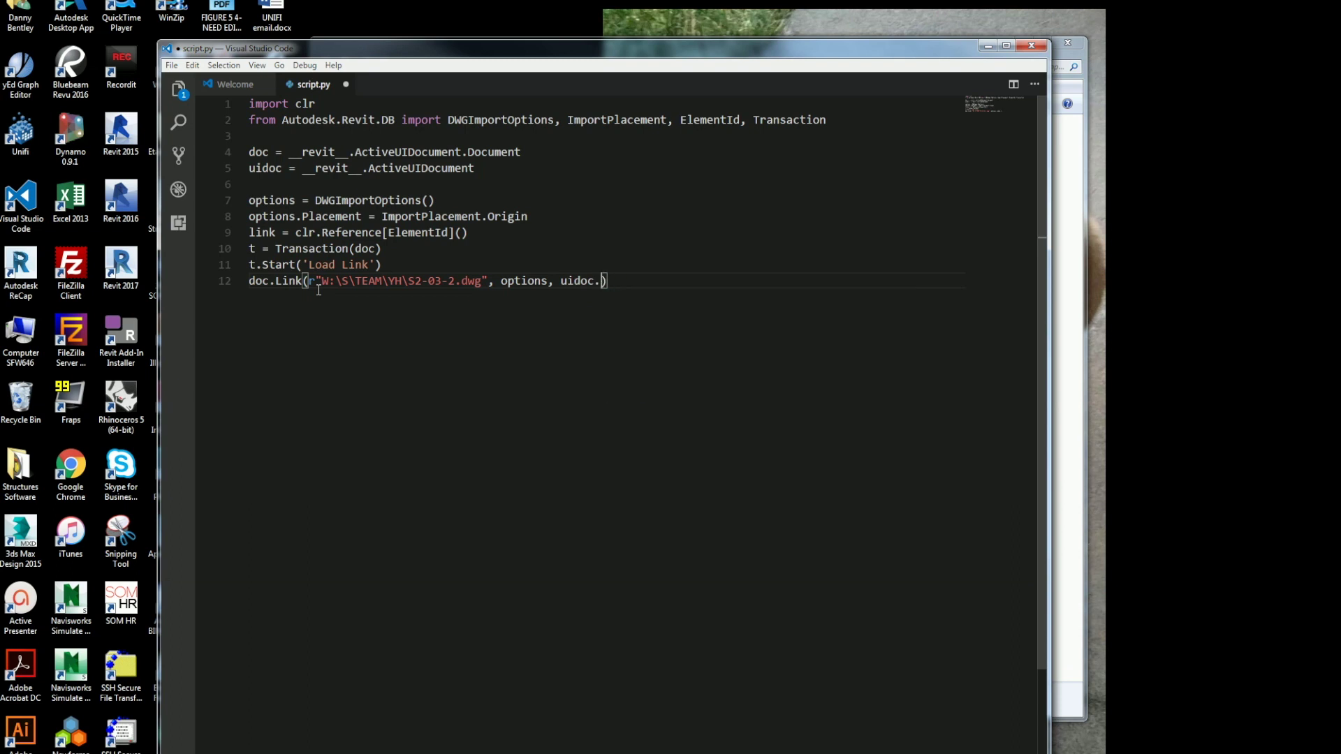
type("Active")
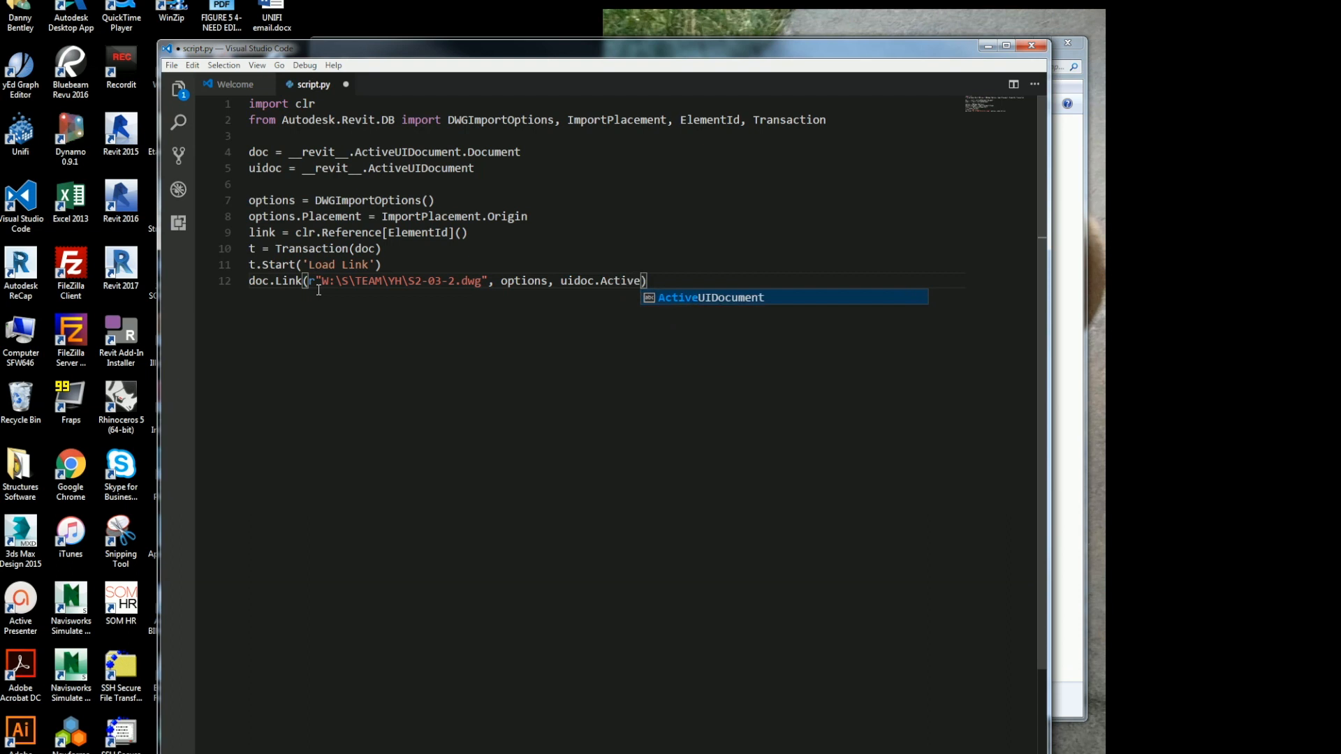
type("View")
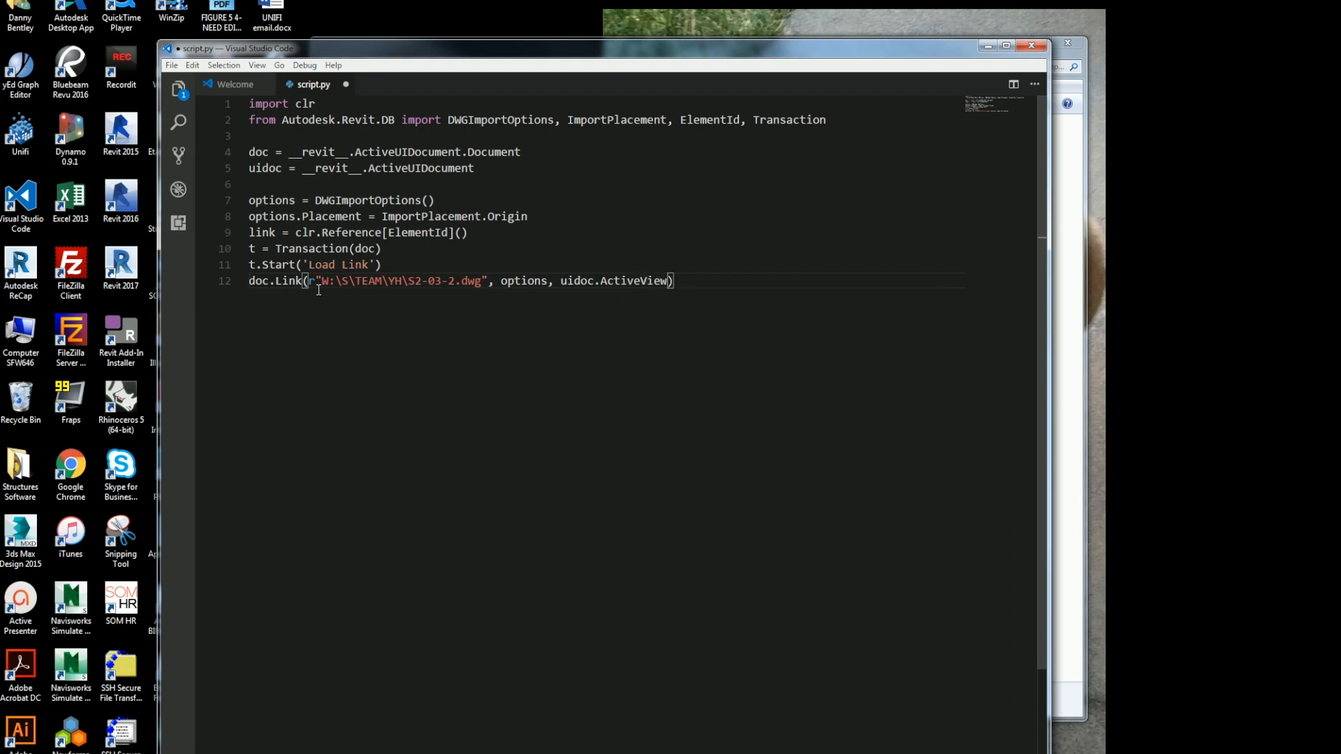
type(", link")
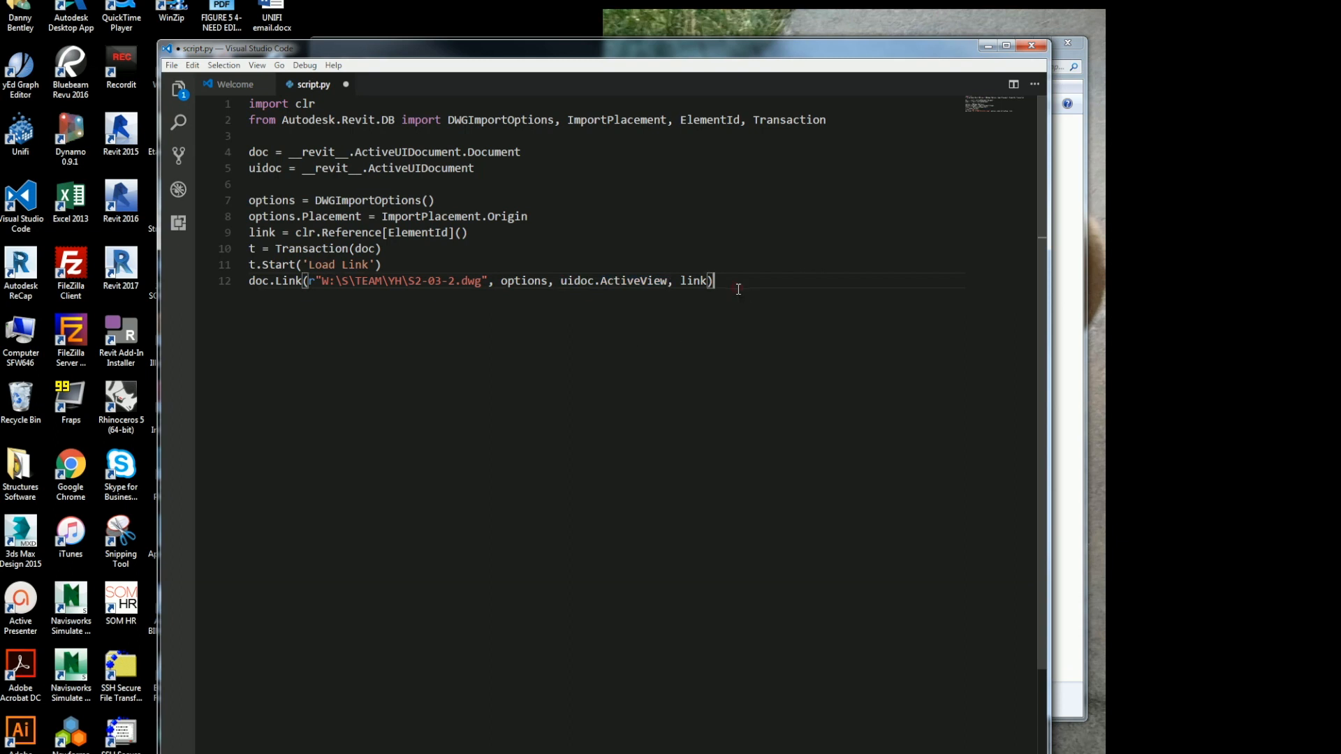
- End the script with t.Commit(), clear the stray comment and save the thirteen-line file
type("t.commit(")
left_click(606, 216)
type(" # Insert Options")
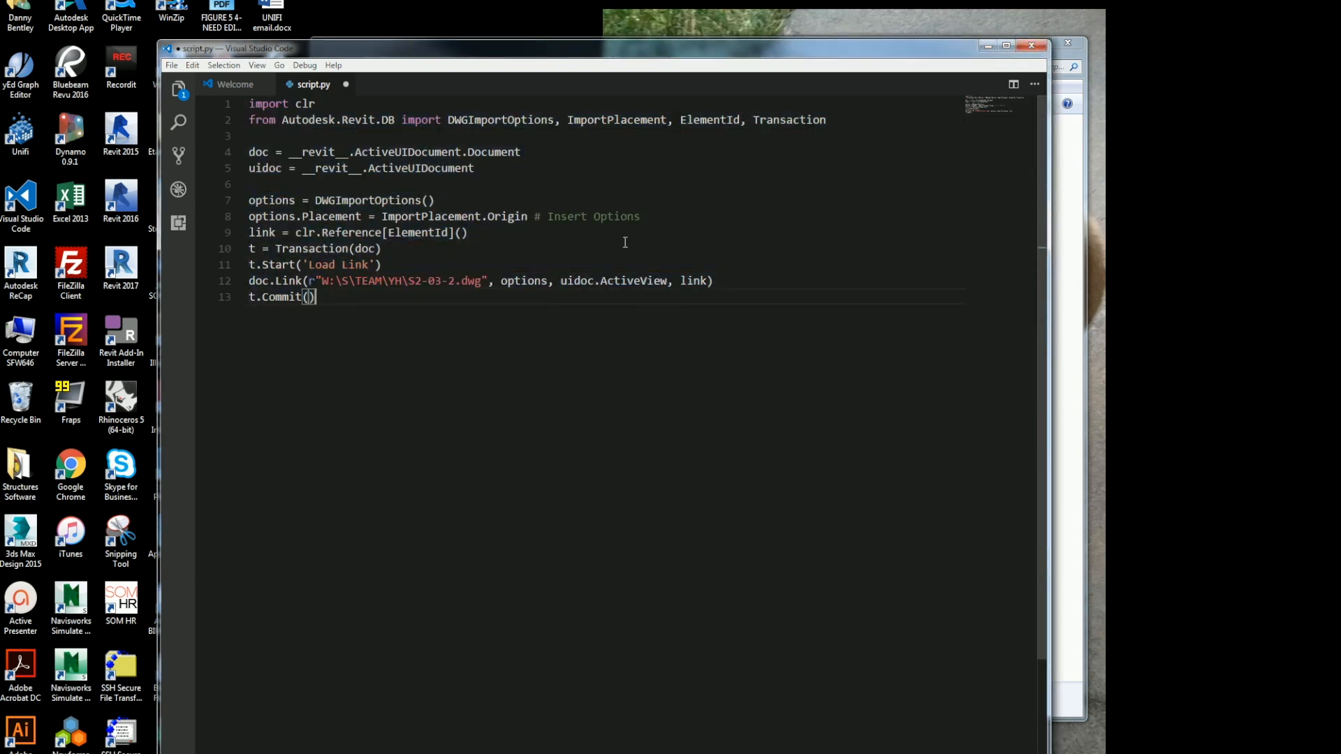
left_click_drag(535, 216, 640, 217)
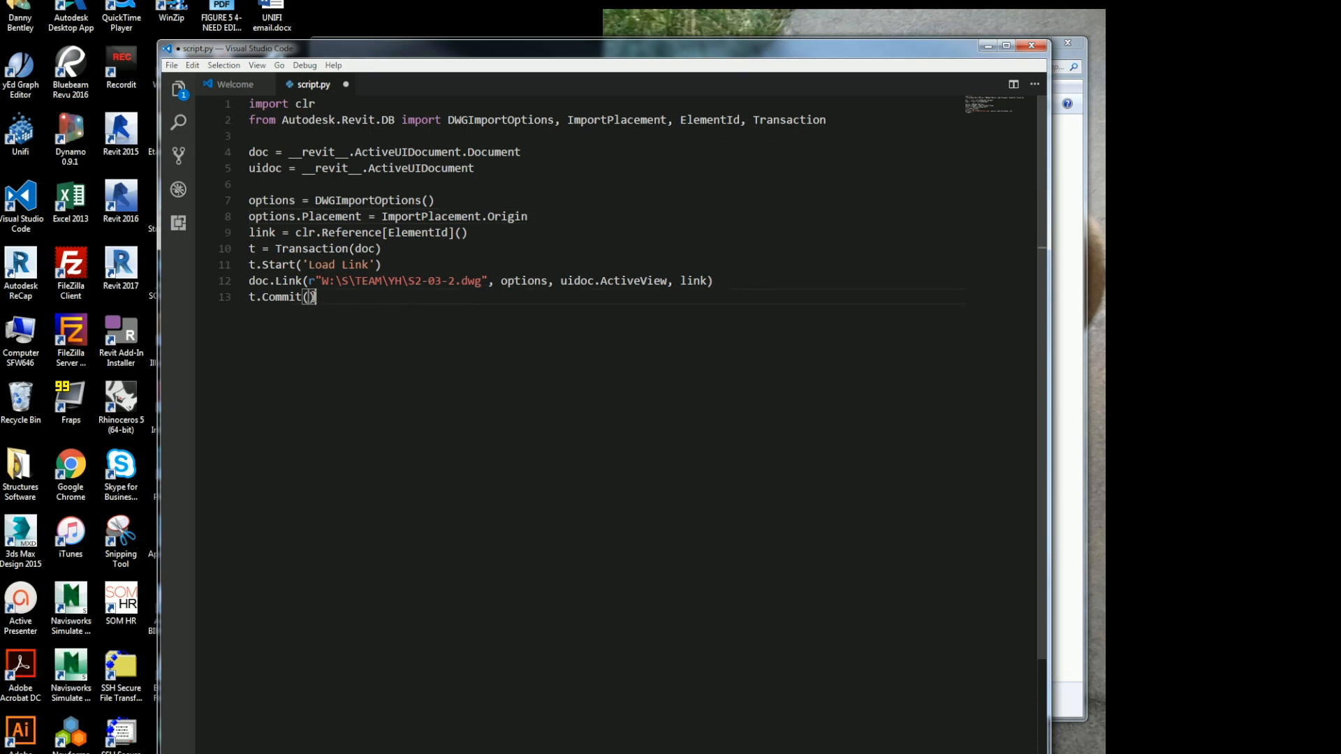
key("ctrl+a")
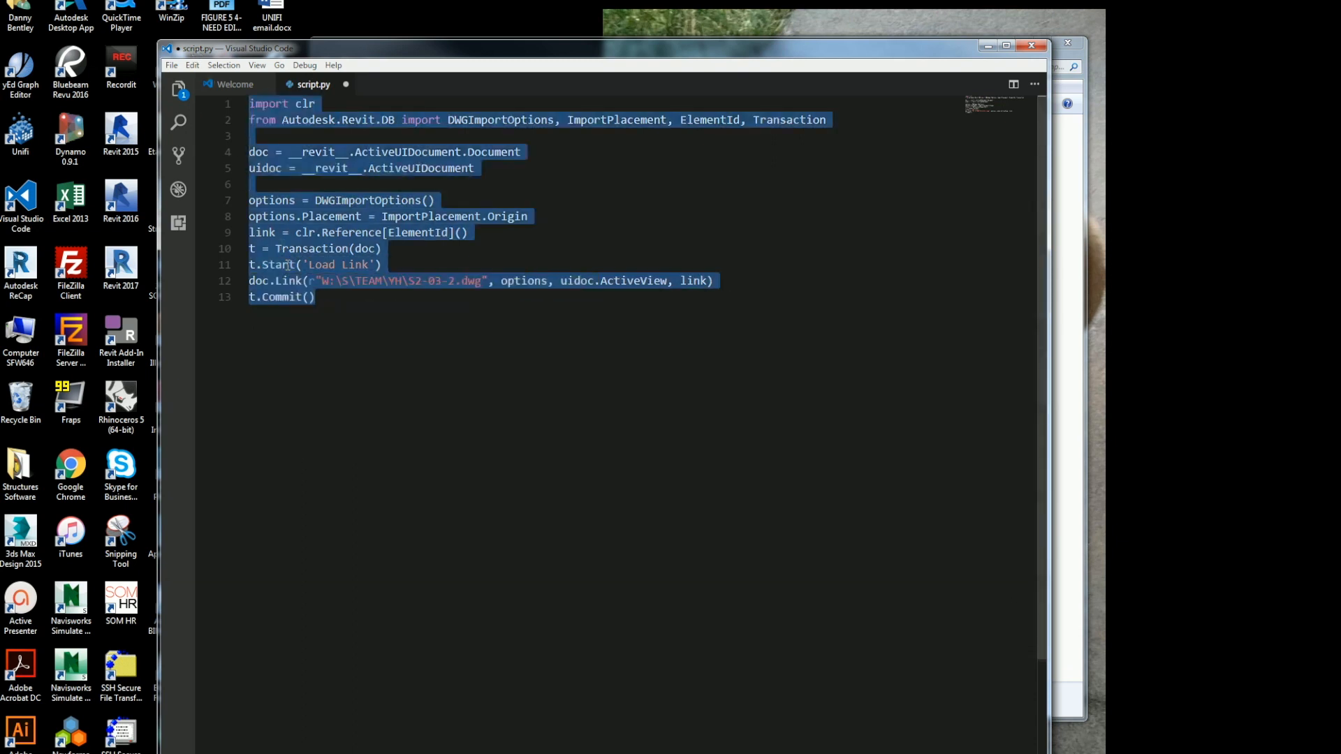
mouse_move(414, 329)
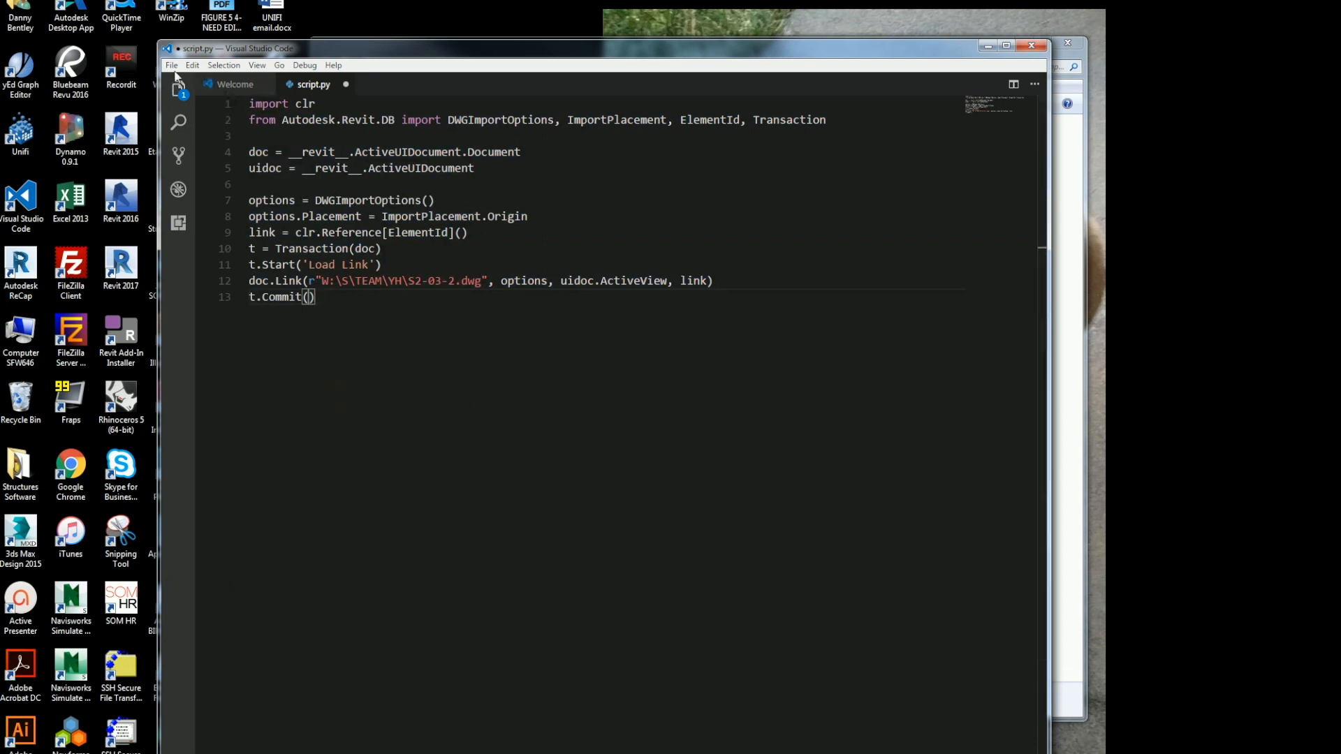
left_click(172, 65)
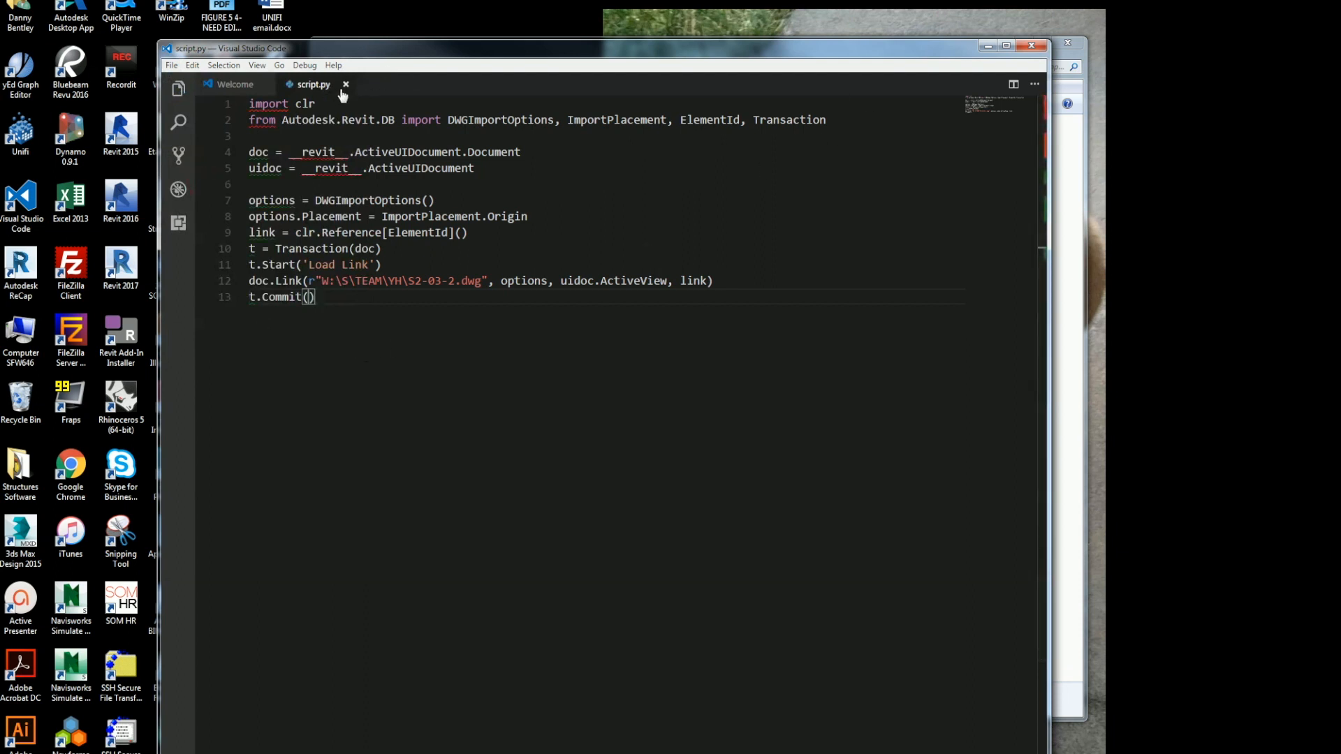
- Copy icon.png from the Archive folder into import.pushbutton beside script.py
left_click(345, 84)
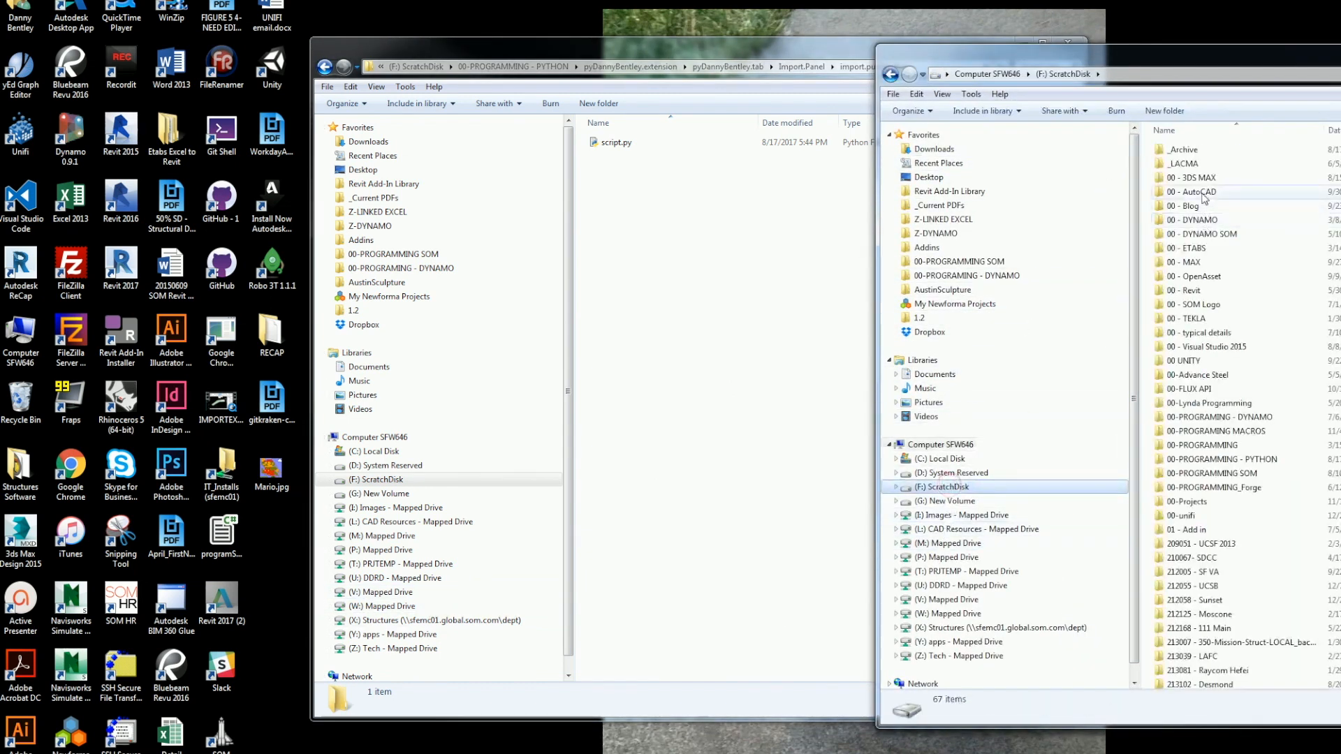
double_click(1185, 149)
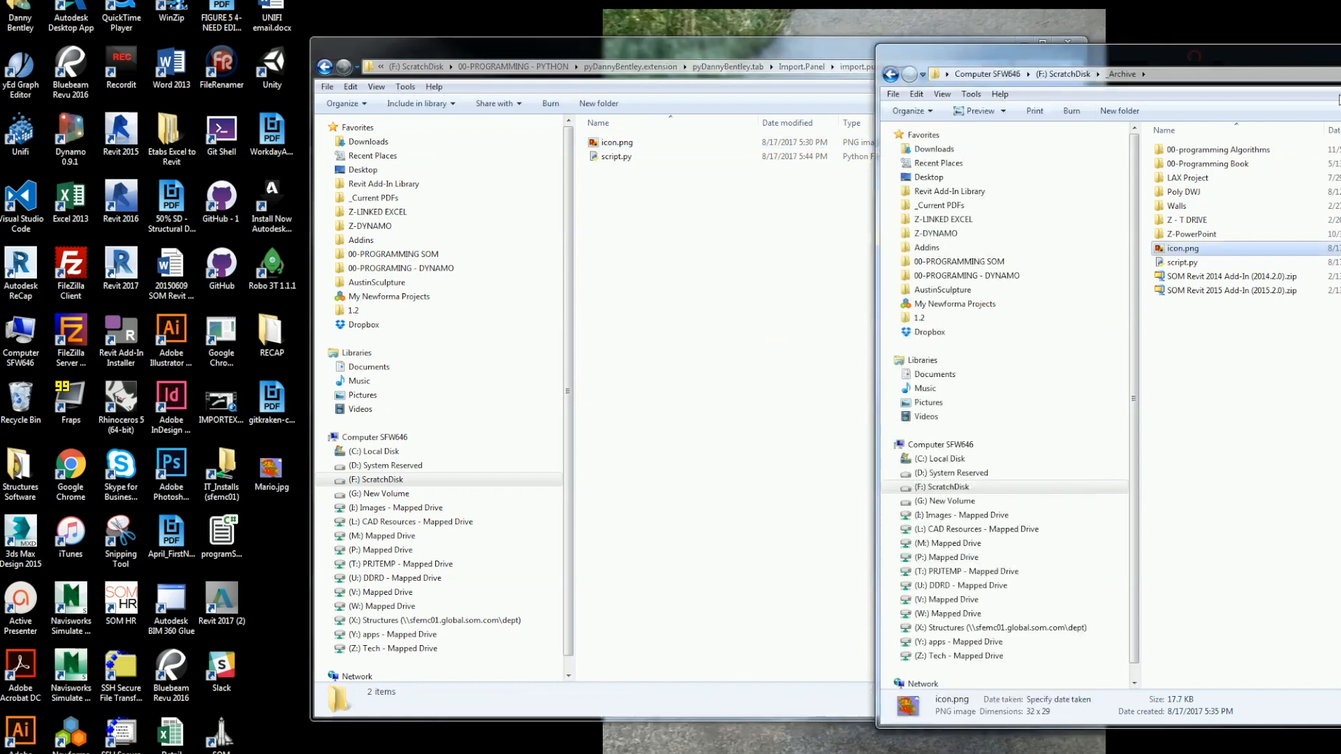
right_click(604, 140)
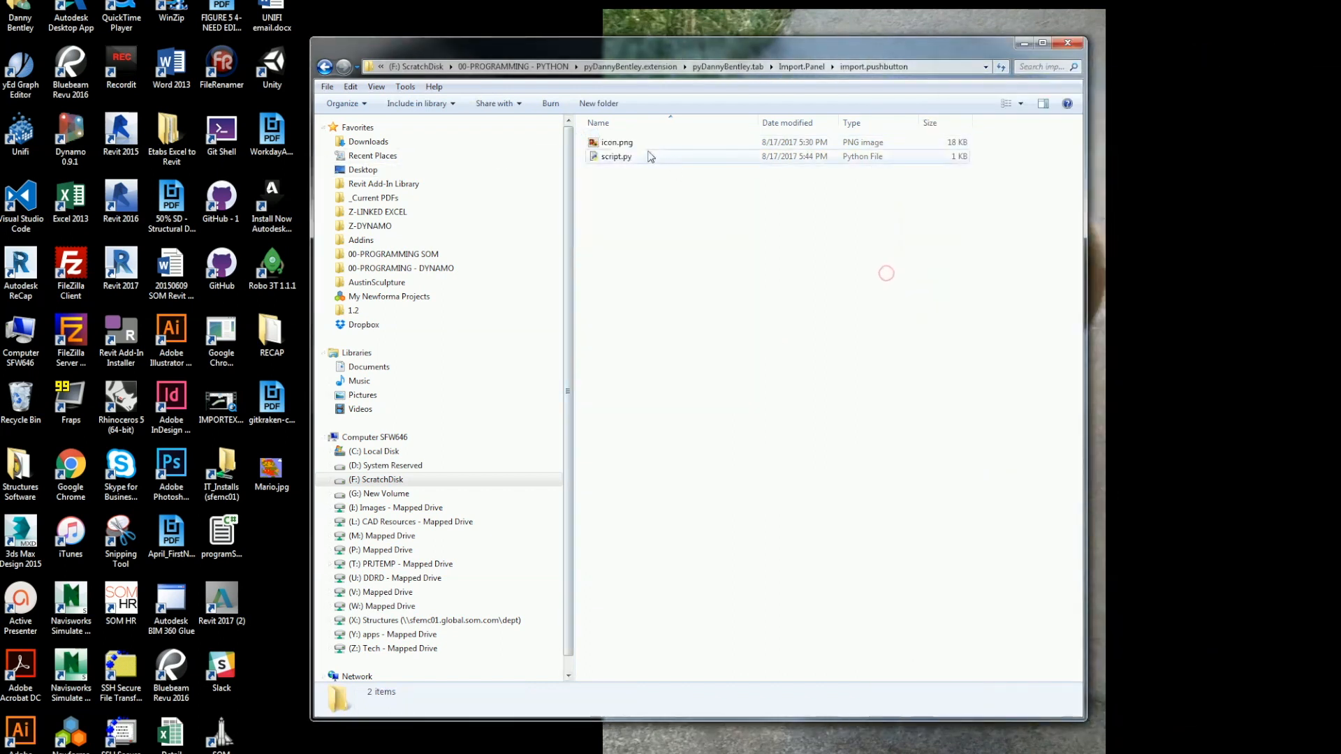
double_click(617, 143)
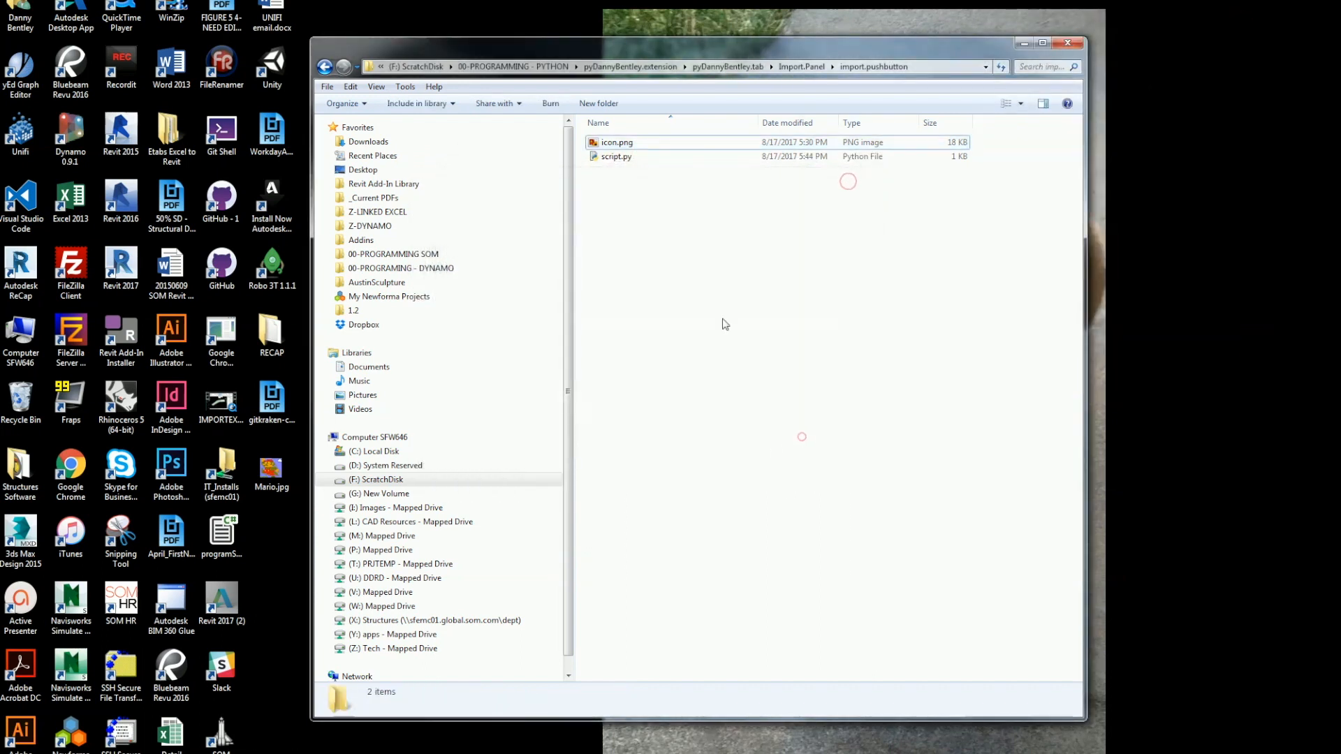
mouse_move(679, 352)
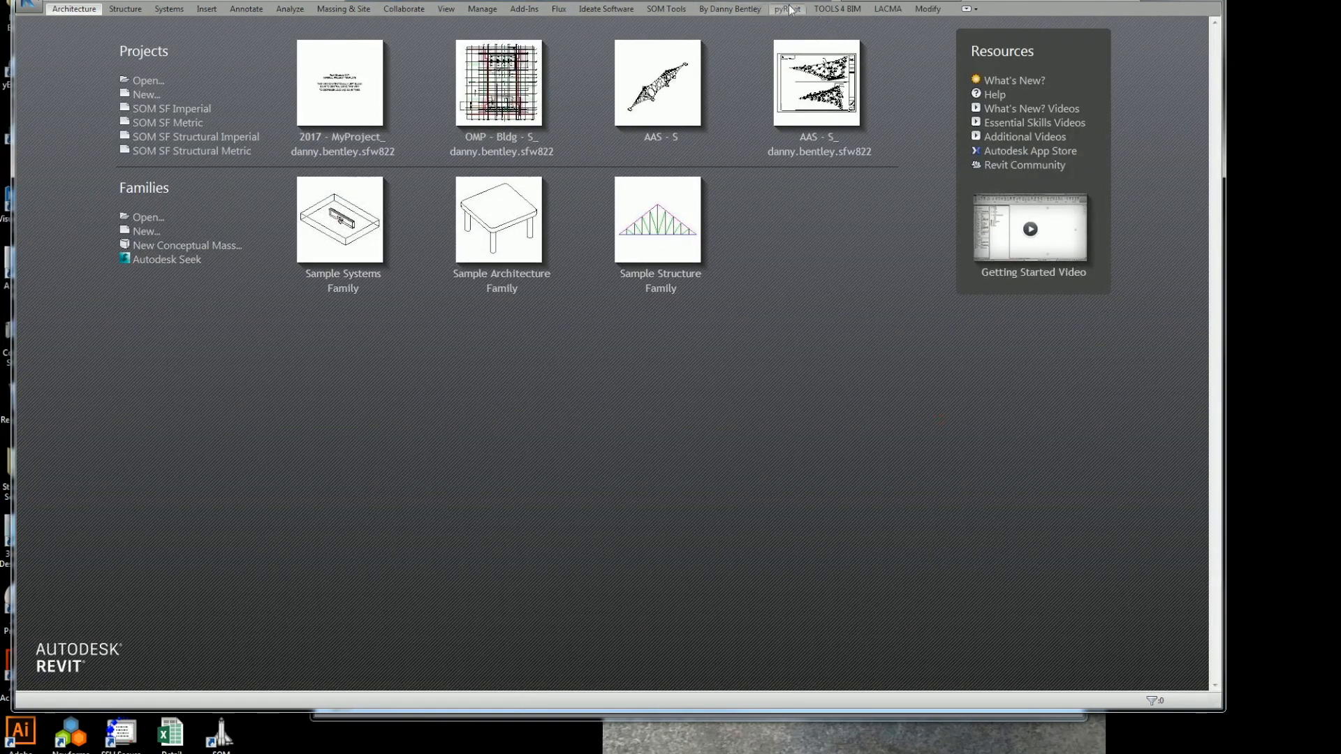
- Register F:\00-PROGRAMMING - PYTHON as a pyRevit custom extension folder and save settings
left_click(786, 8)
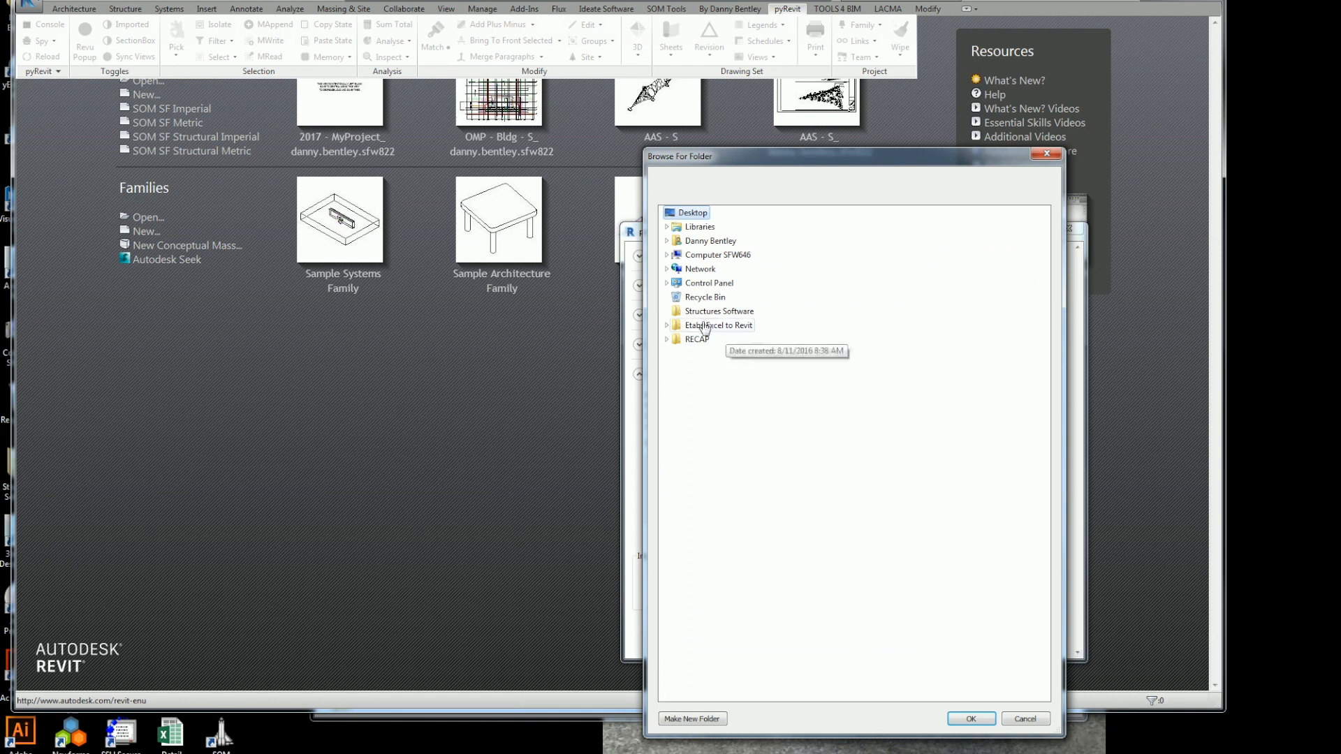
left_click(668, 255)
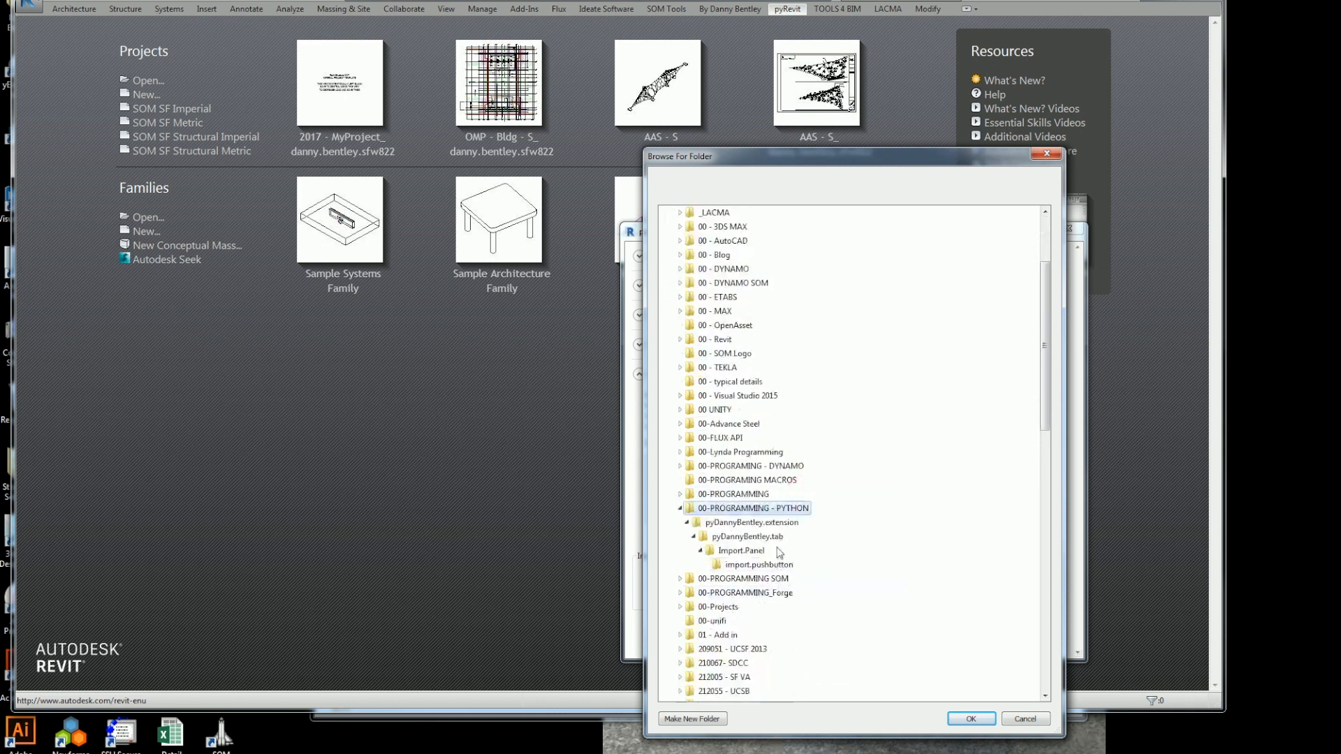
left_click(971, 717)
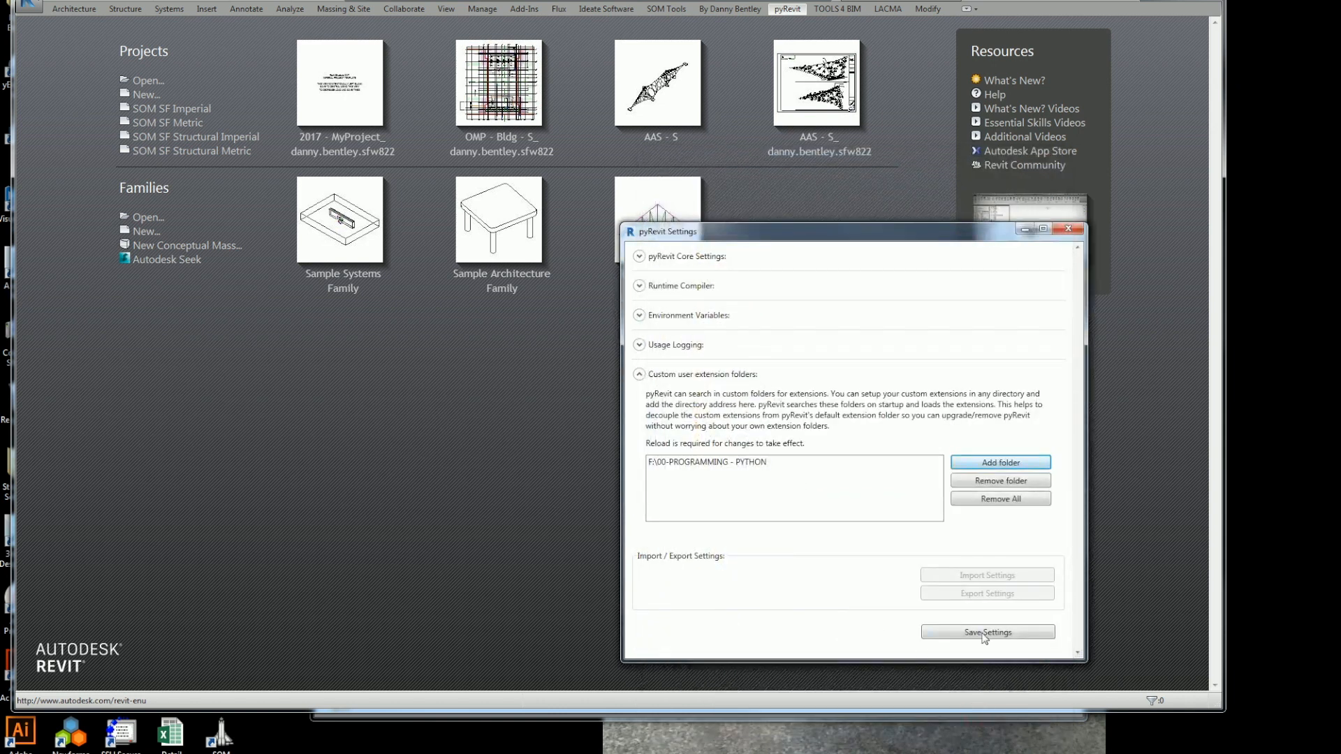
left_click(987, 633)
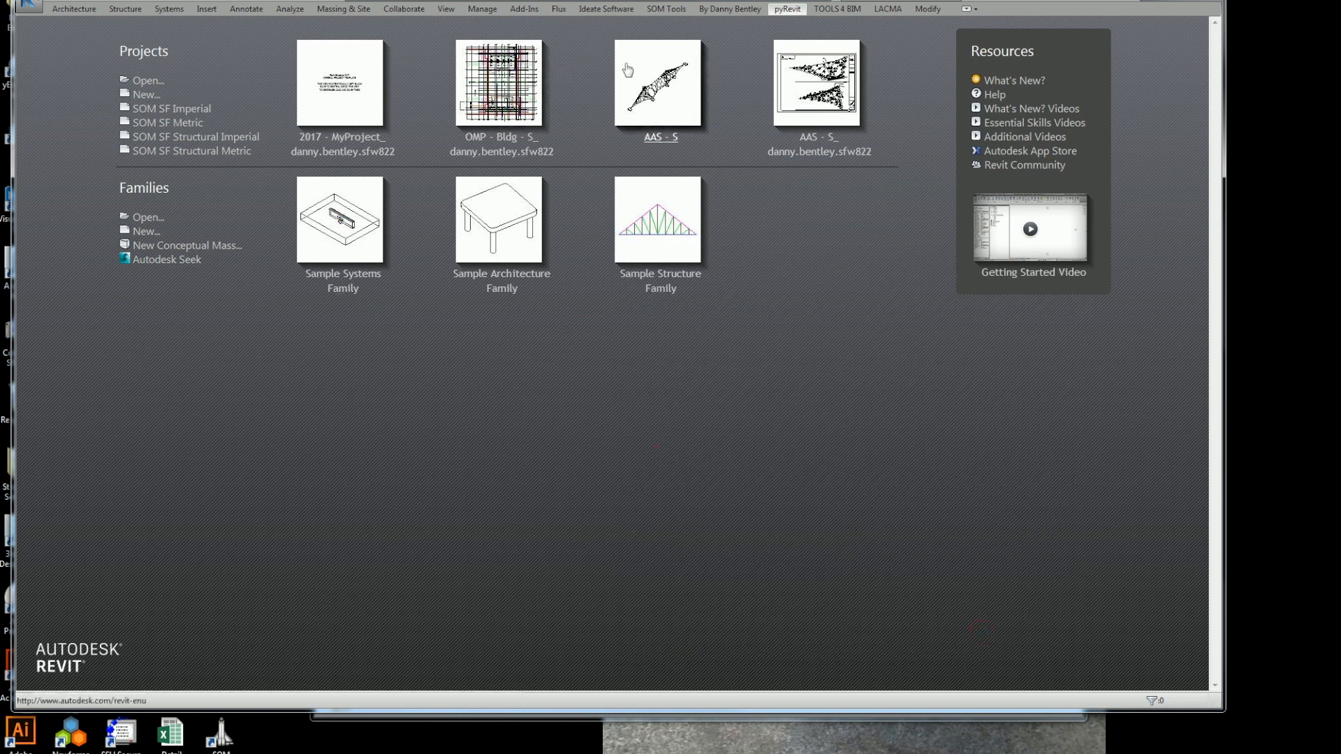
left_click(787, 8)
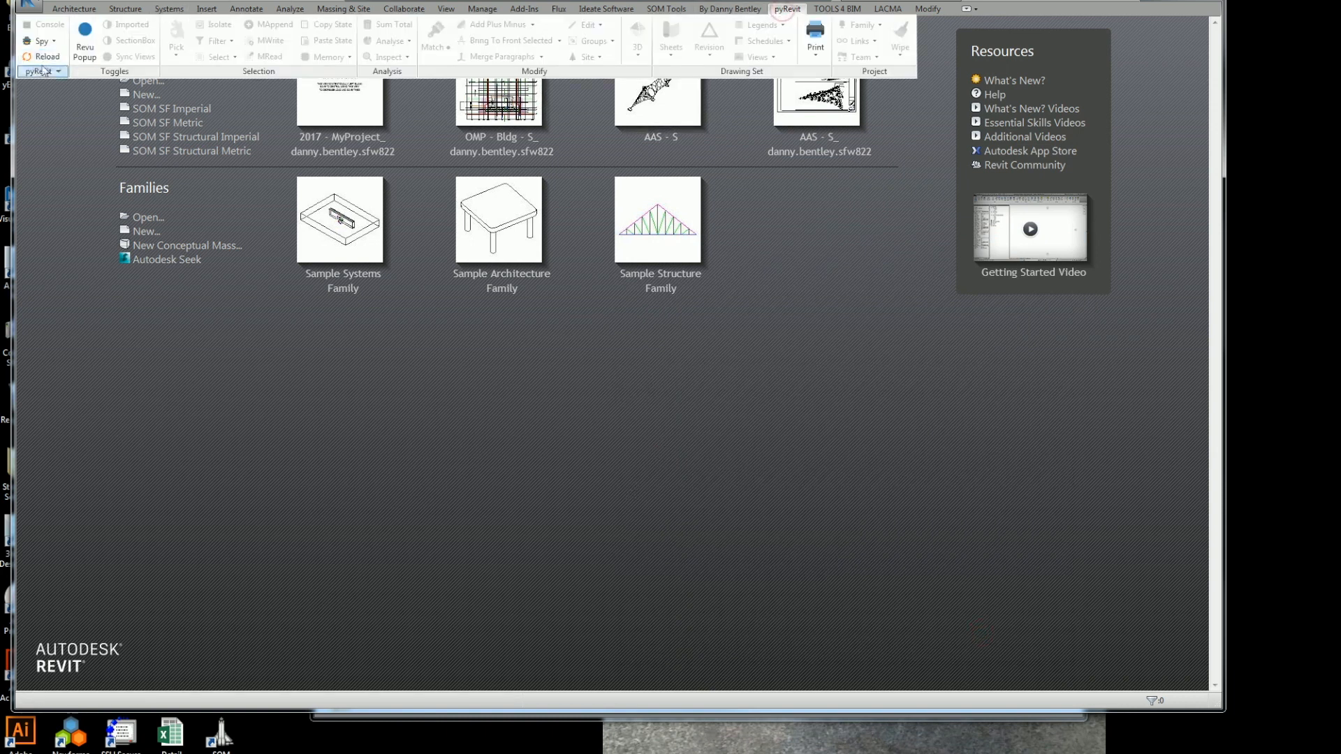
- Reload pyRevit and run Import to link the S2-03-2 DWG into Structural Plan: LEVEL 1
left_click(36, 55)
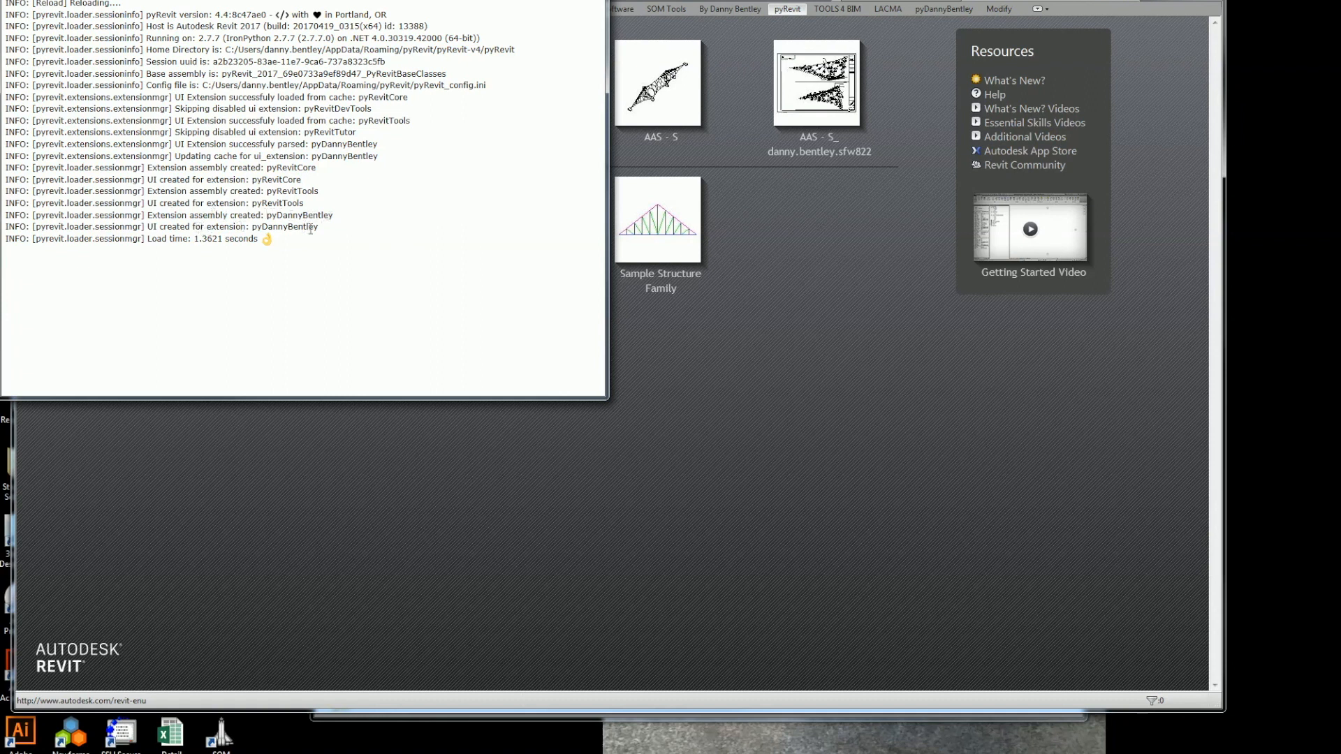
mouse_move(789, 418)
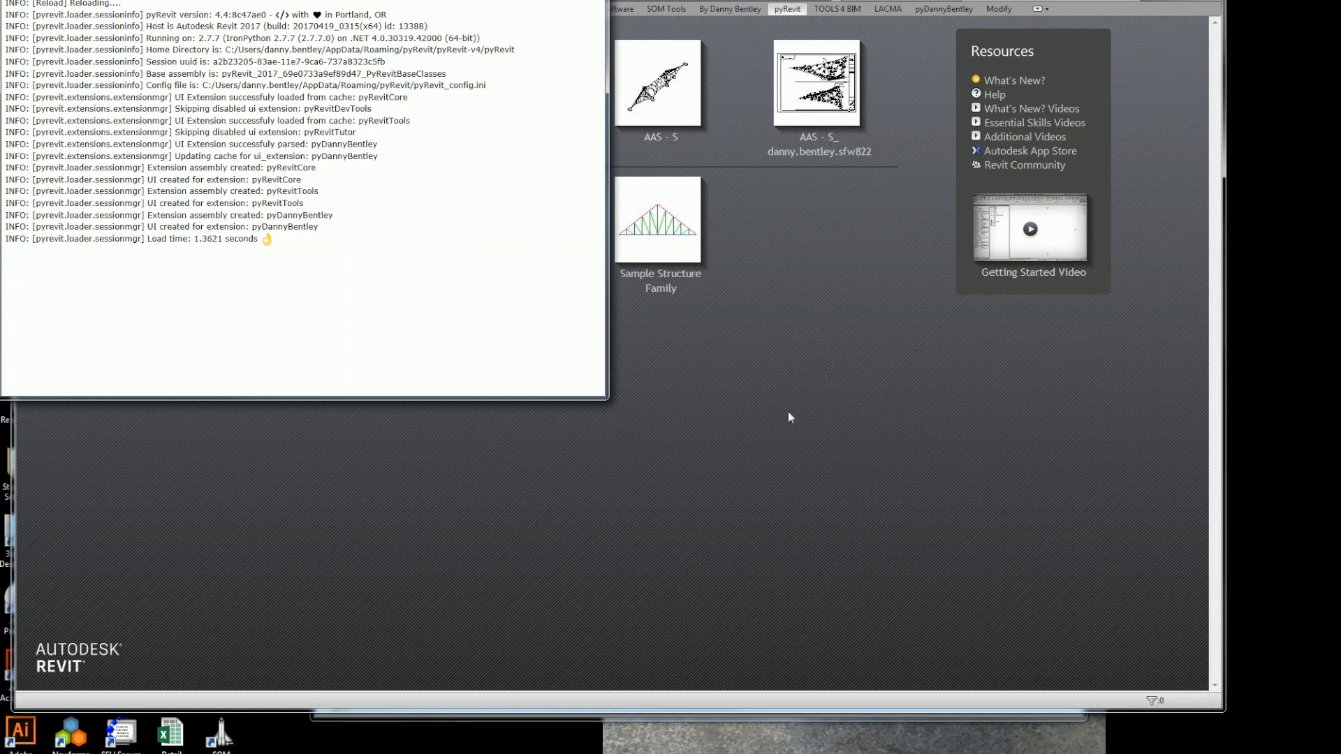
mouse_move(777, 460)
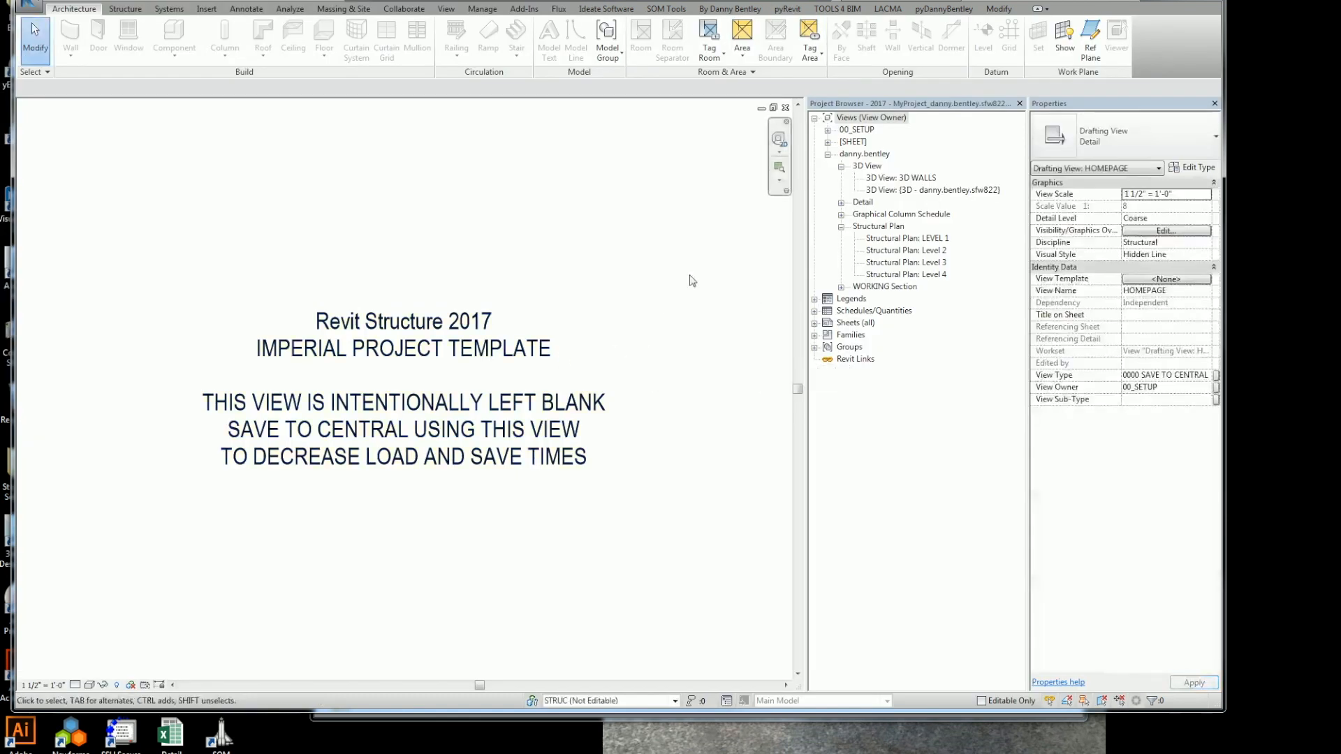
double_click(908, 237)
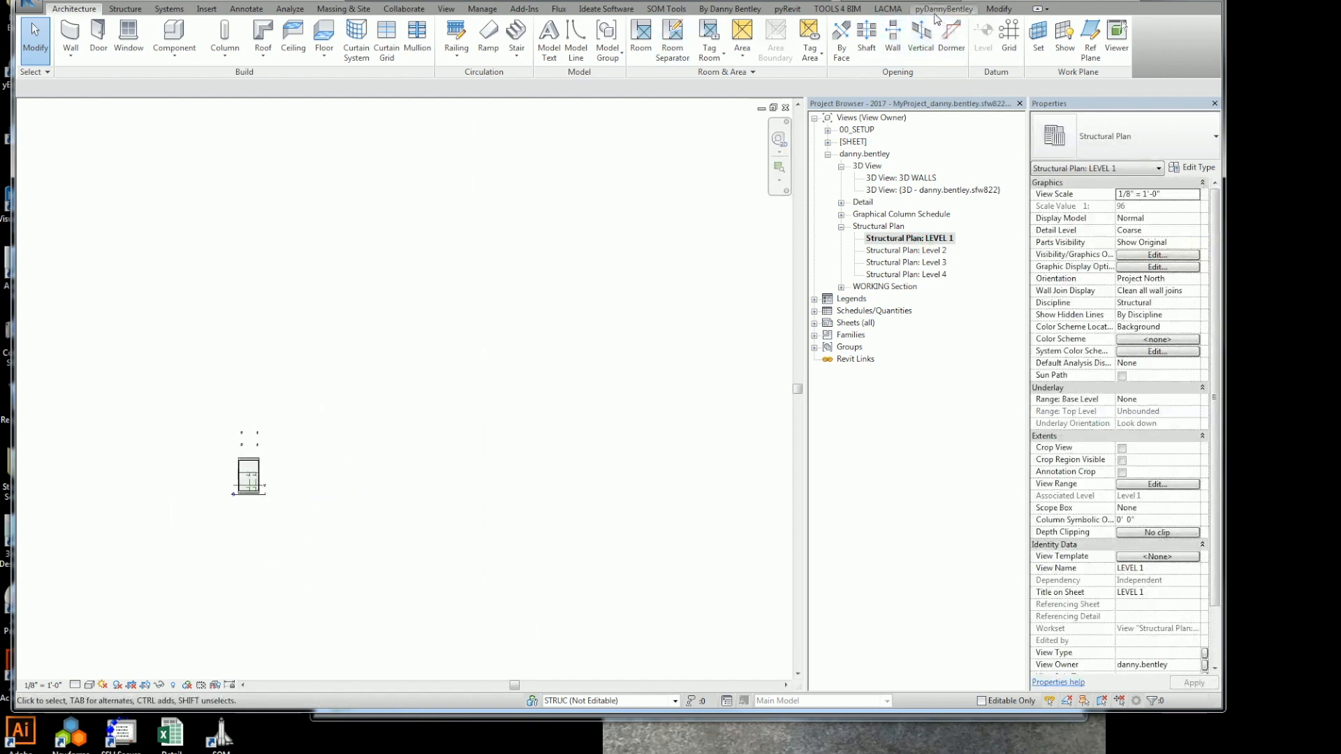
left_click(944, 8)
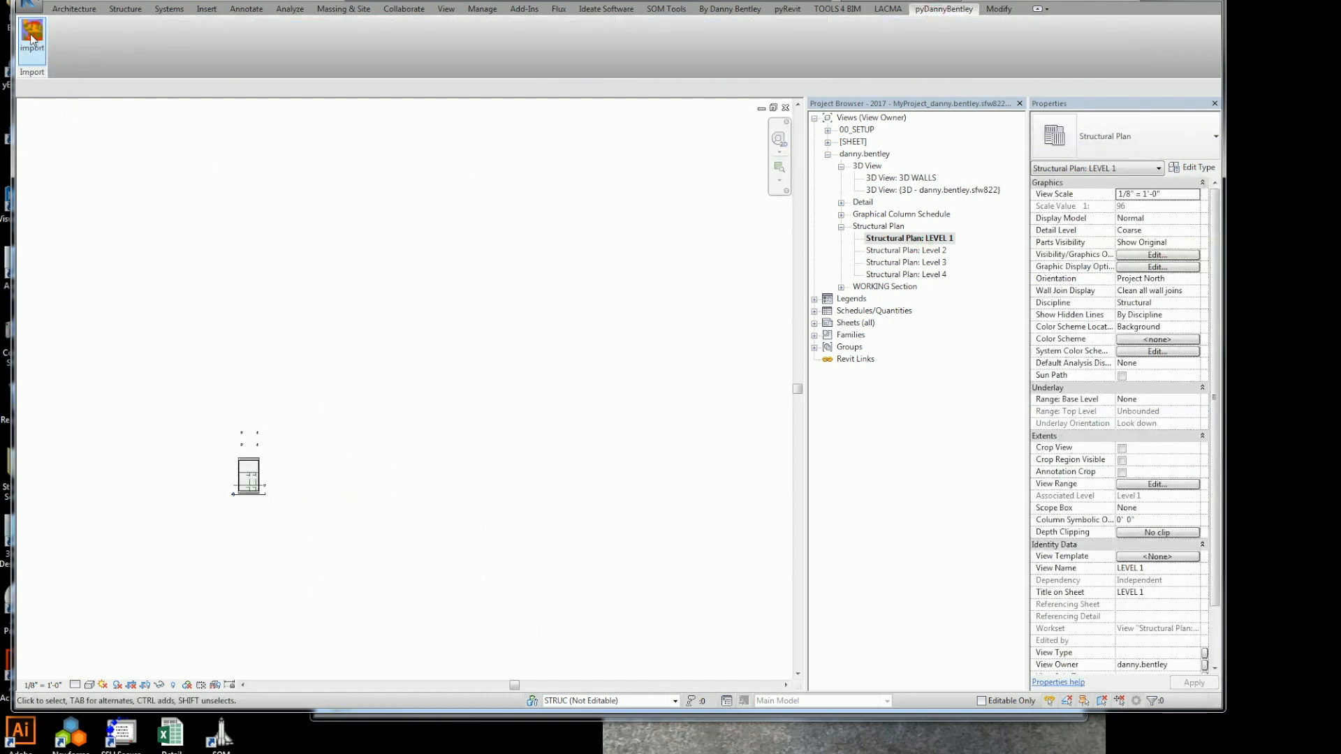
mouse_move(469, 369)
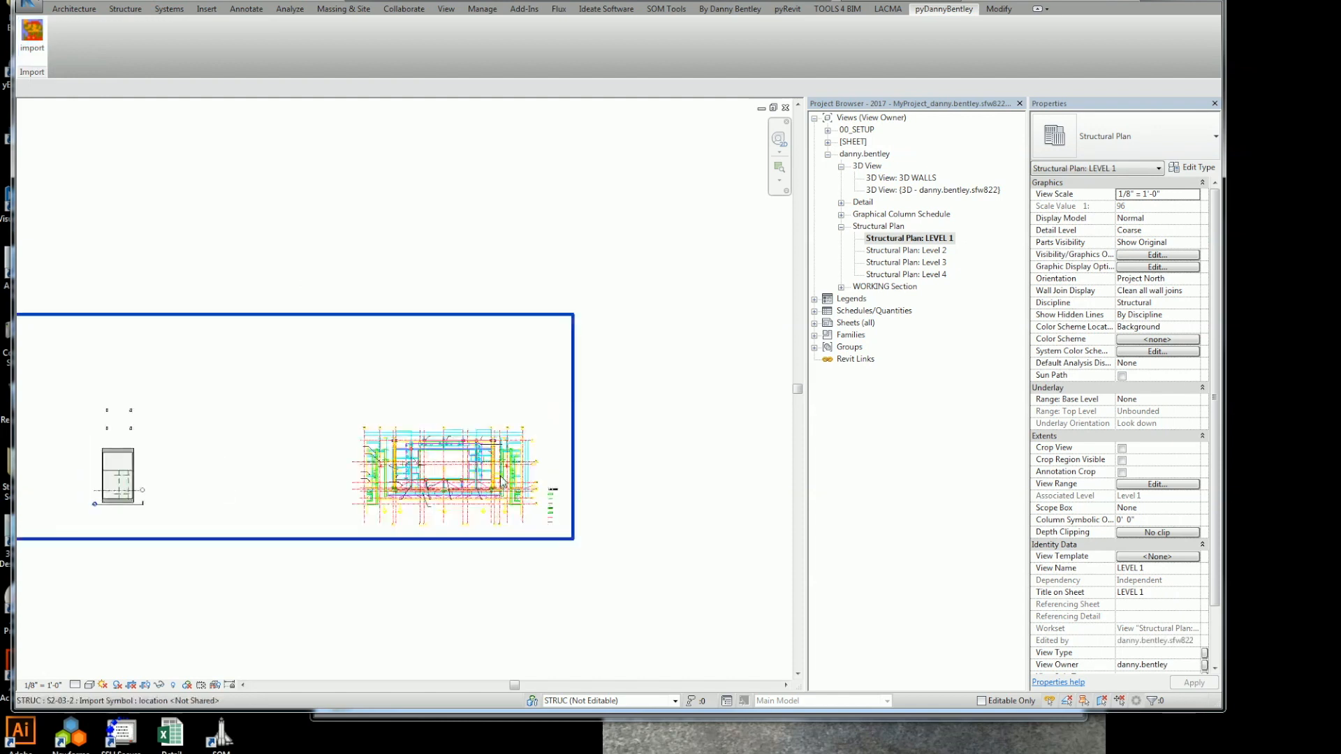
left_click(437, 478)
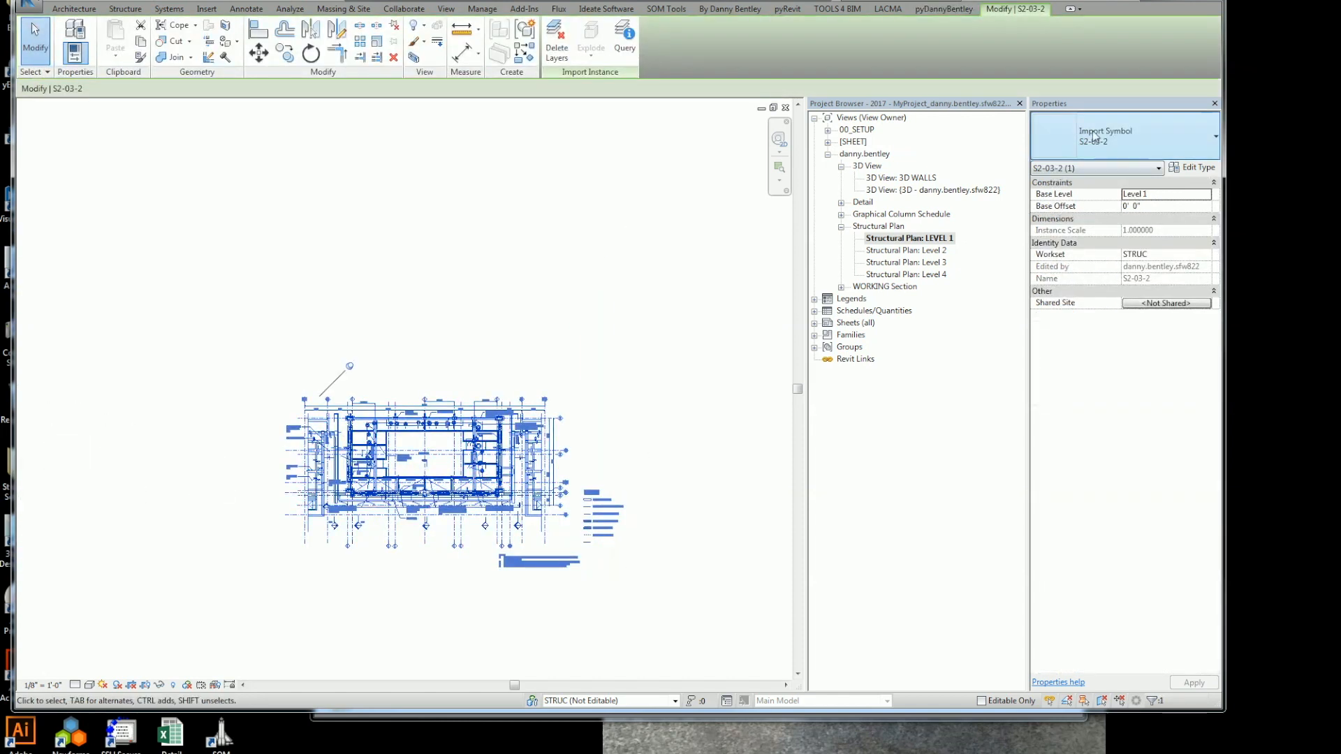